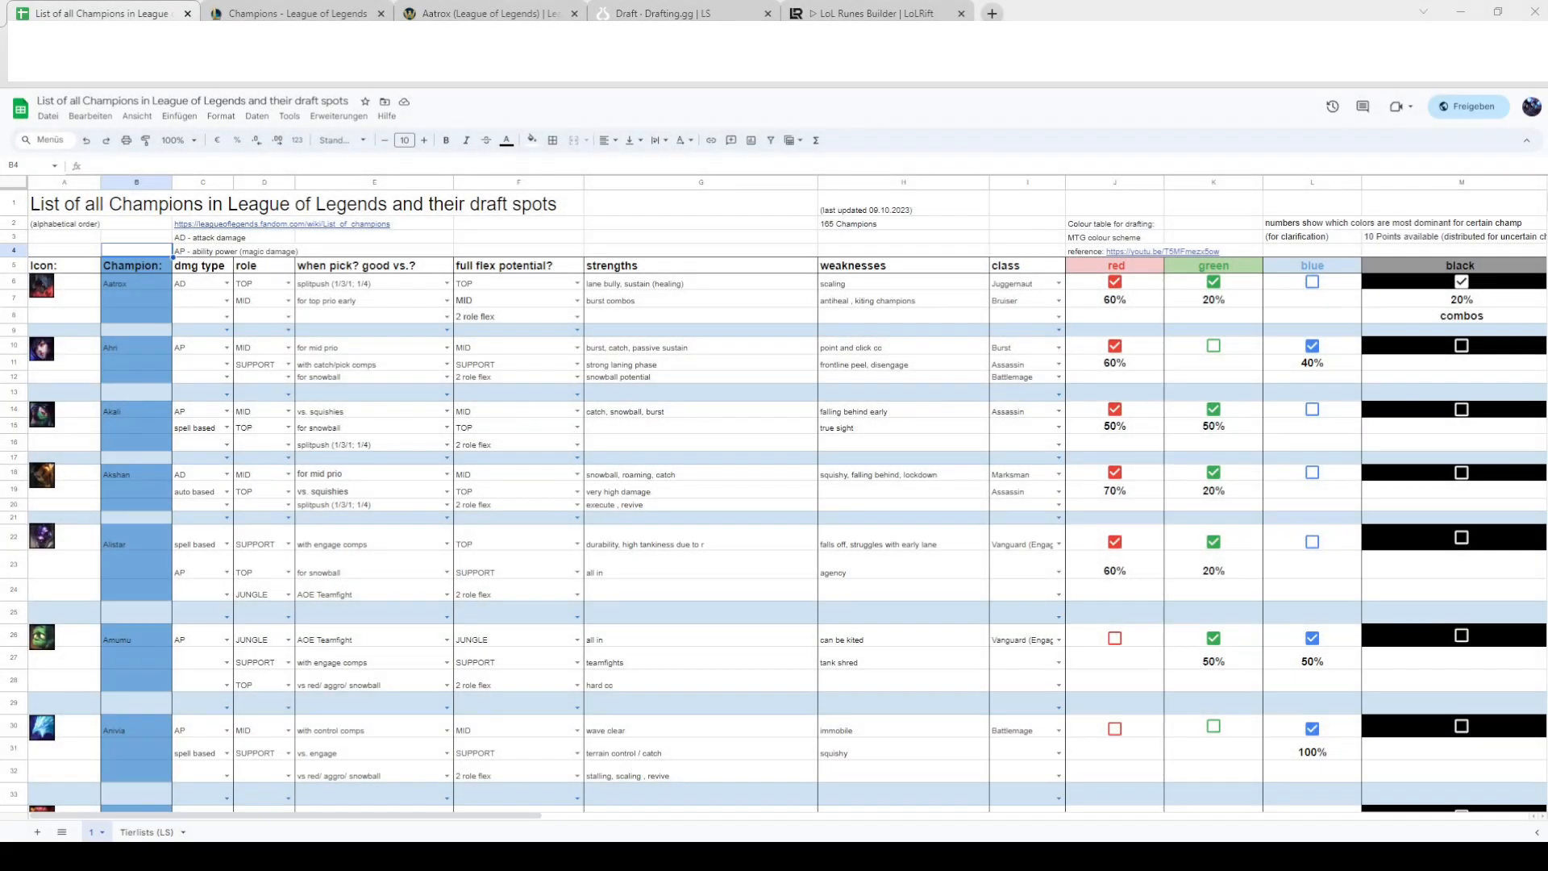
{"action": "mouse_move", "coordinate": [676, 454]}
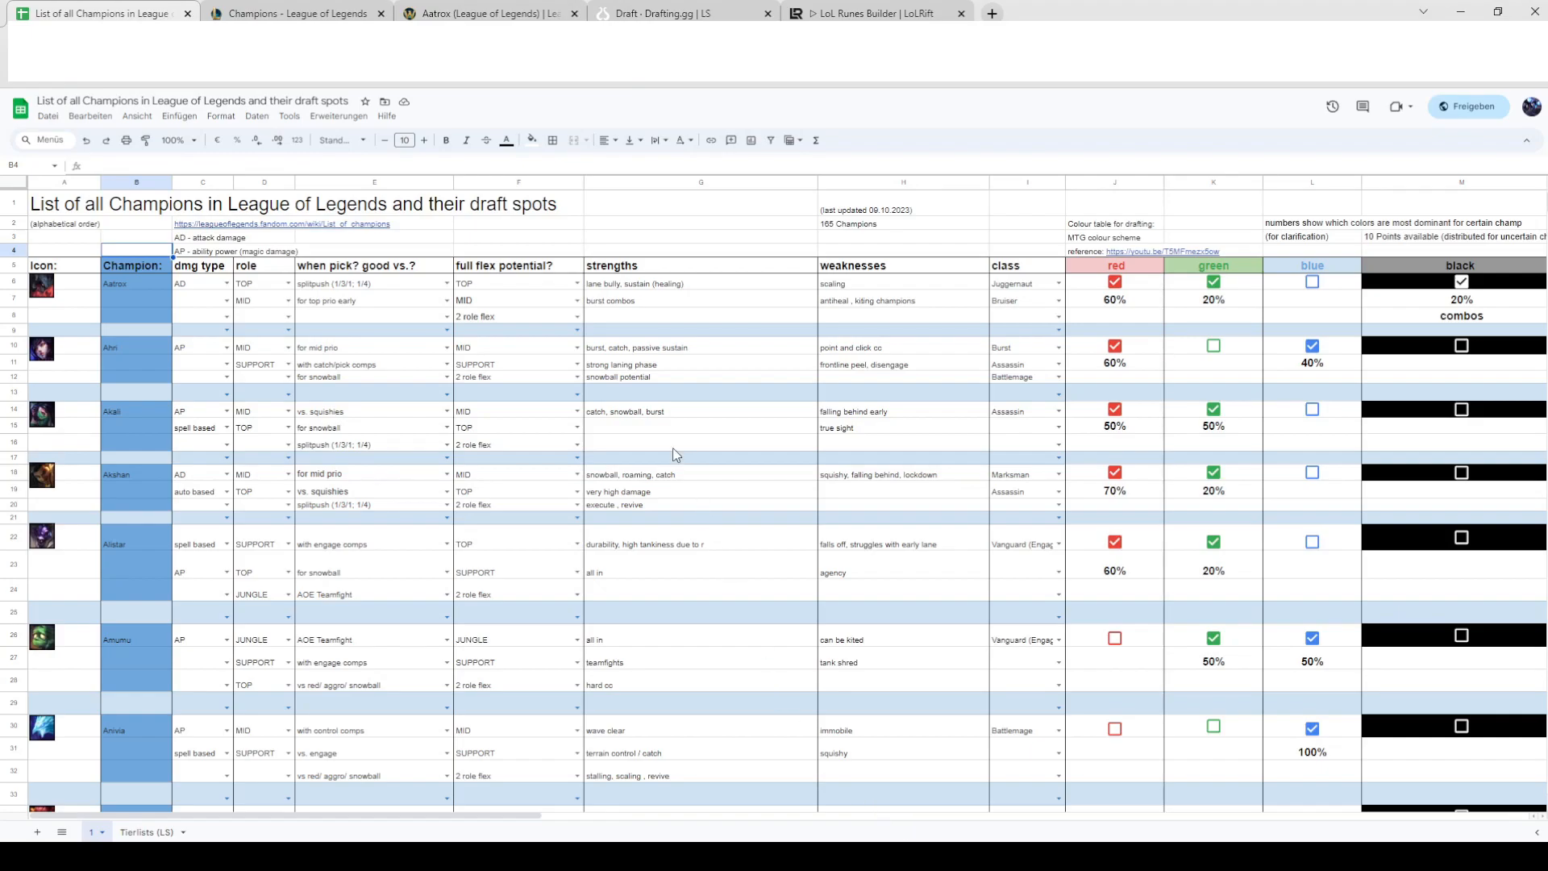
{"action": "mouse_move", "coordinate": [805, 345]}
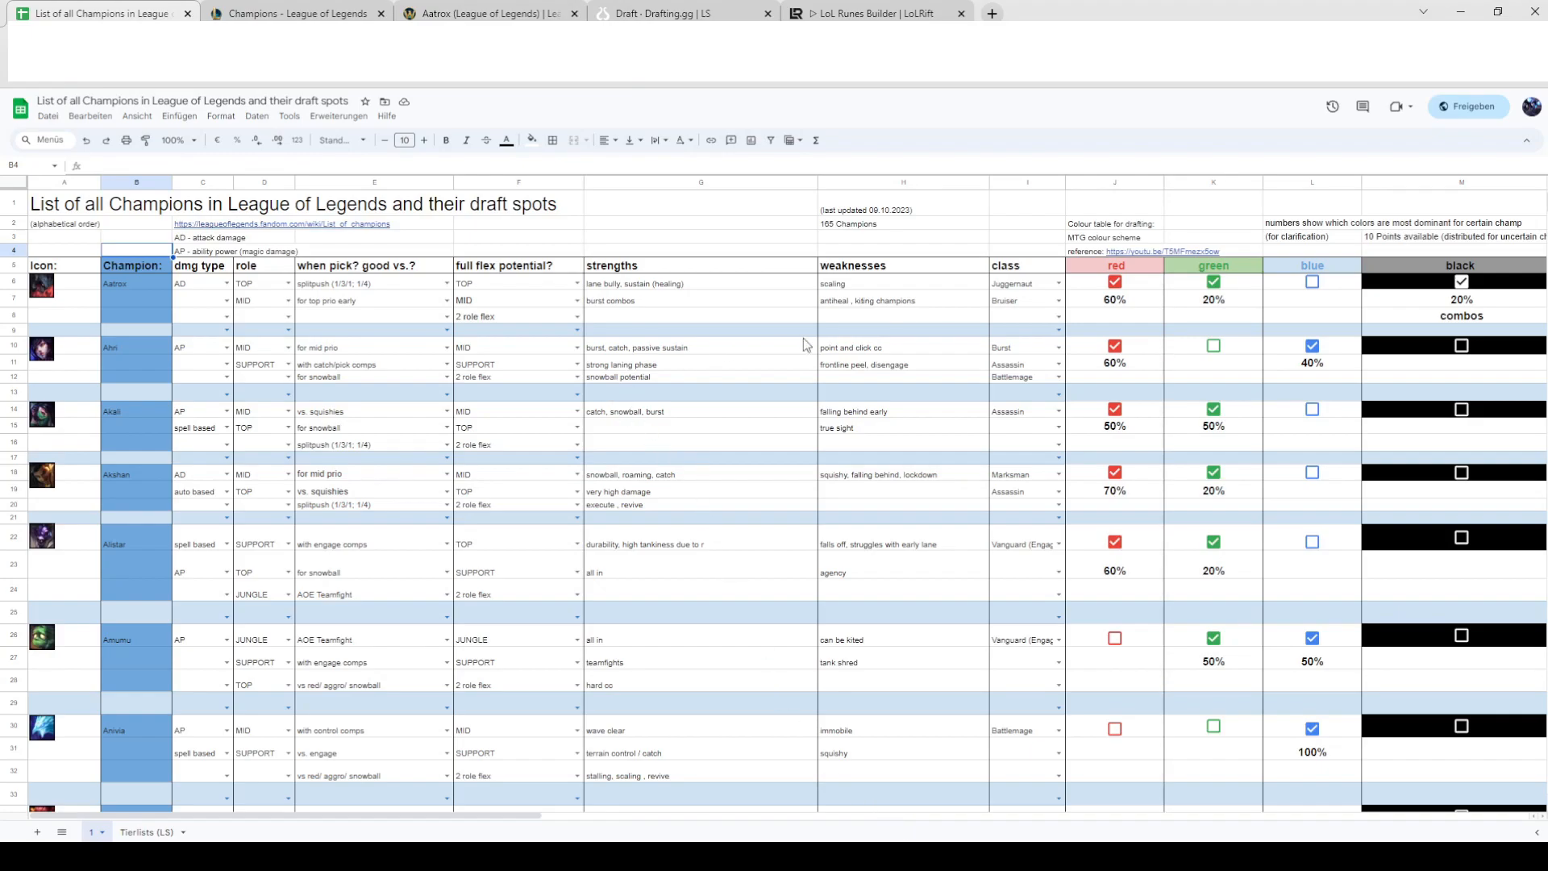
{"action": "mouse_move", "coordinate": [761, 344]}
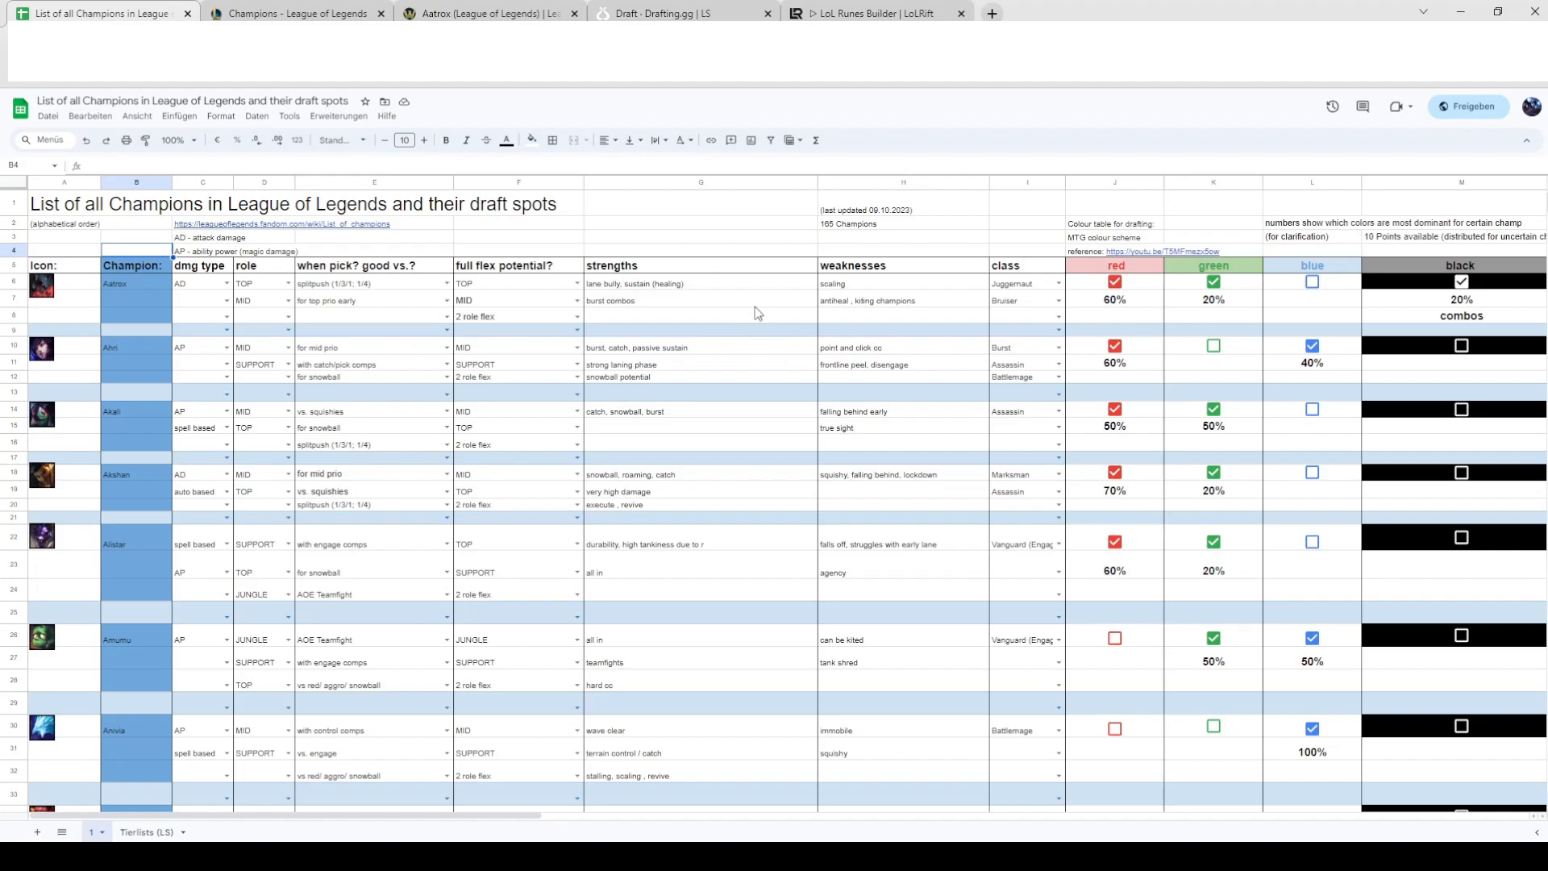
{"action": "mouse_move", "coordinate": [746, 321]}
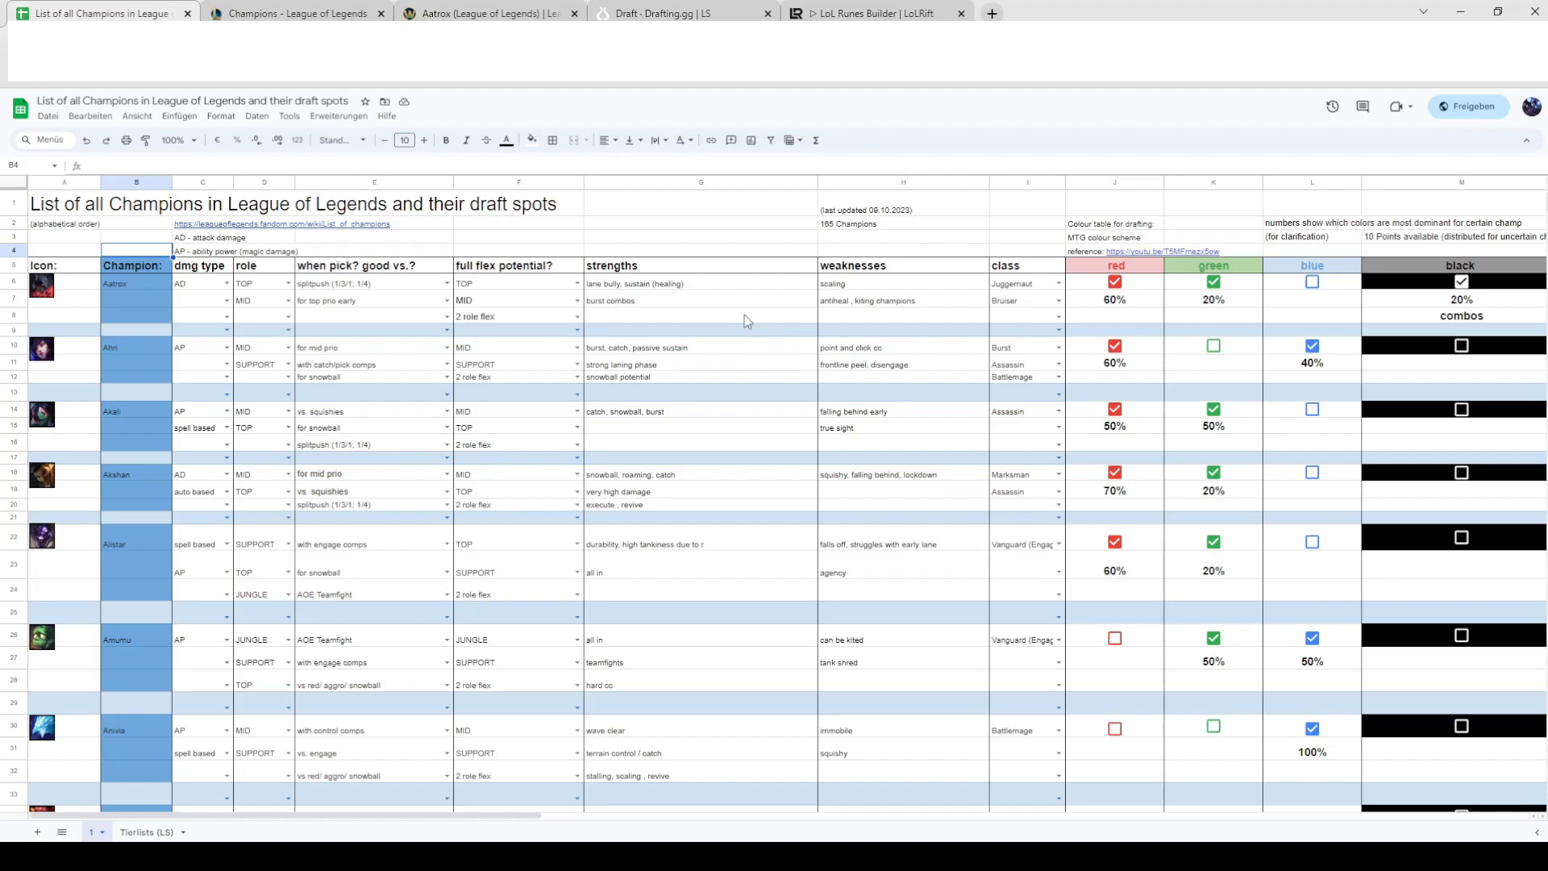
{"action": "mouse_move", "coordinate": [721, 341]}
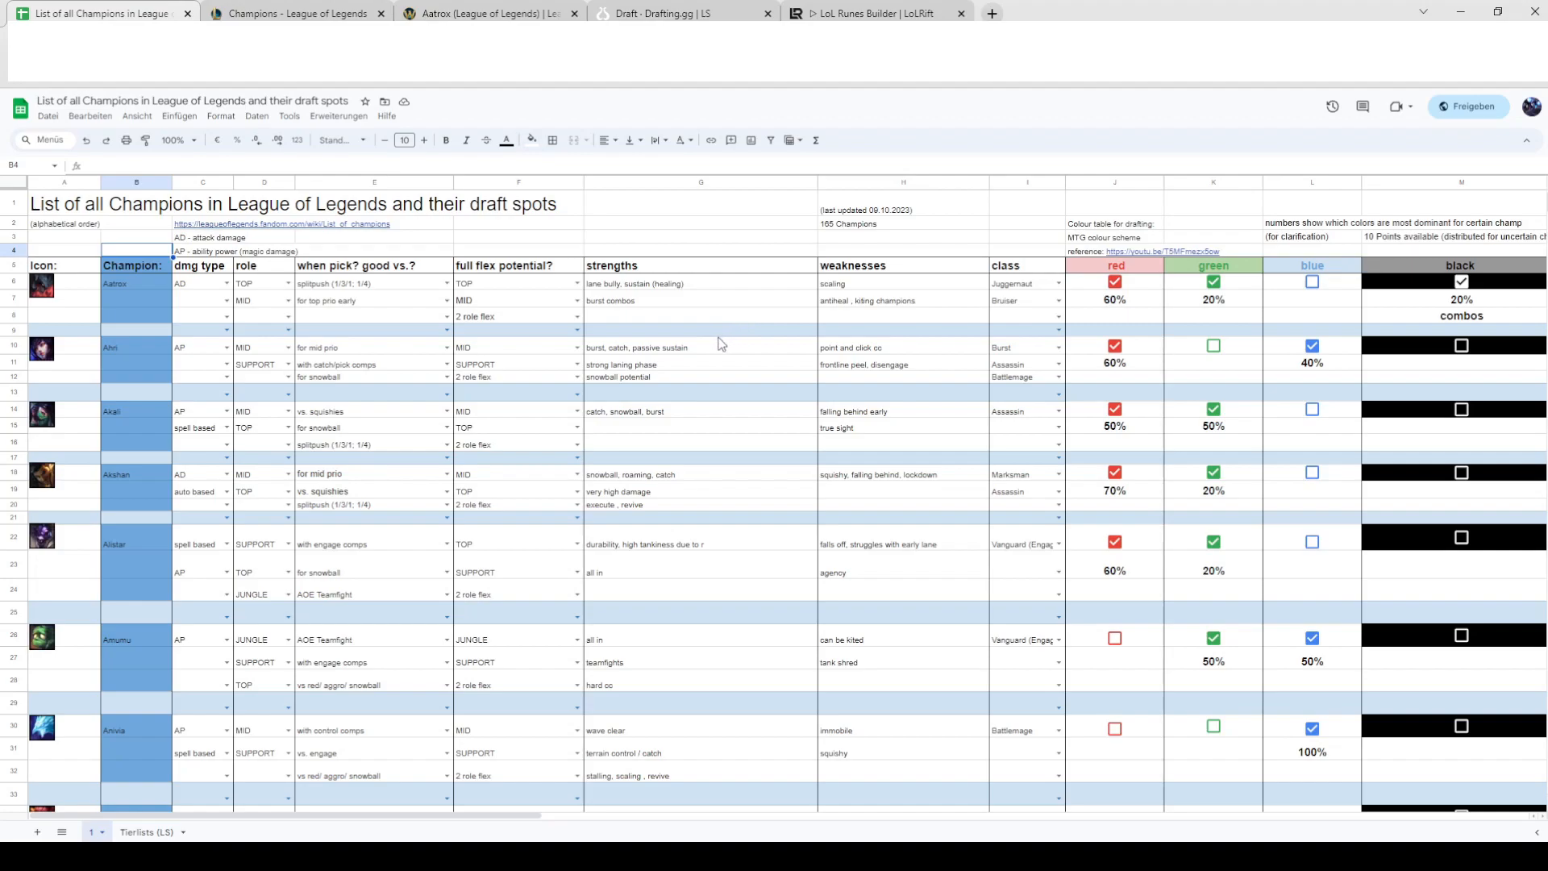
{"action": "mouse_move", "coordinate": [406, 365]}
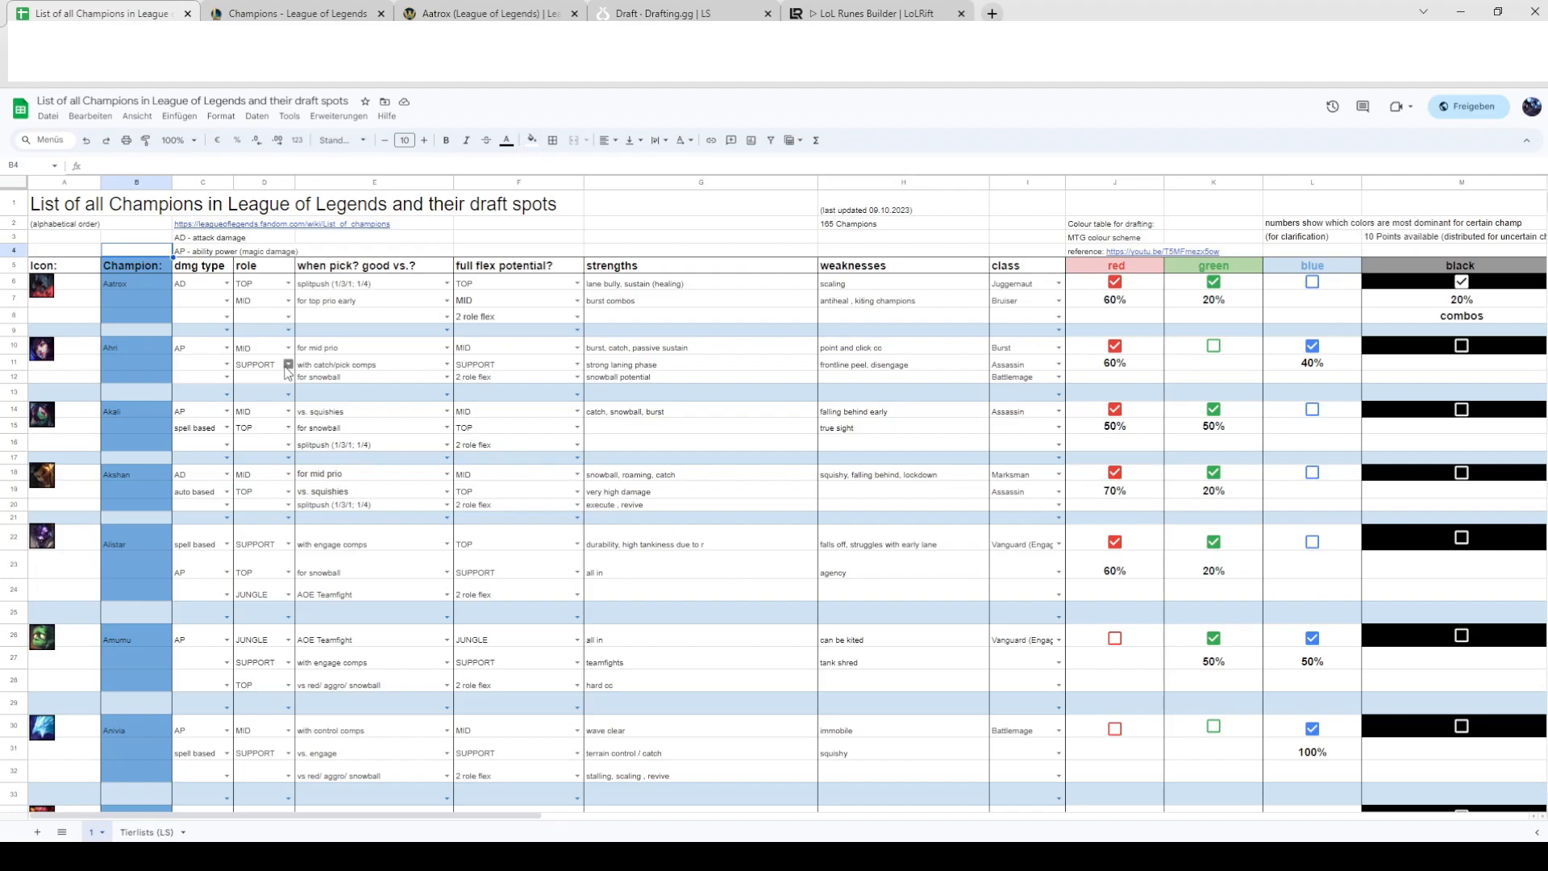
{"action": "mouse_move", "coordinate": [379, 396]}
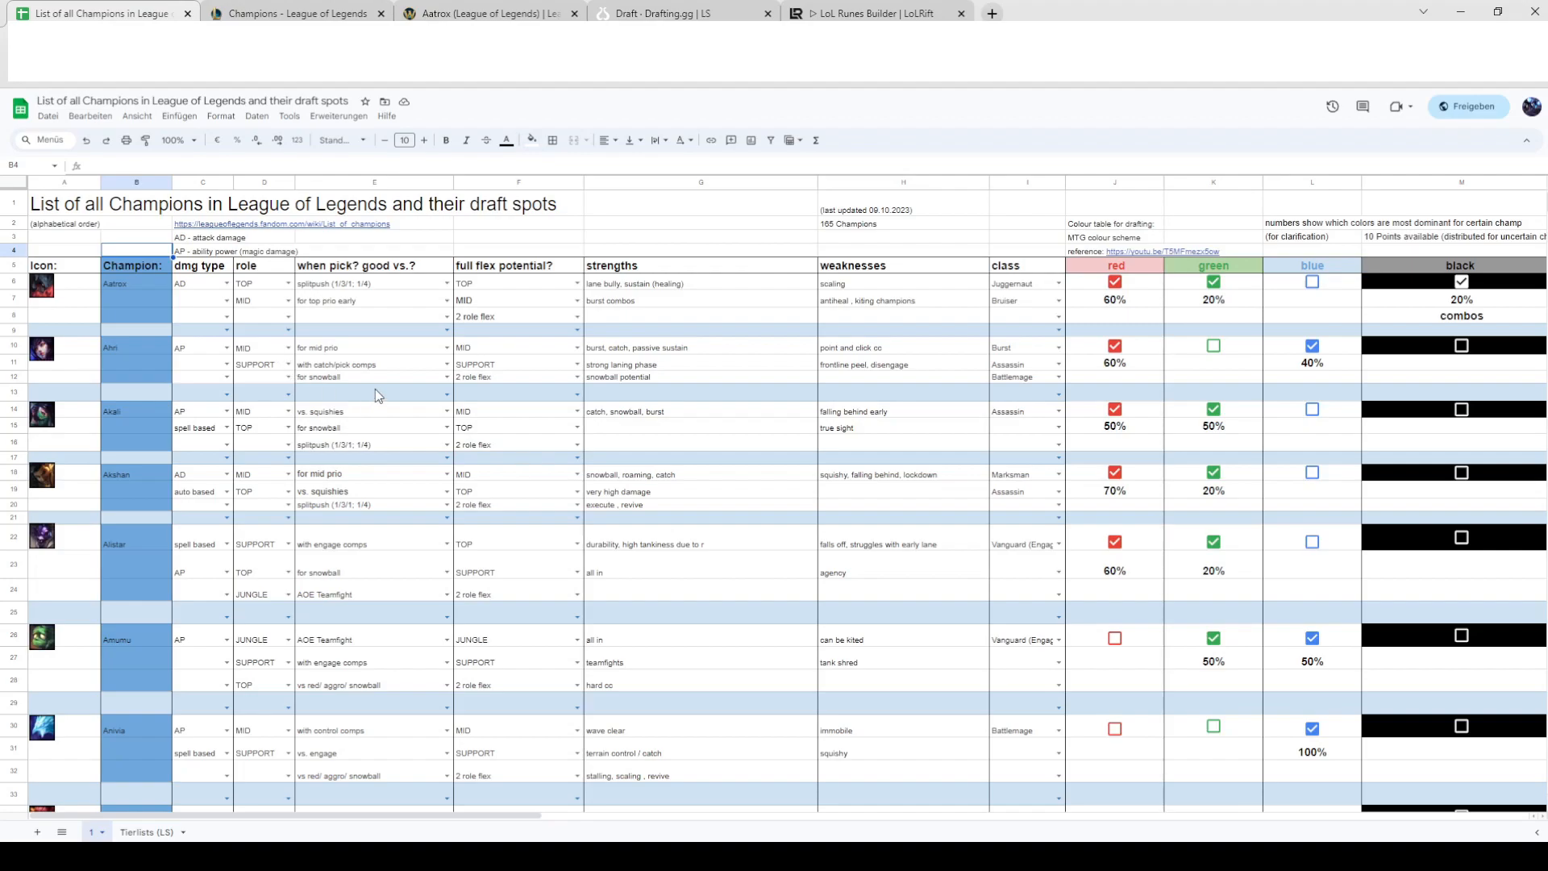
{"action": "mouse_move", "coordinate": [408, 384]}
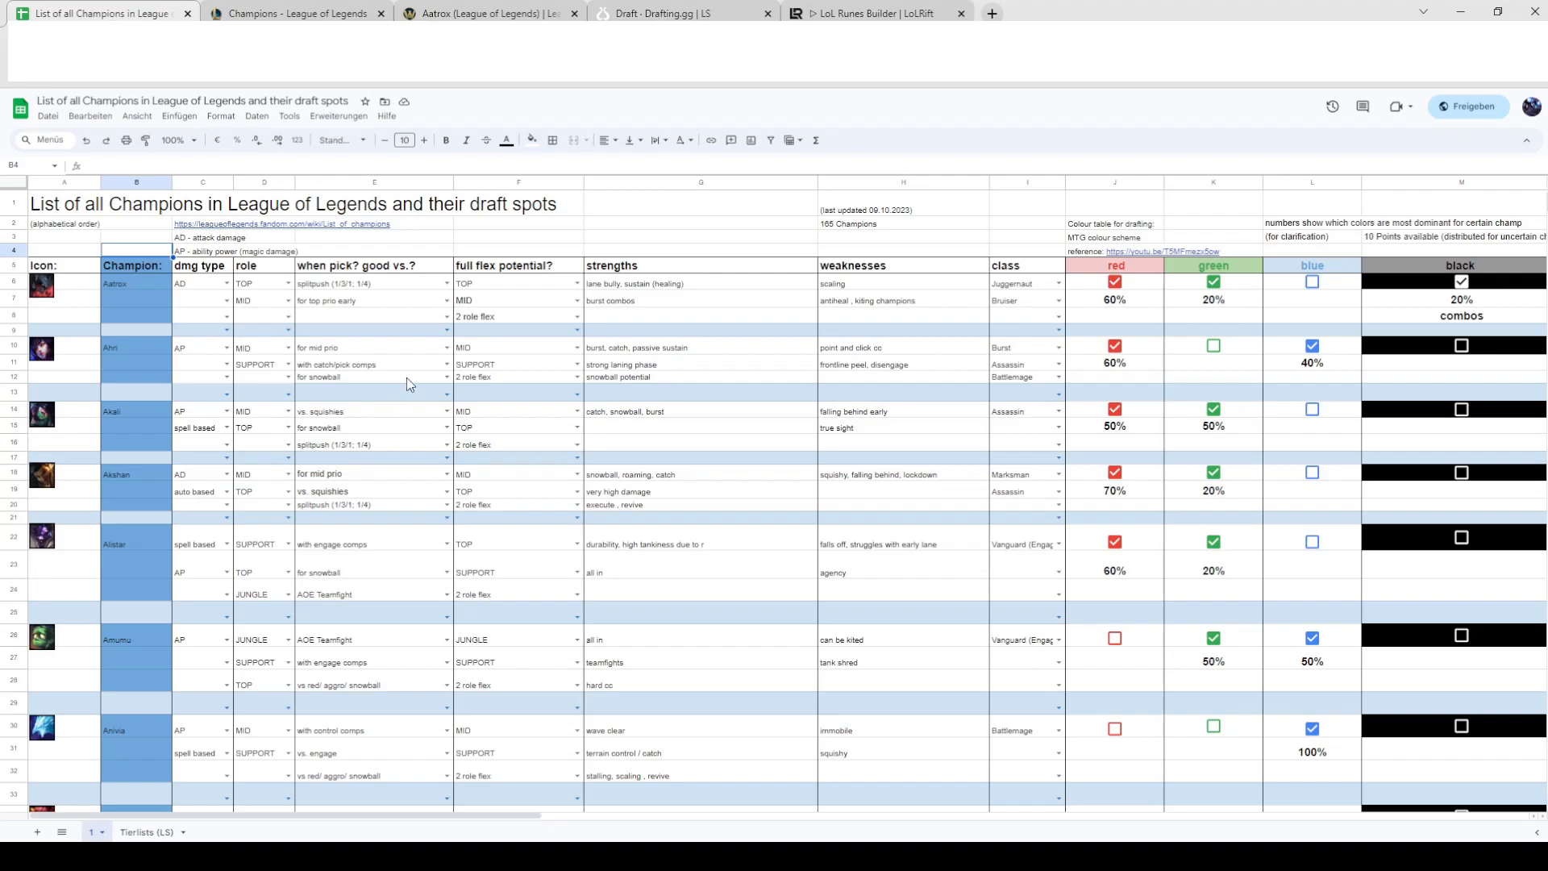
{"action": "mouse_move", "coordinate": [415, 380]}
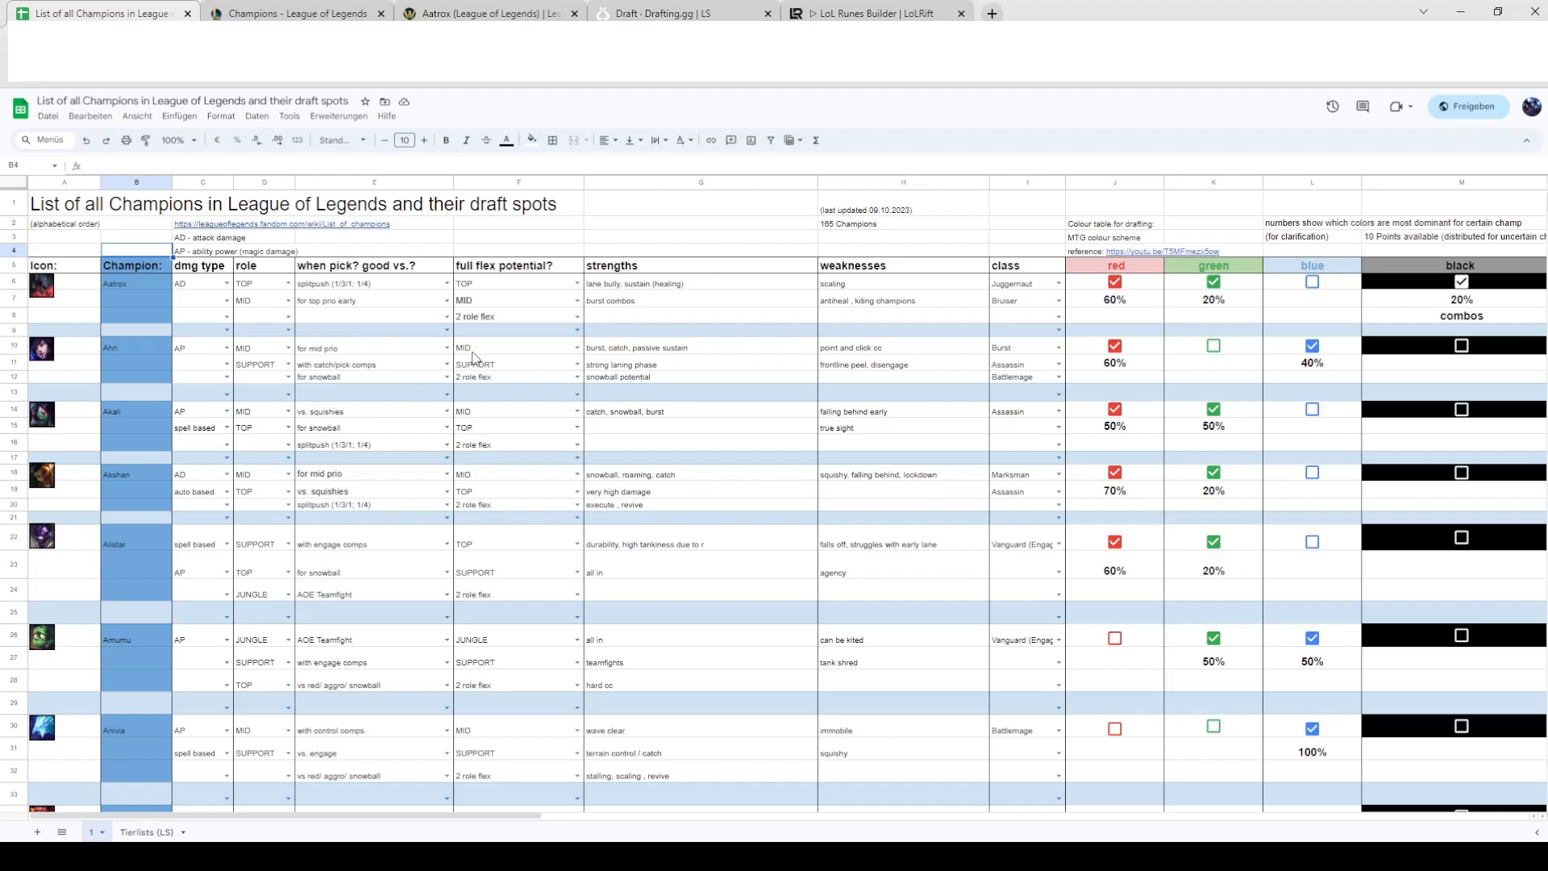
{"action": "mouse_move", "coordinate": [742, 709]}
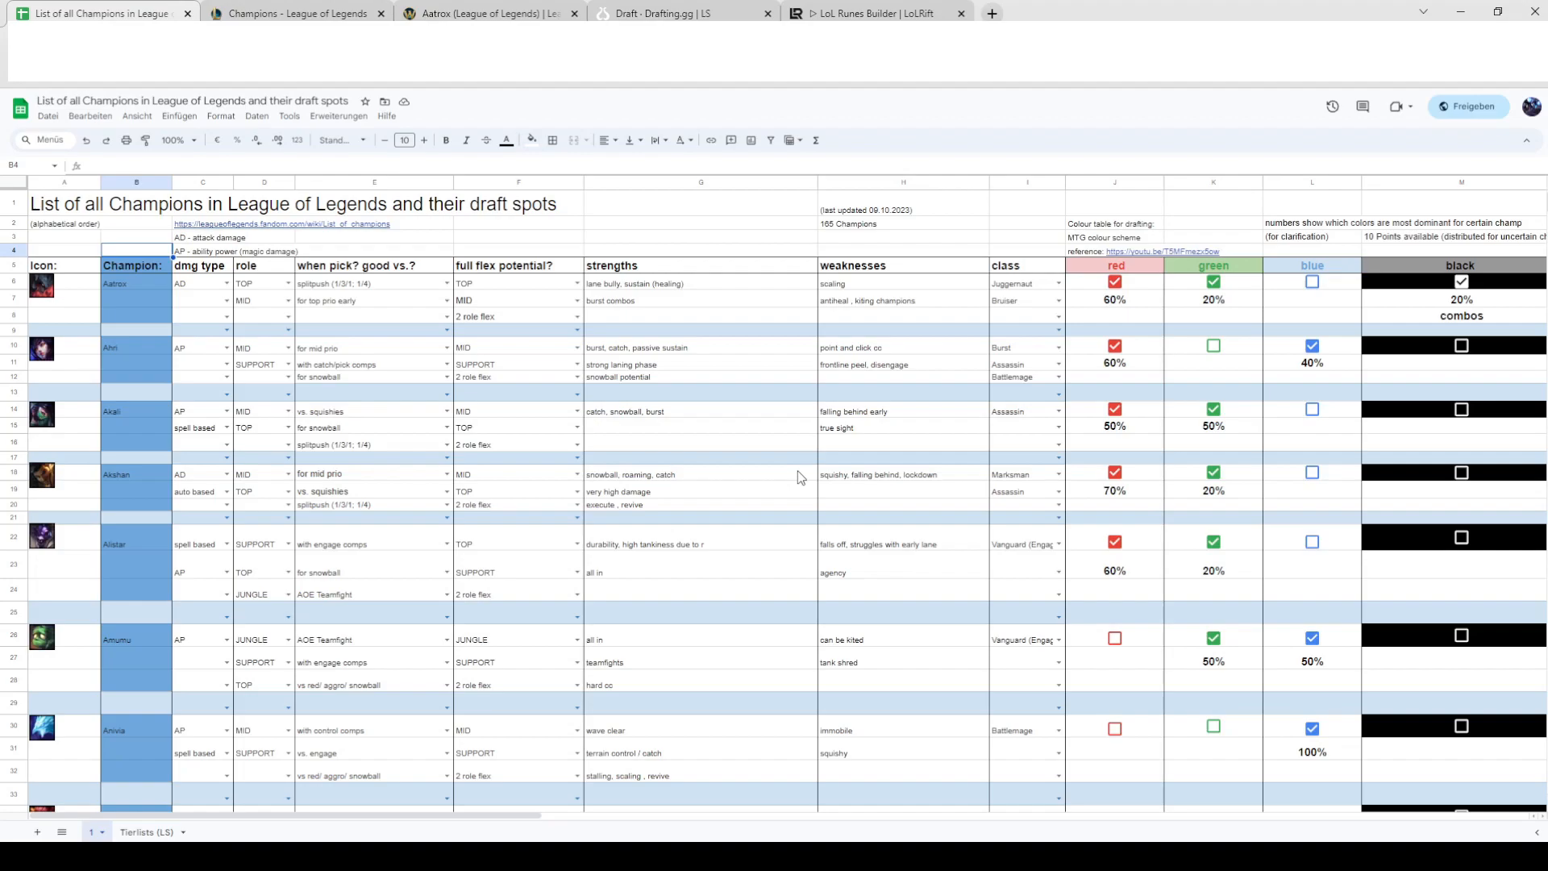
{"action": "mouse_move", "coordinate": [835, 461]}
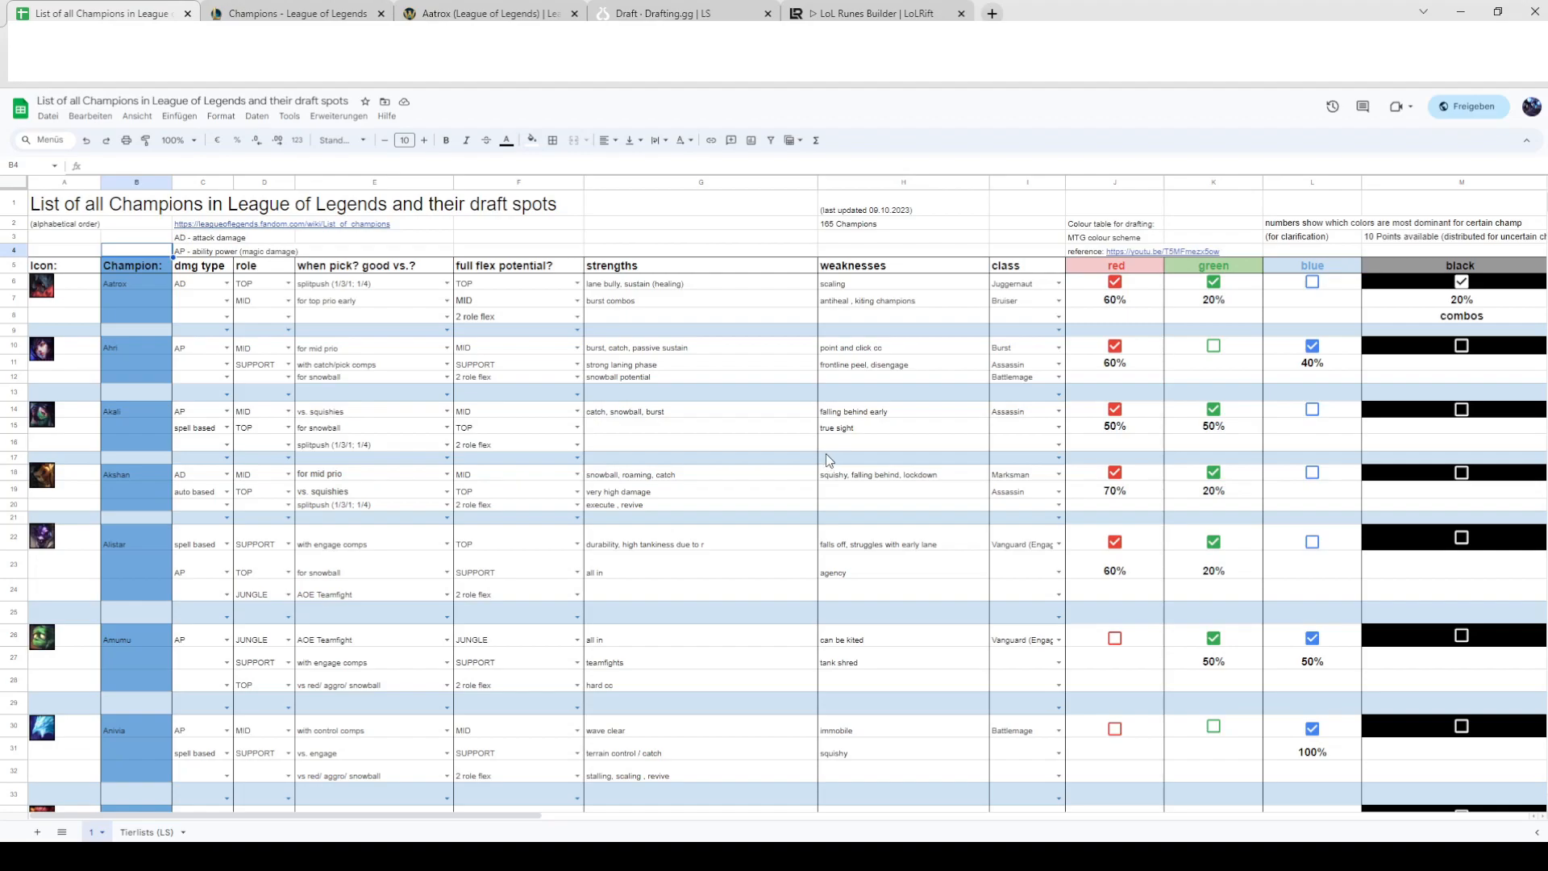
{"action": "mouse_move", "coordinate": [815, 460]}
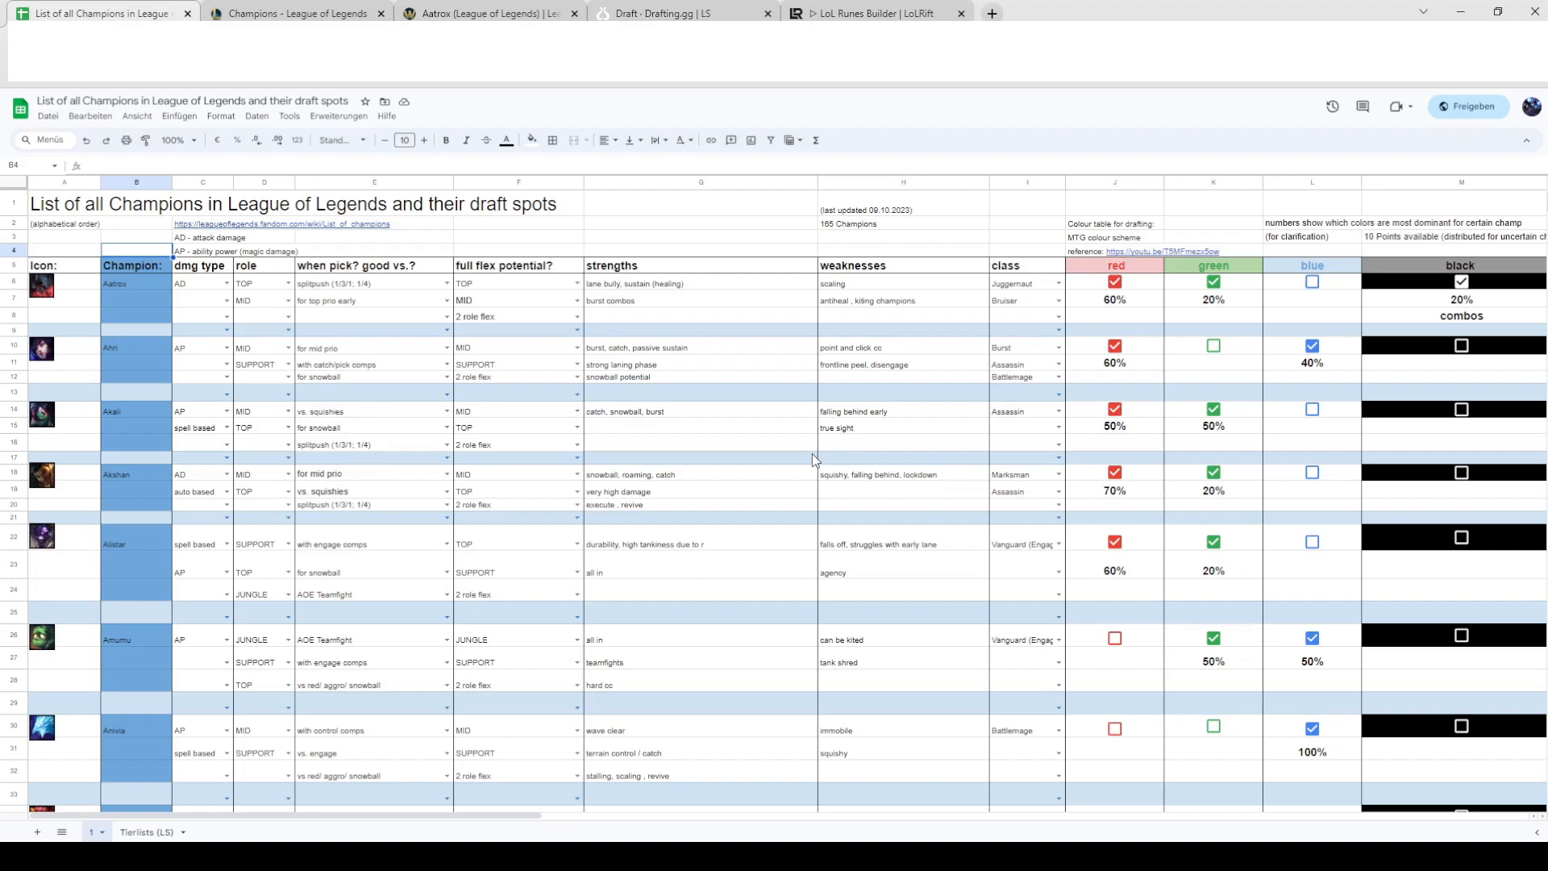
{"action": "mouse_move", "coordinate": [784, 458]}
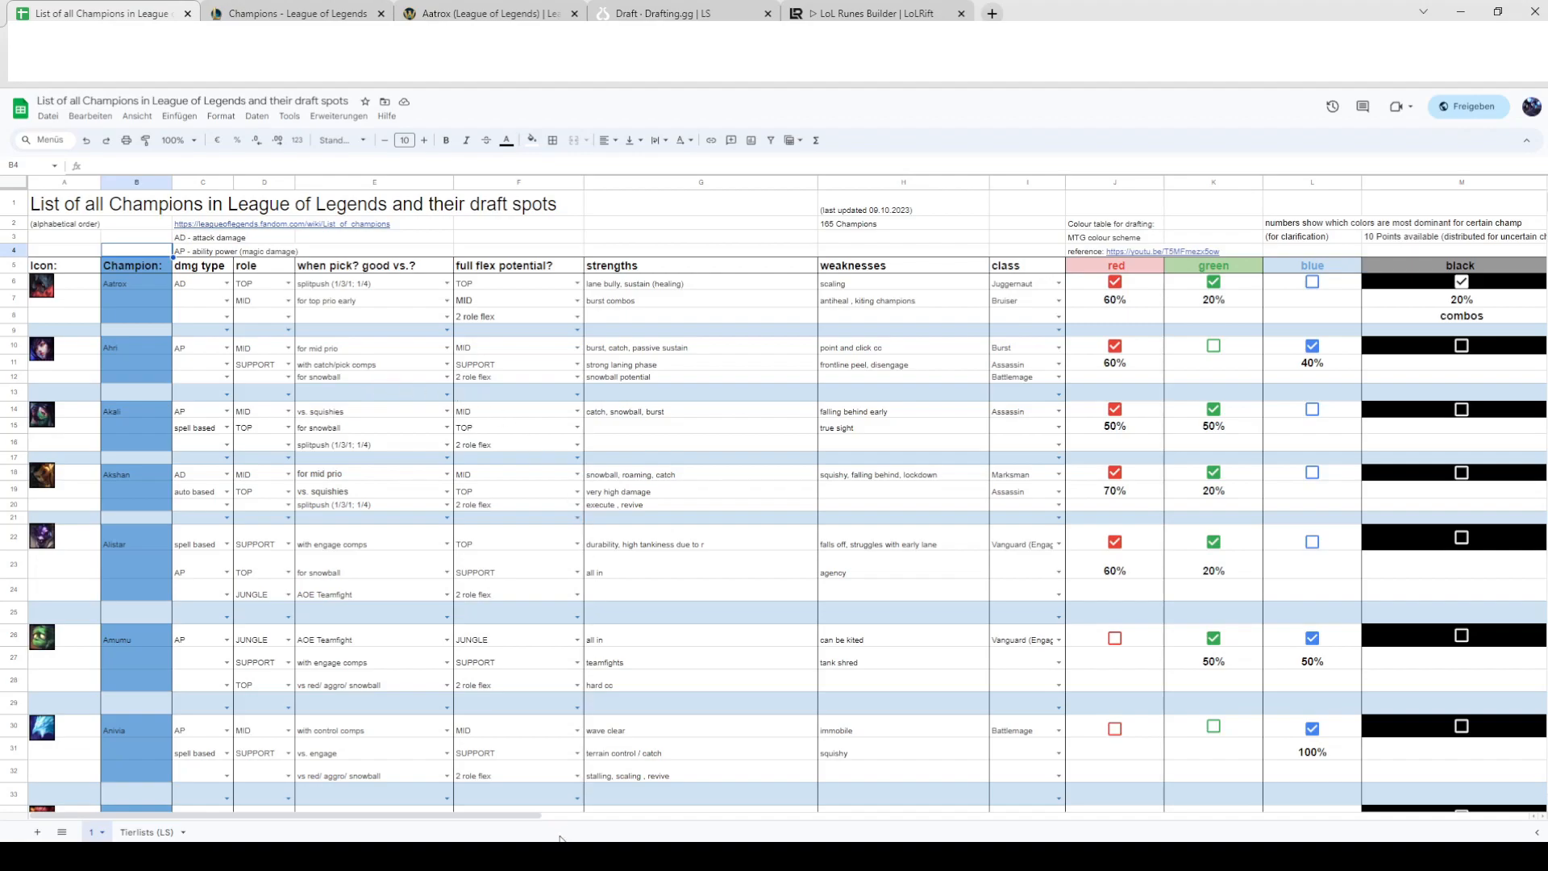
{"action": "mouse_move", "coordinate": [485, 817]}
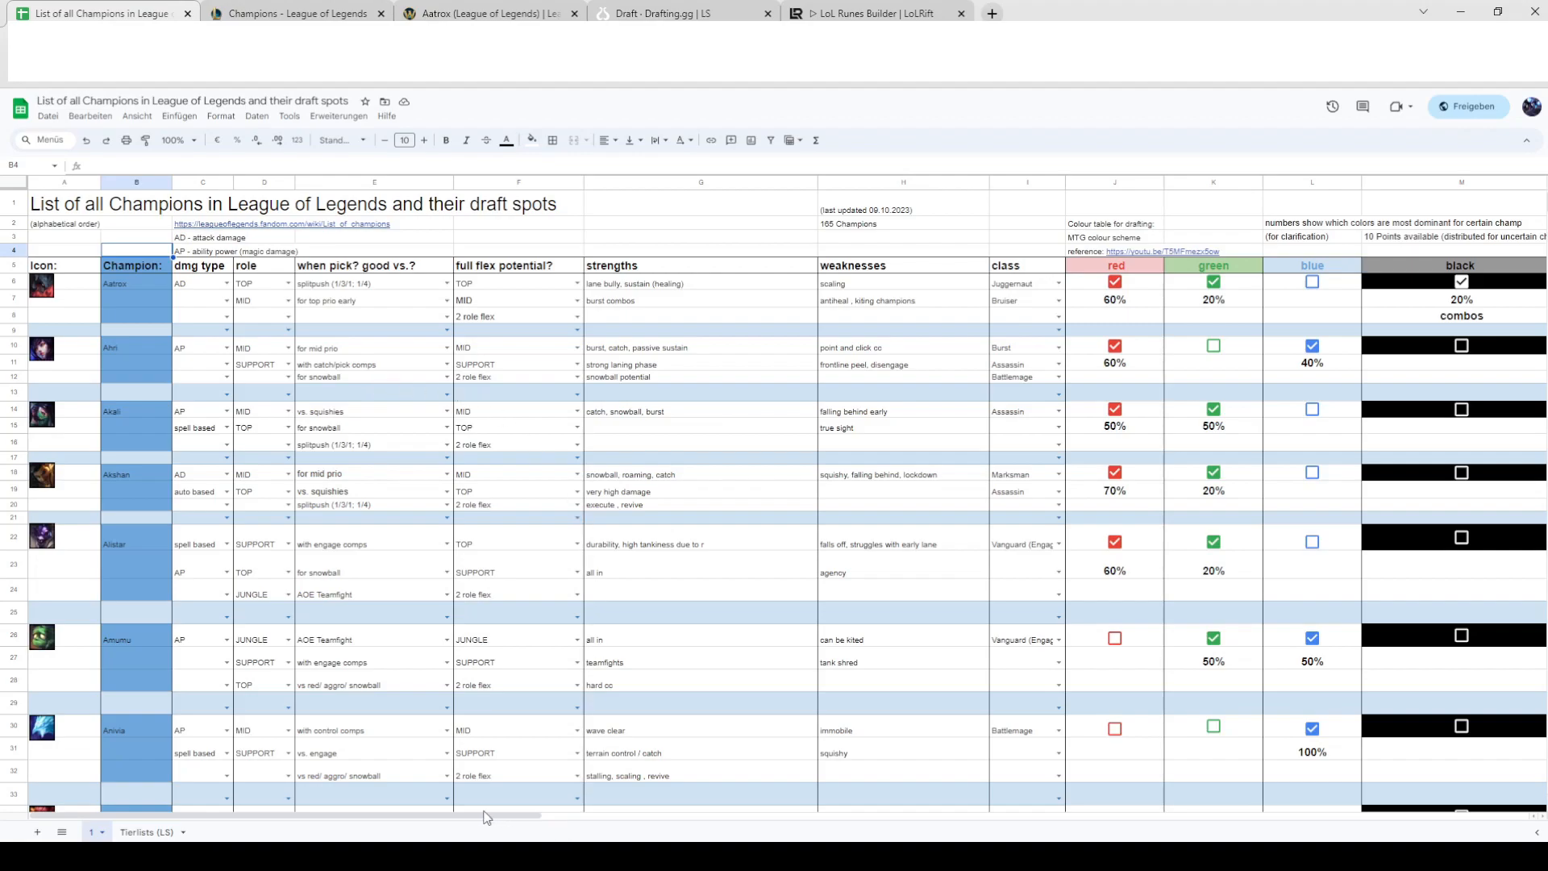
{"action": "mouse_move", "coordinate": [424, 823]}
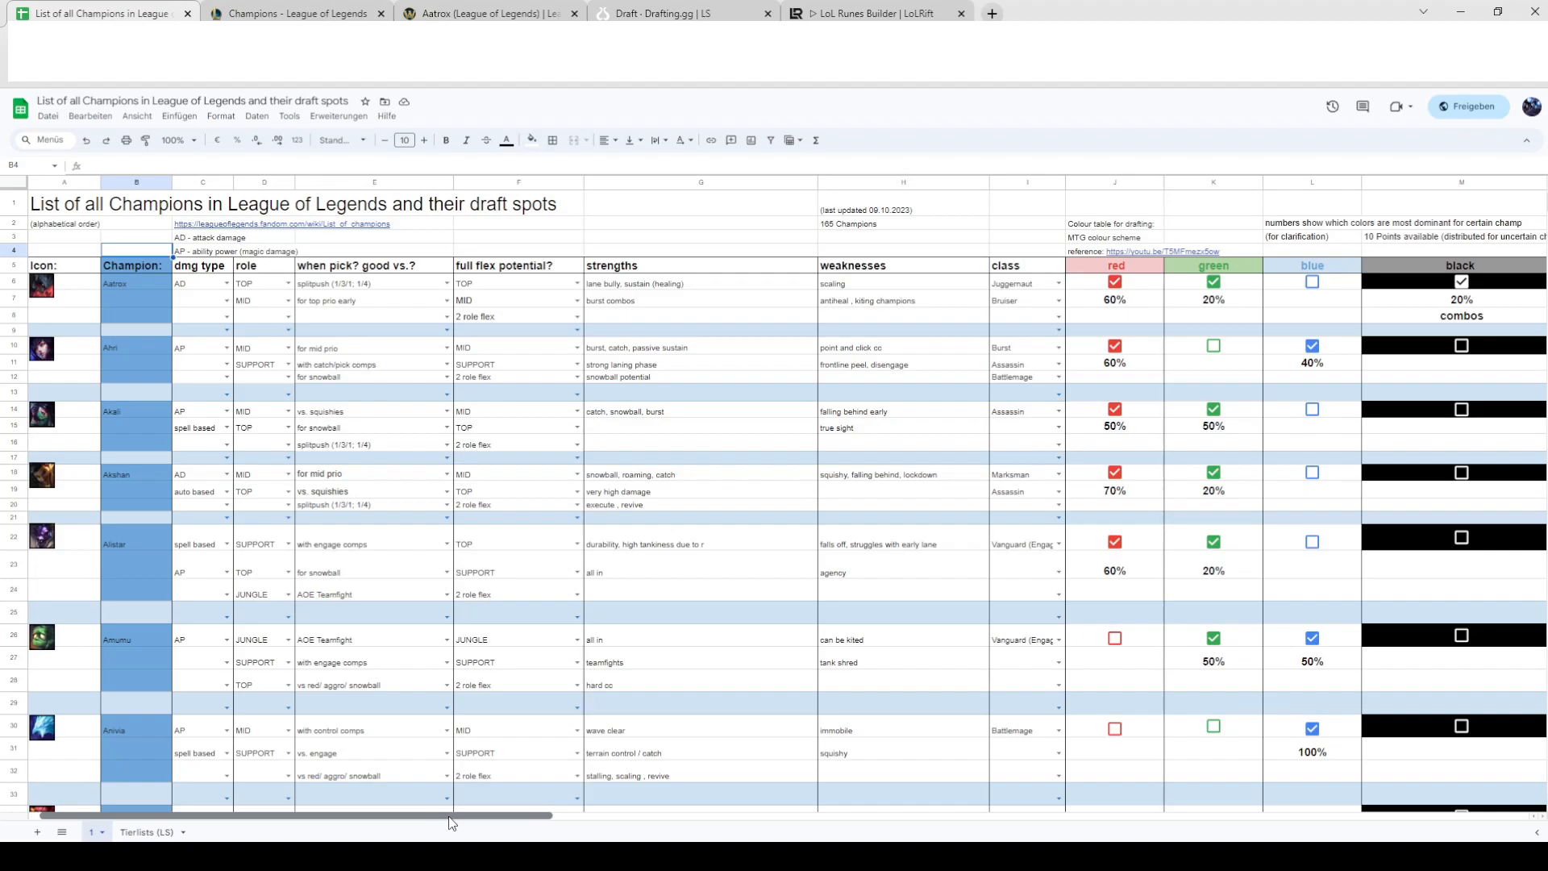
{"action": "mouse_move", "coordinate": [769, 560]}
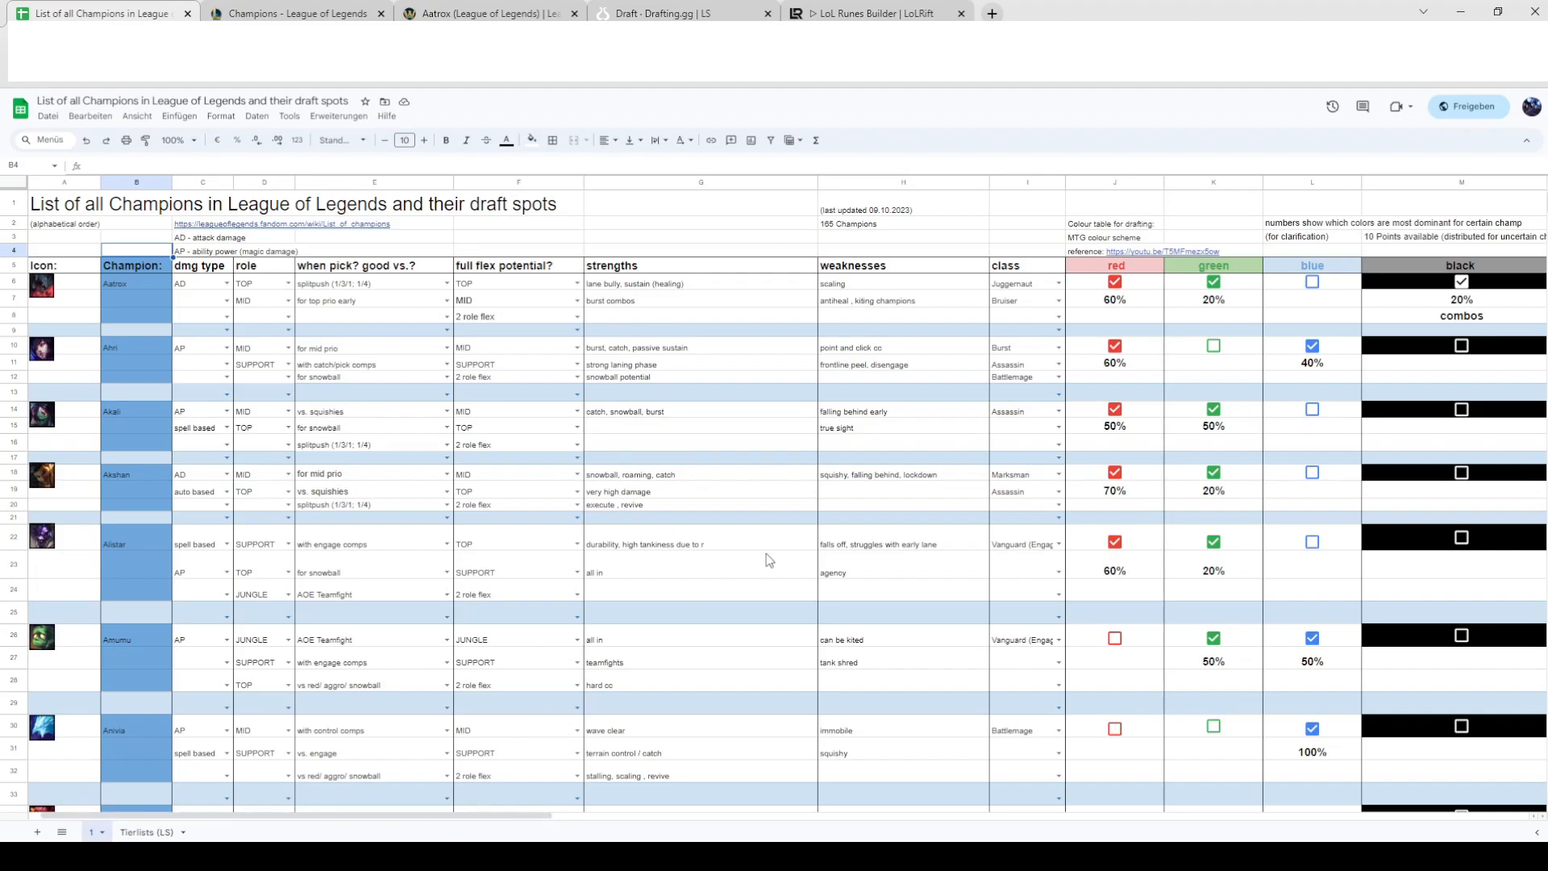
{"action": "mouse_move", "coordinate": [656, 813]}
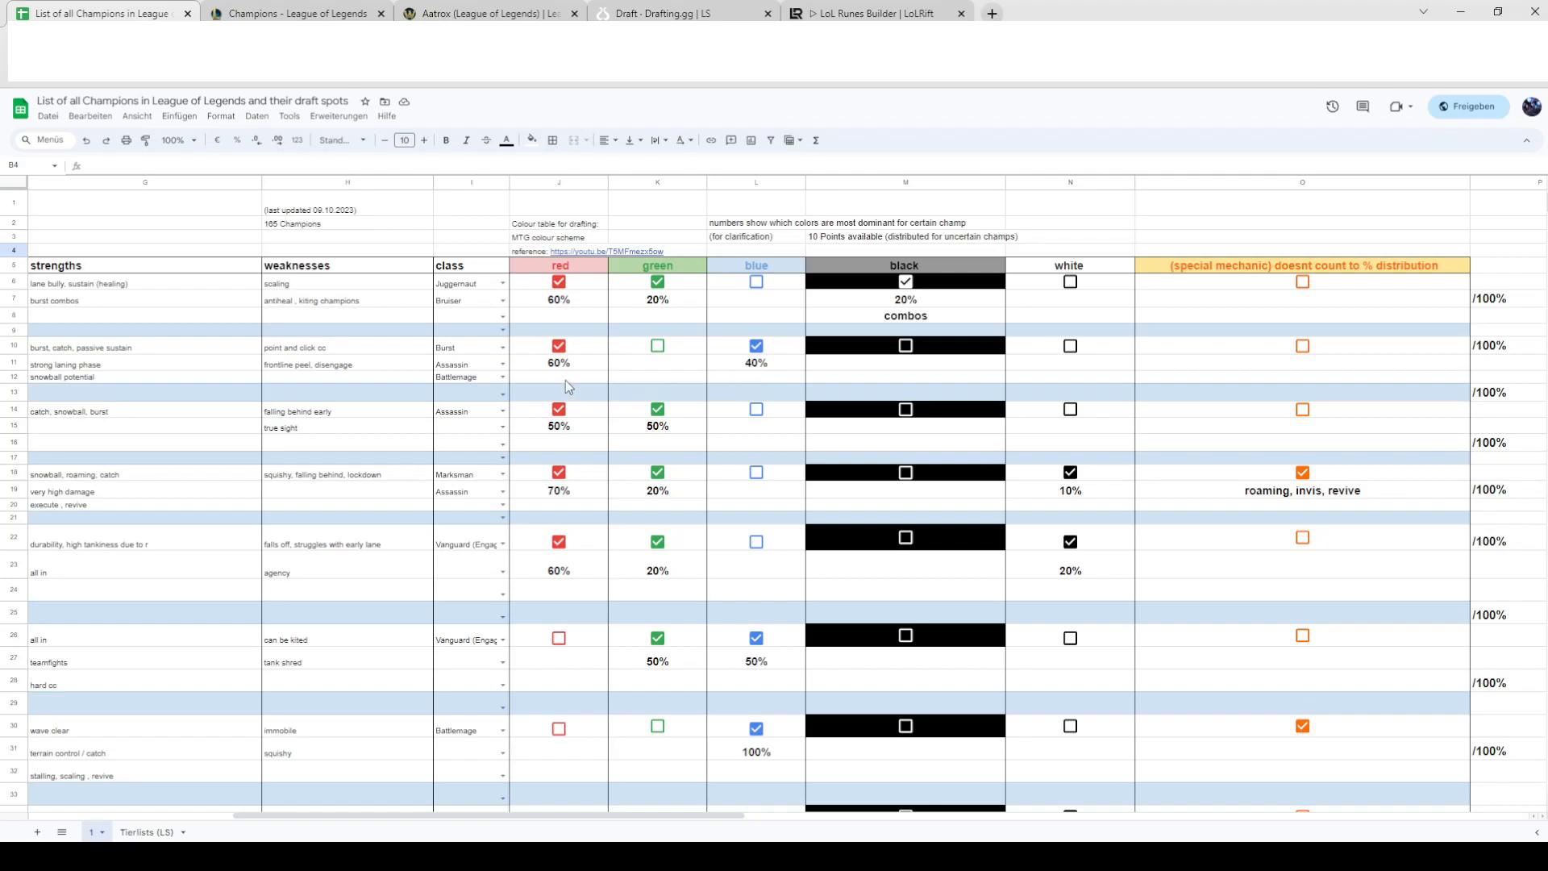
{"action": "mouse_move", "coordinate": [672, 375]}
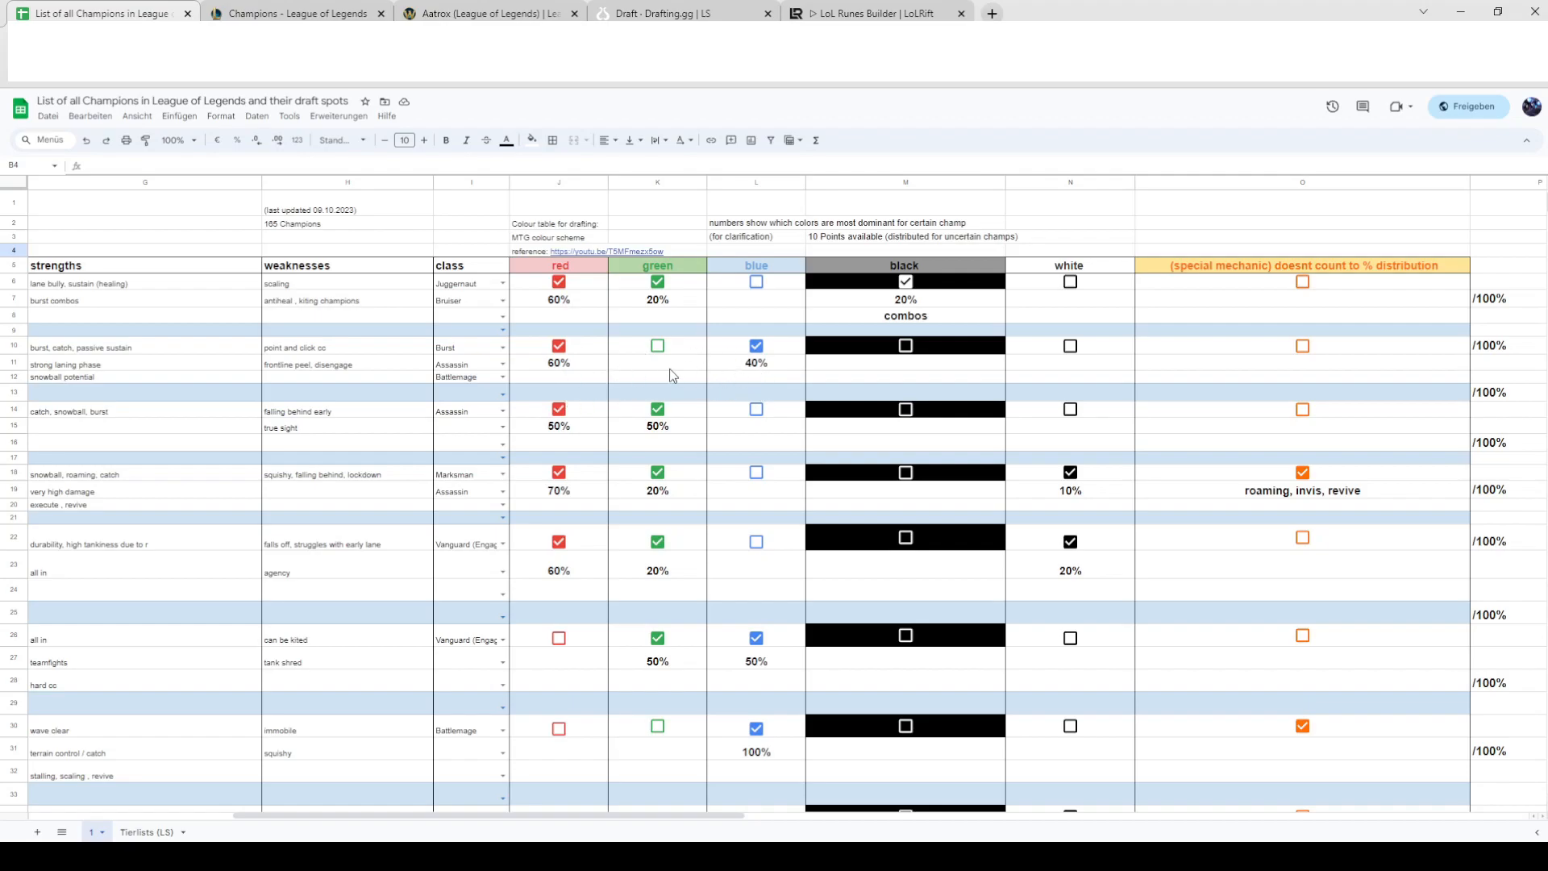
{"action": "mouse_move", "coordinate": [722, 378]}
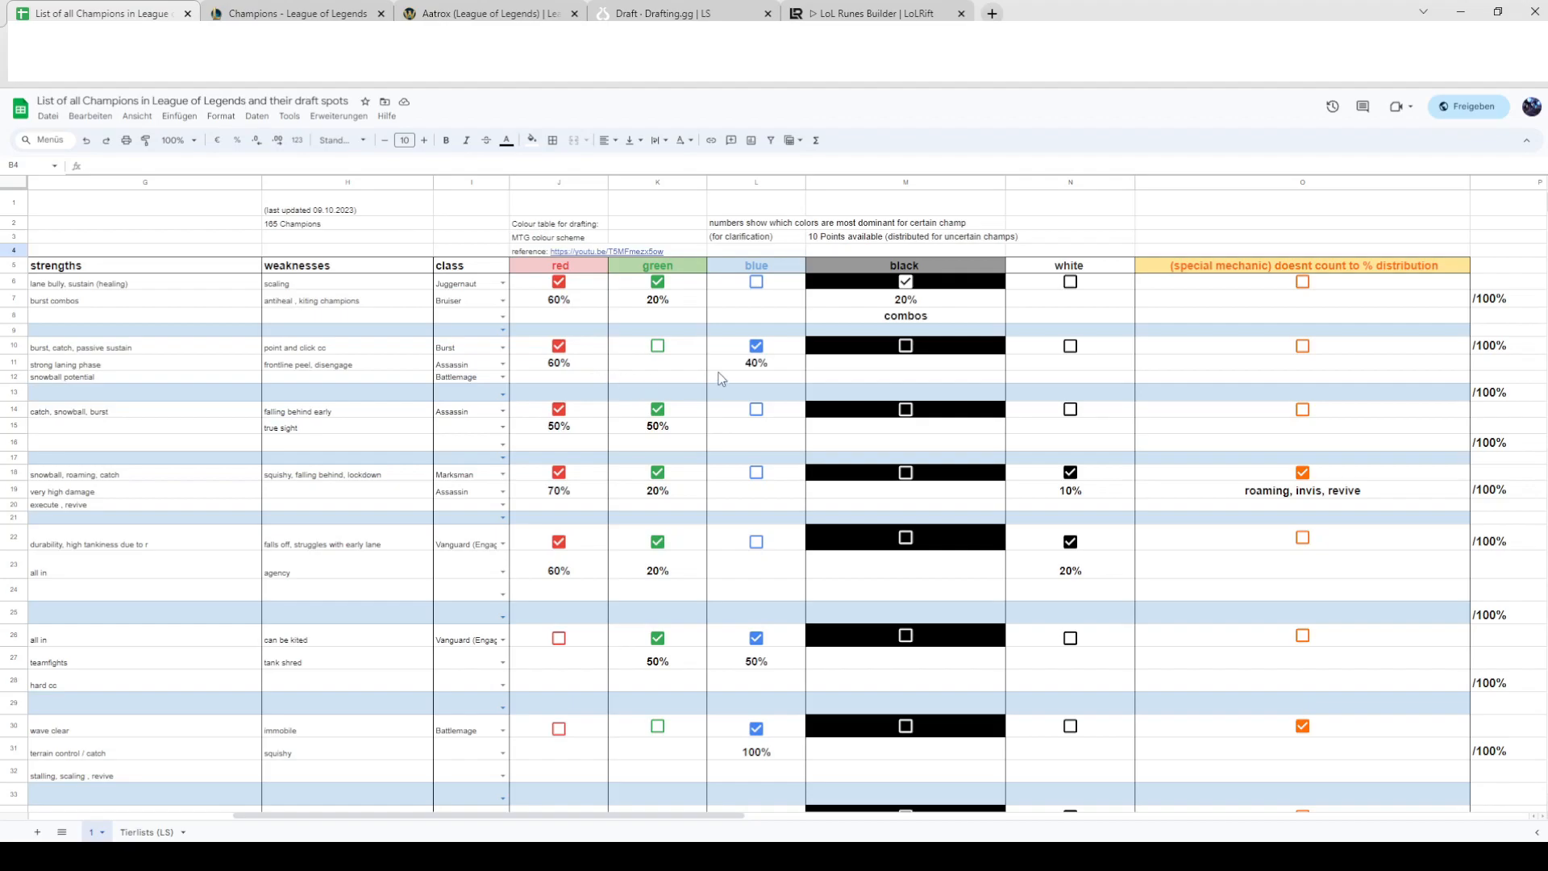
{"action": "mouse_move", "coordinate": [647, 375]}
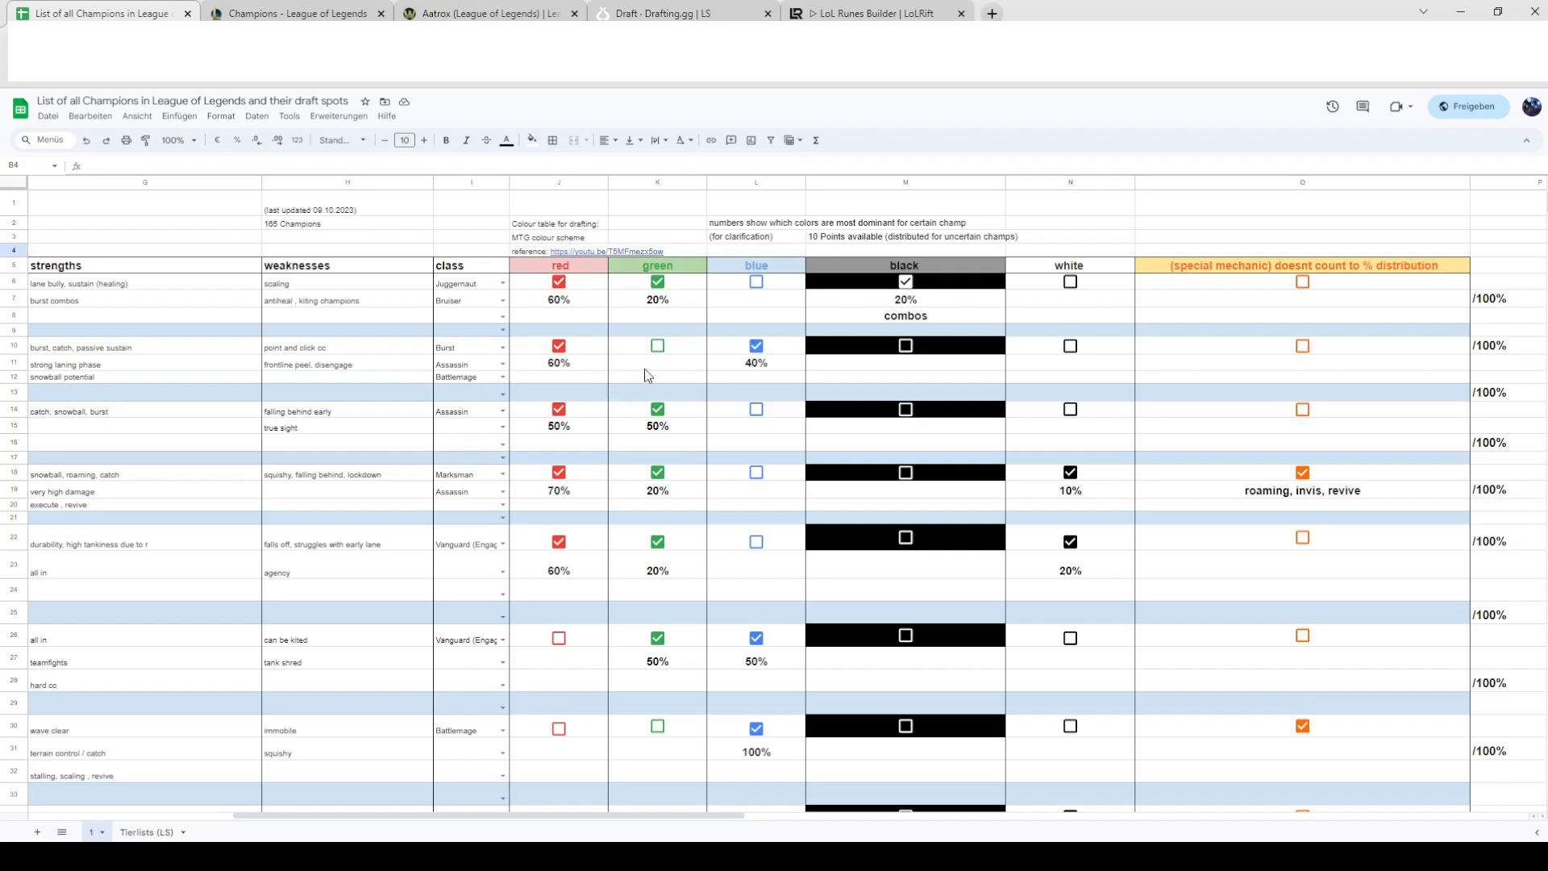
{"action": "mouse_move", "coordinate": [594, 374]}
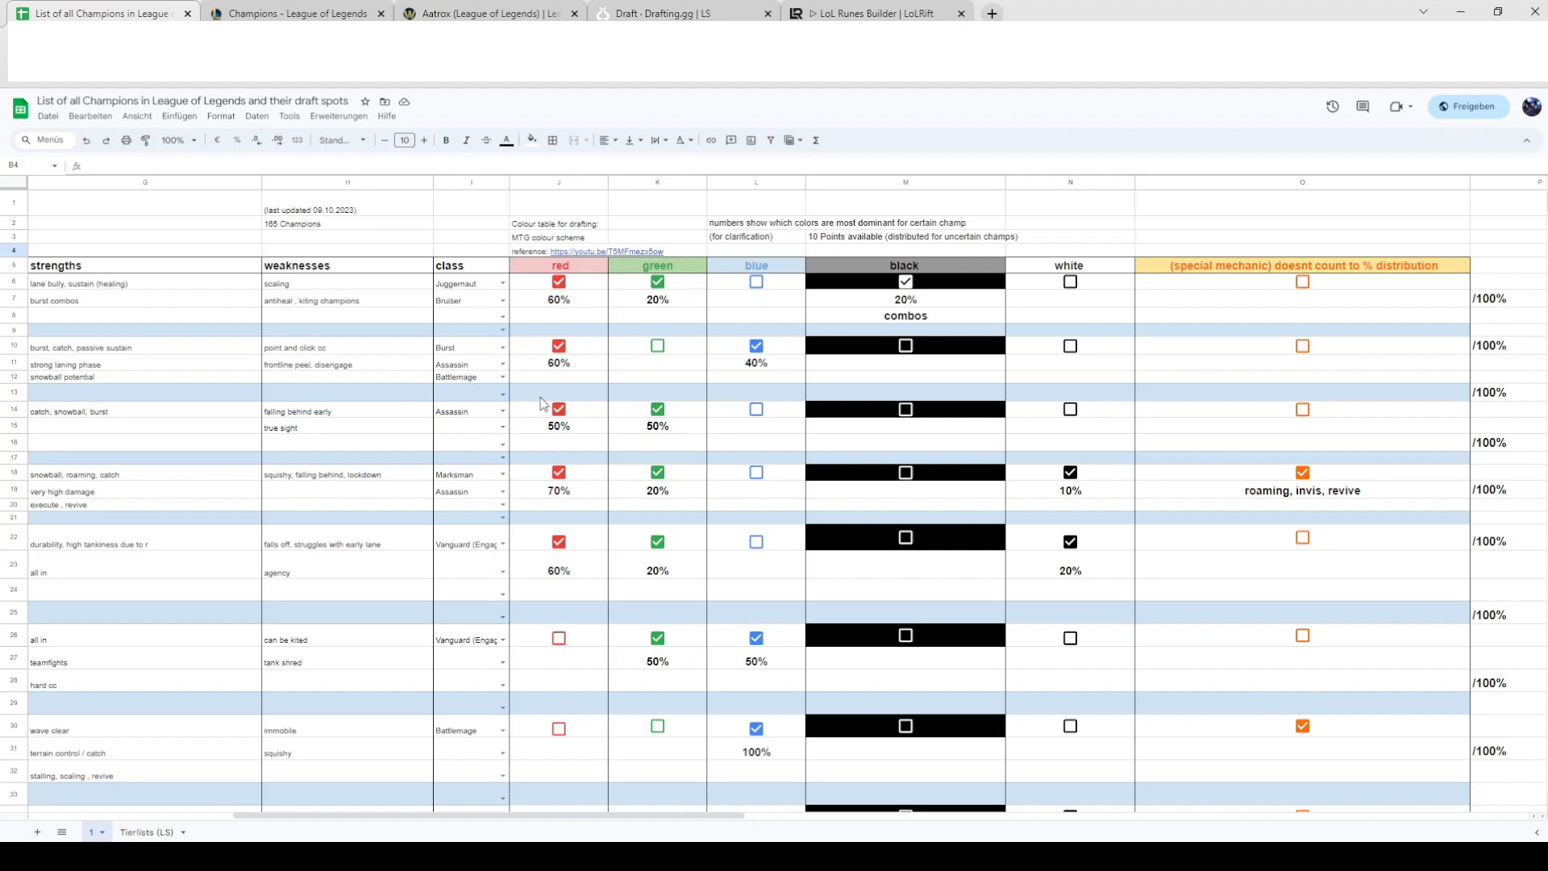
{"action": "mouse_move", "coordinate": [610, 372]}
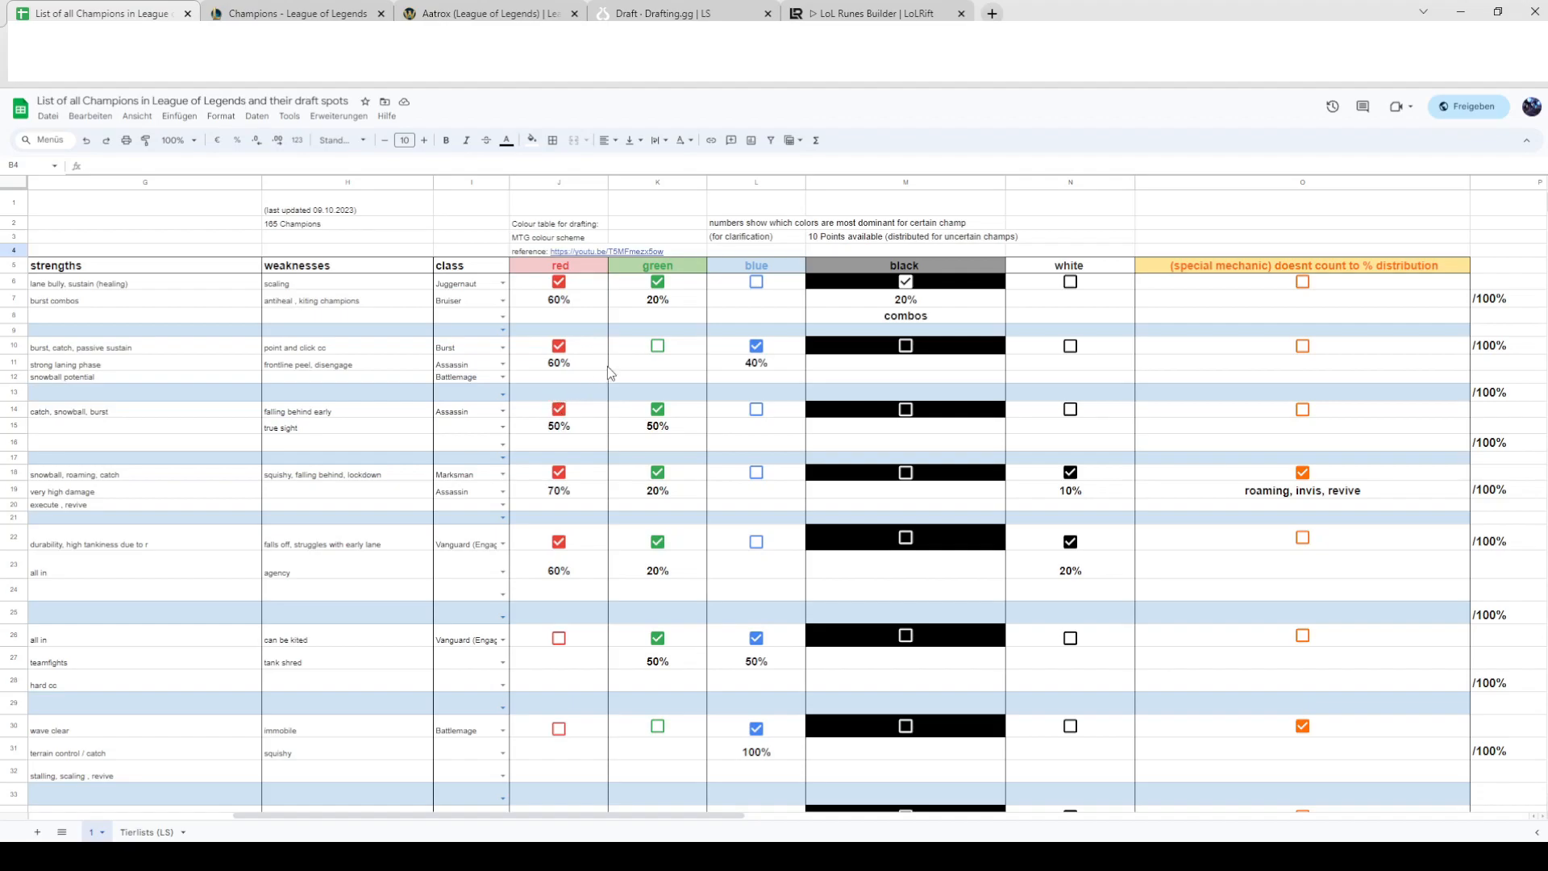
{"action": "mouse_move", "coordinate": [744, 381]}
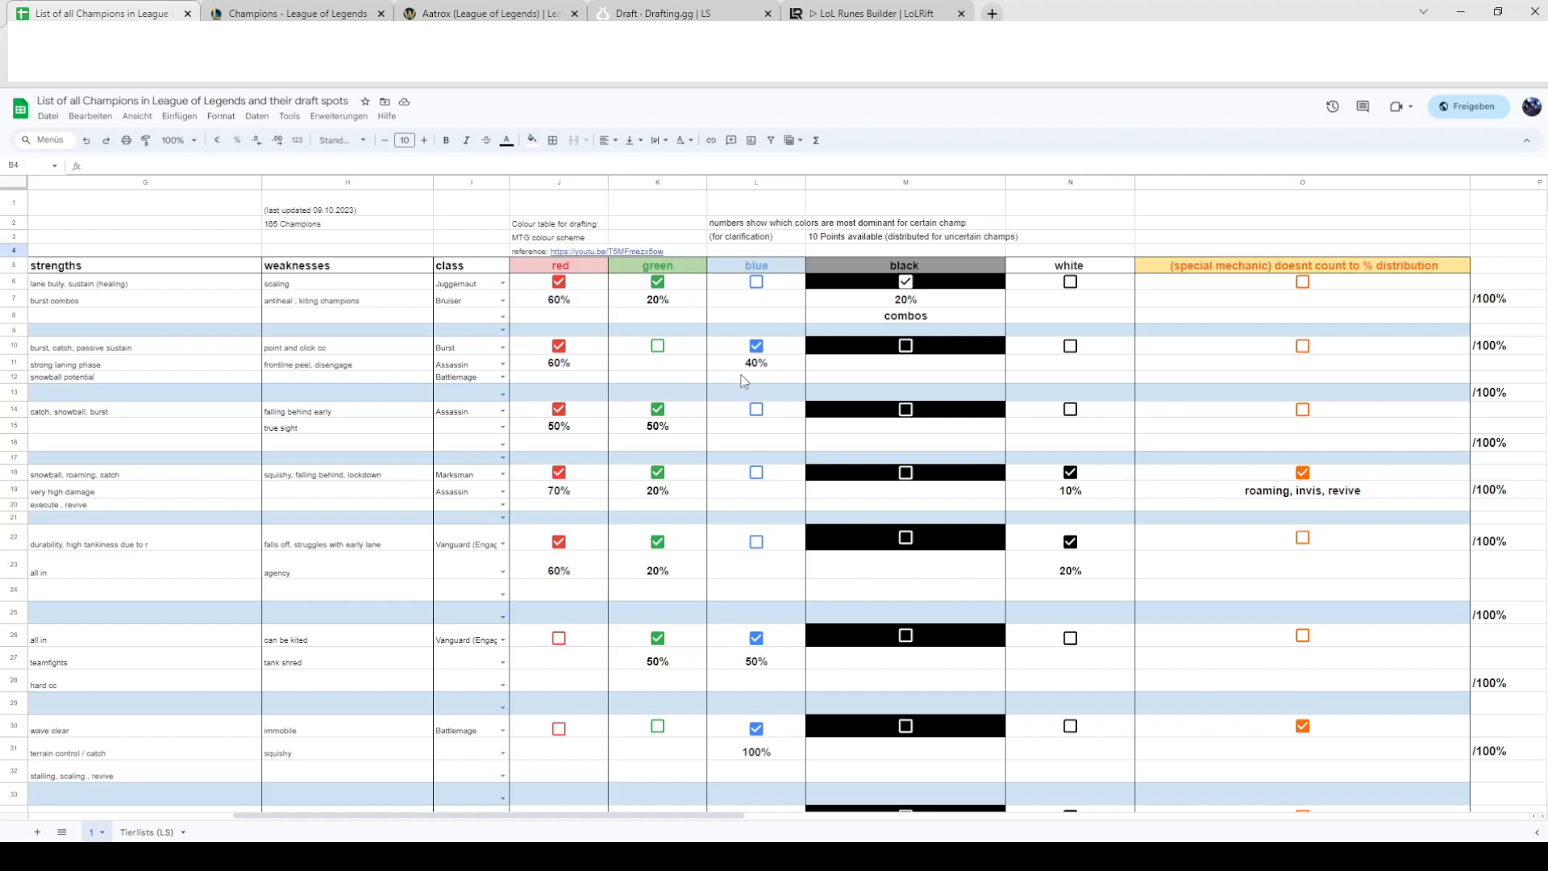
{"action": "mouse_move", "coordinate": [750, 382]}
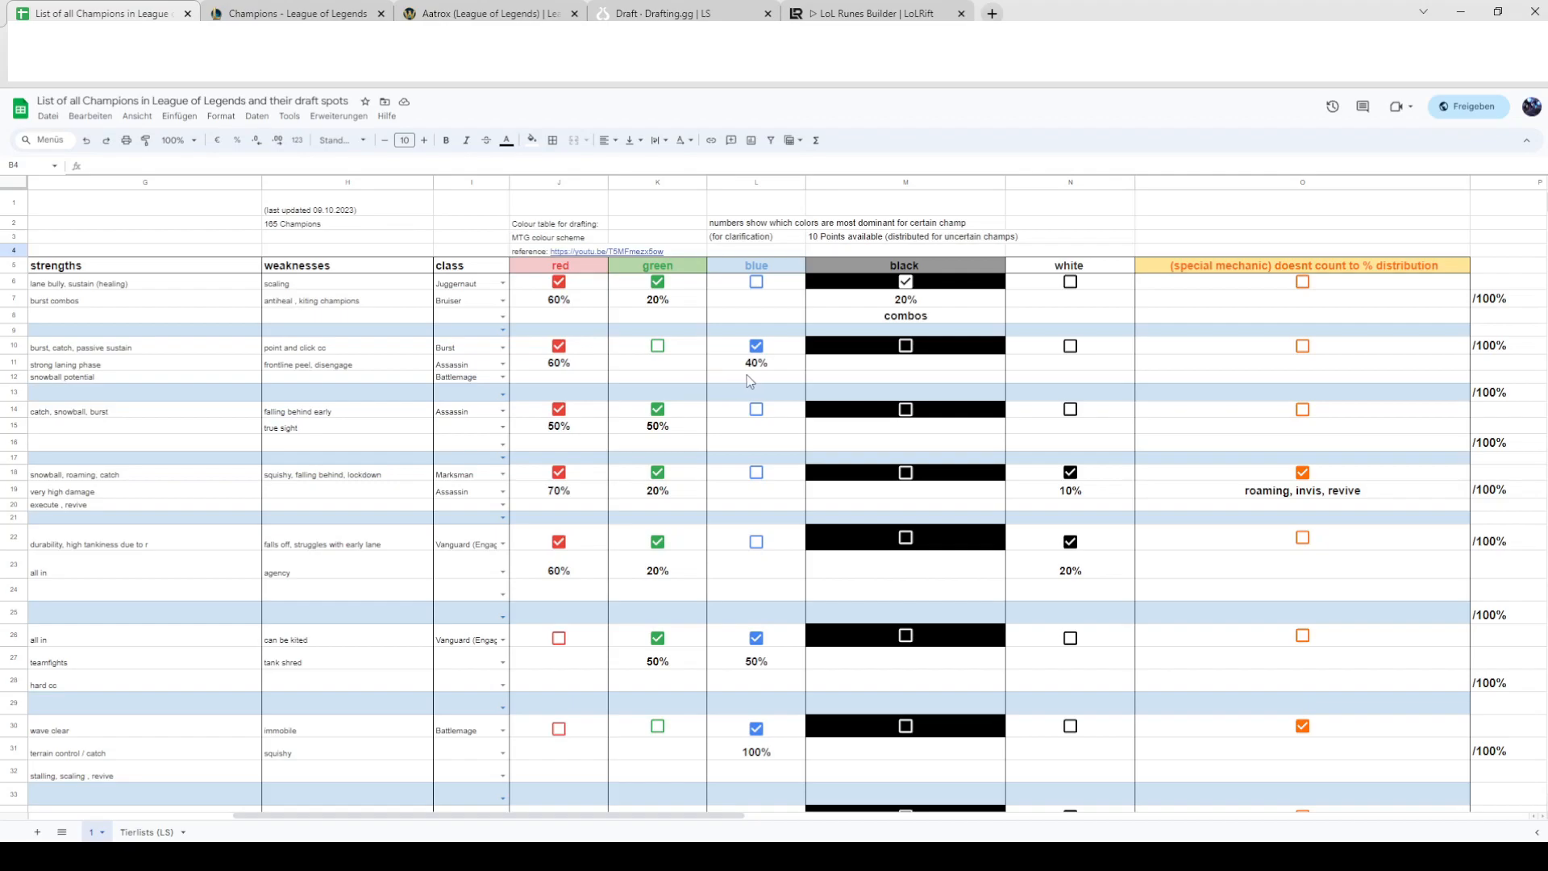
{"action": "mouse_move", "coordinate": [800, 382]}
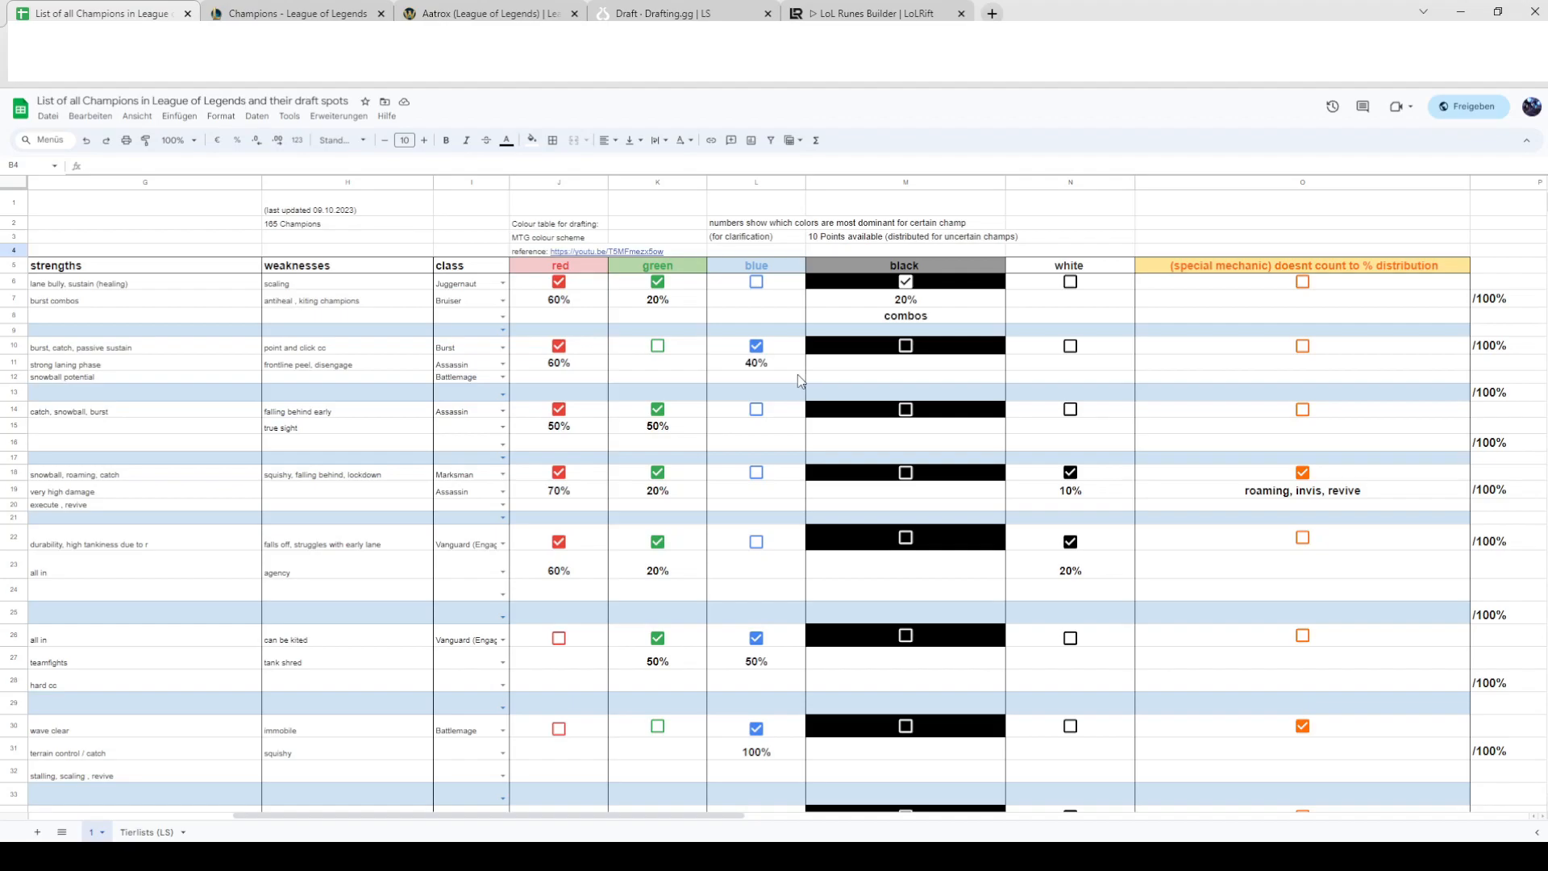
{"action": "mouse_move", "coordinate": [754, 378]}
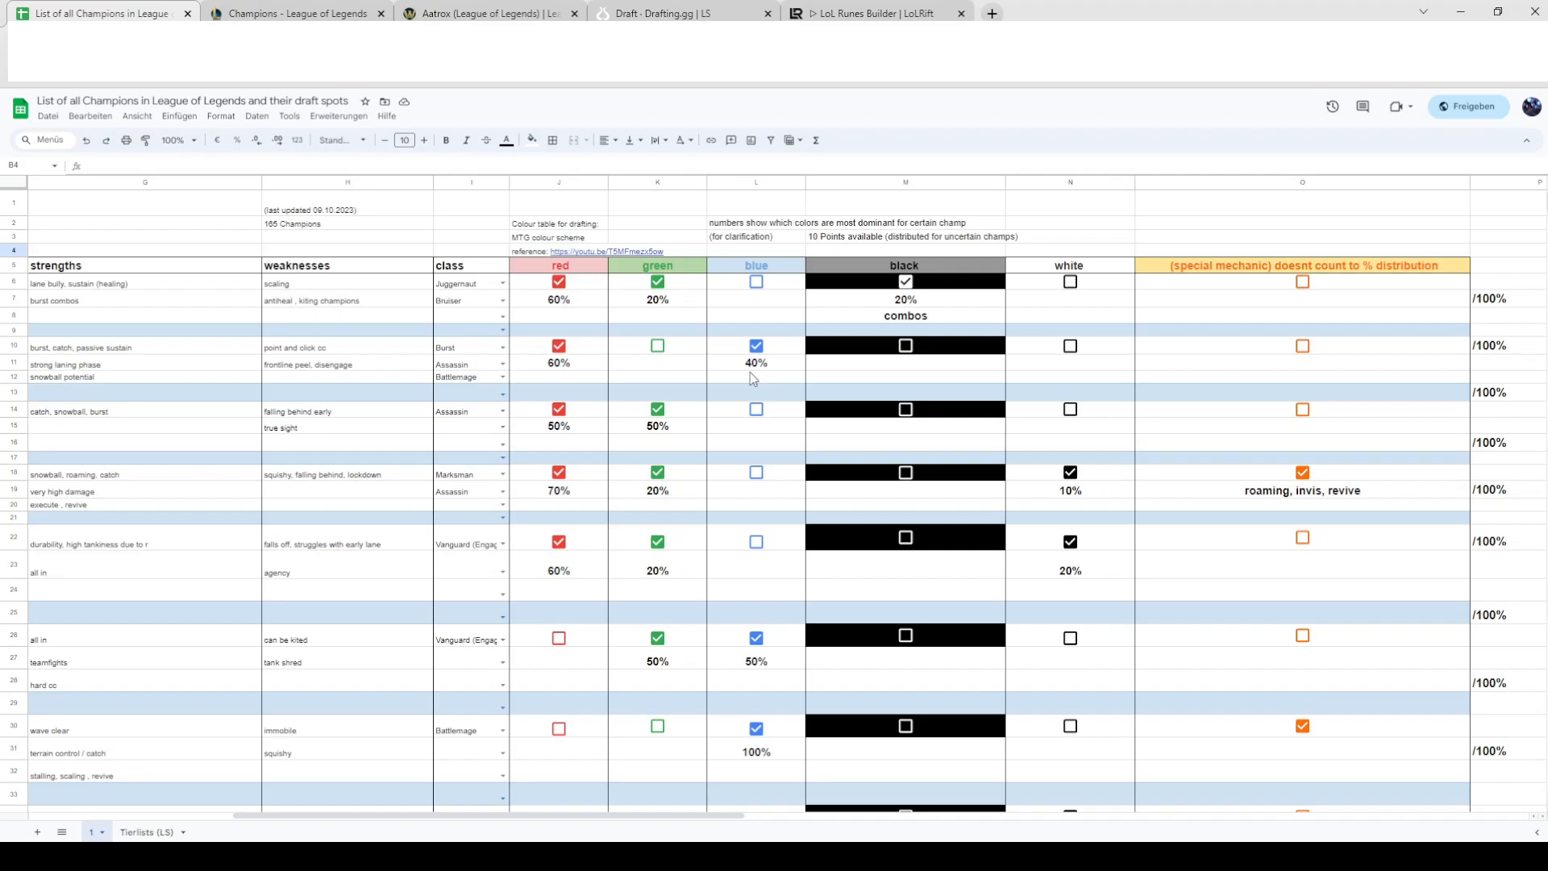
{"action": "mouse_move", "coordinate": [737, 378]}
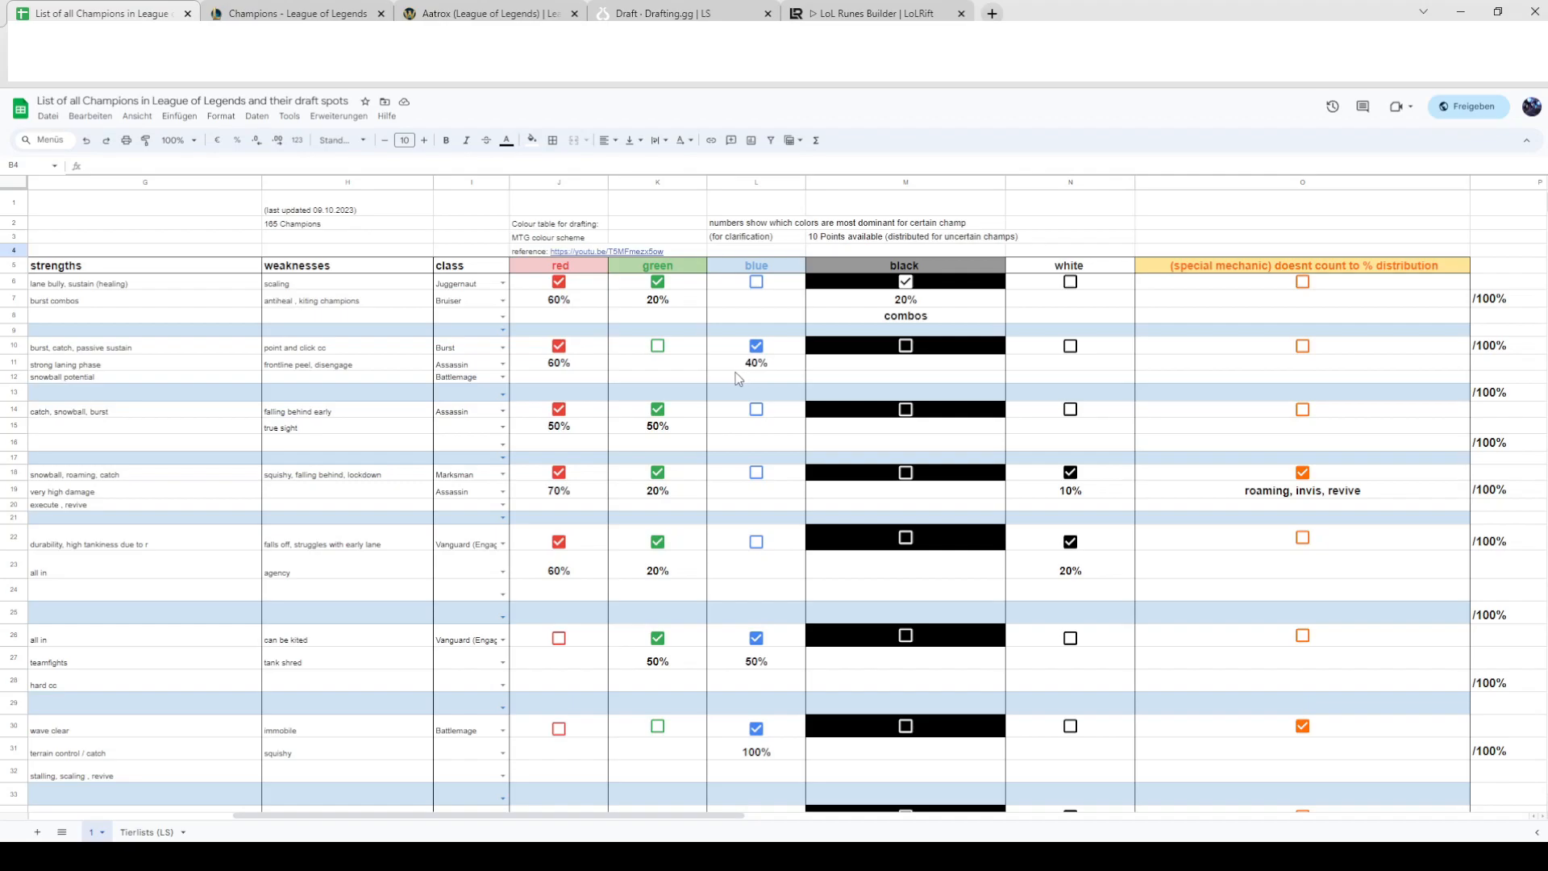
{"action": "mouse_move", "coordinate": [734, 381]}
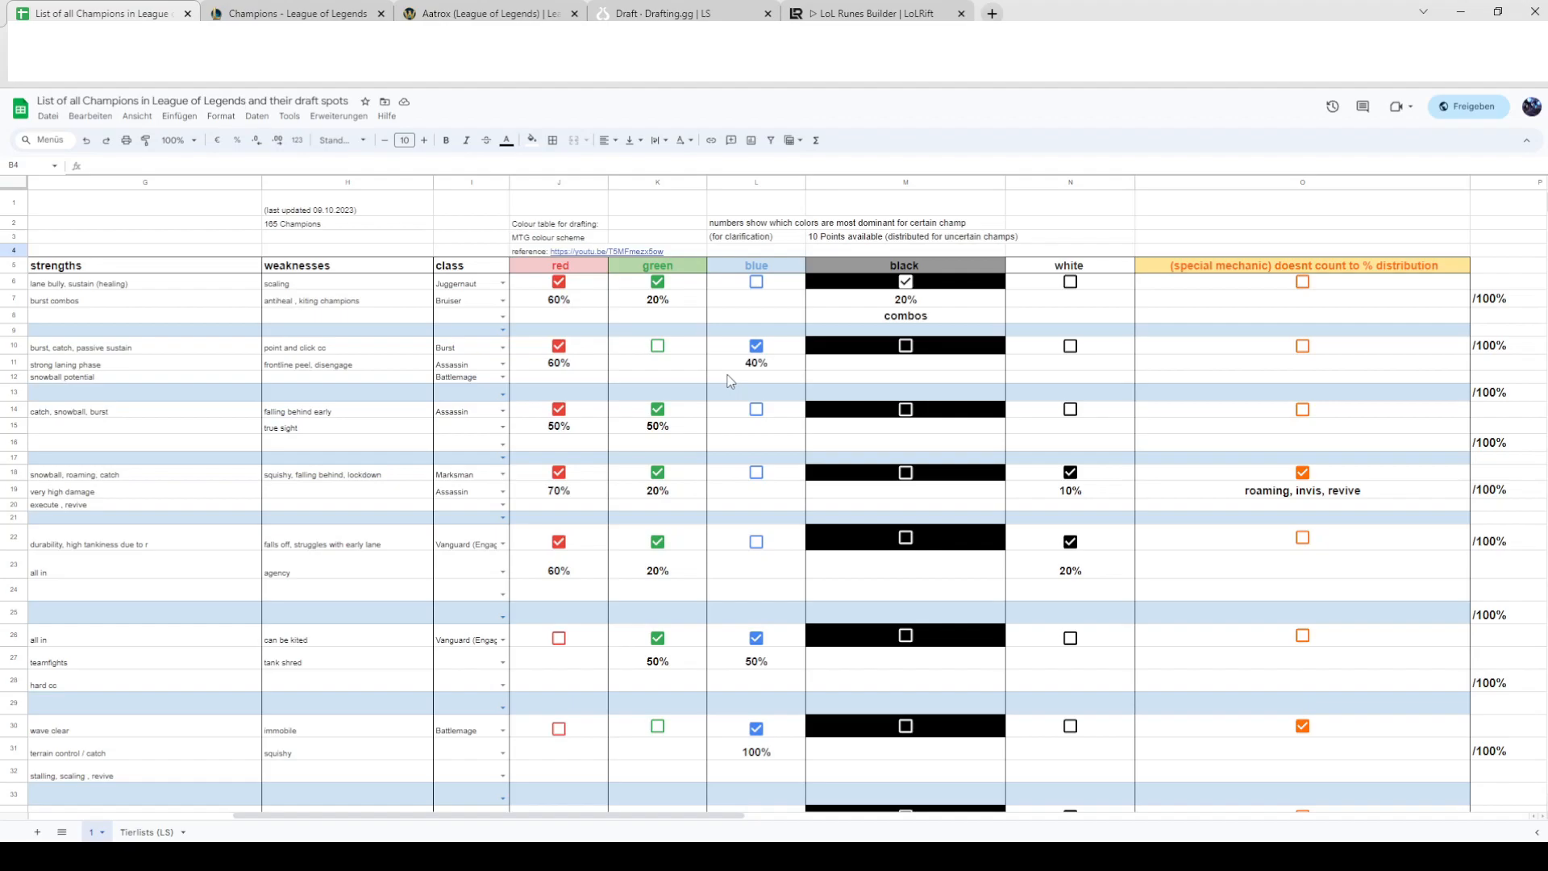
{"action": "mouse_move", "coordinate": [599, 856]}
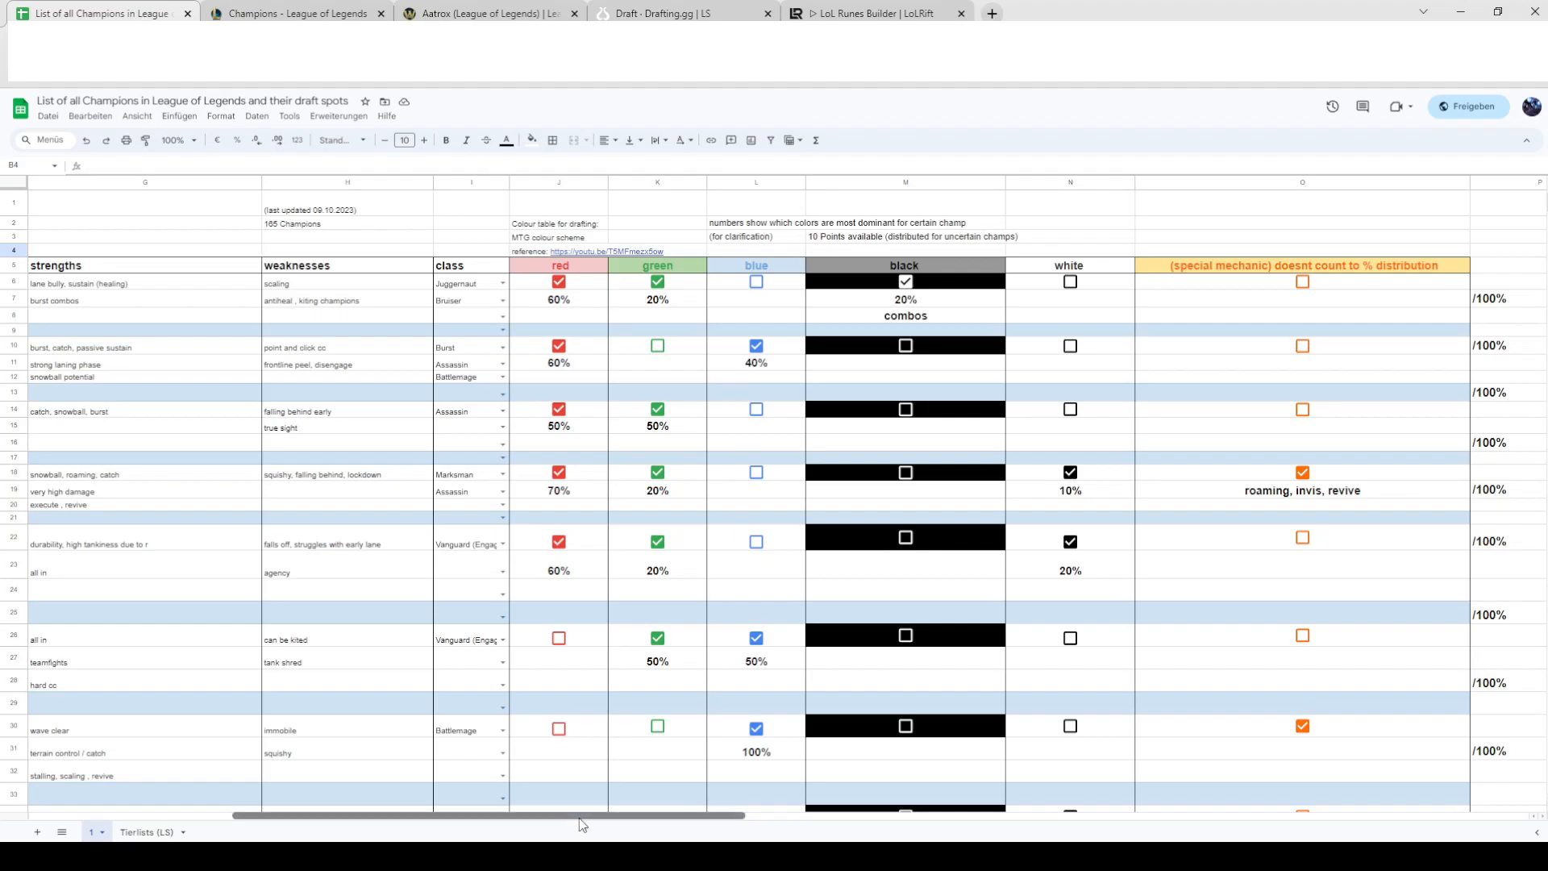
- Scroll right to the colour notes, W/Nature/Nurture diagram and IN LOL role circle
{"action": "scroll", "scroll_direction": "right", "scroll_amount": 3}
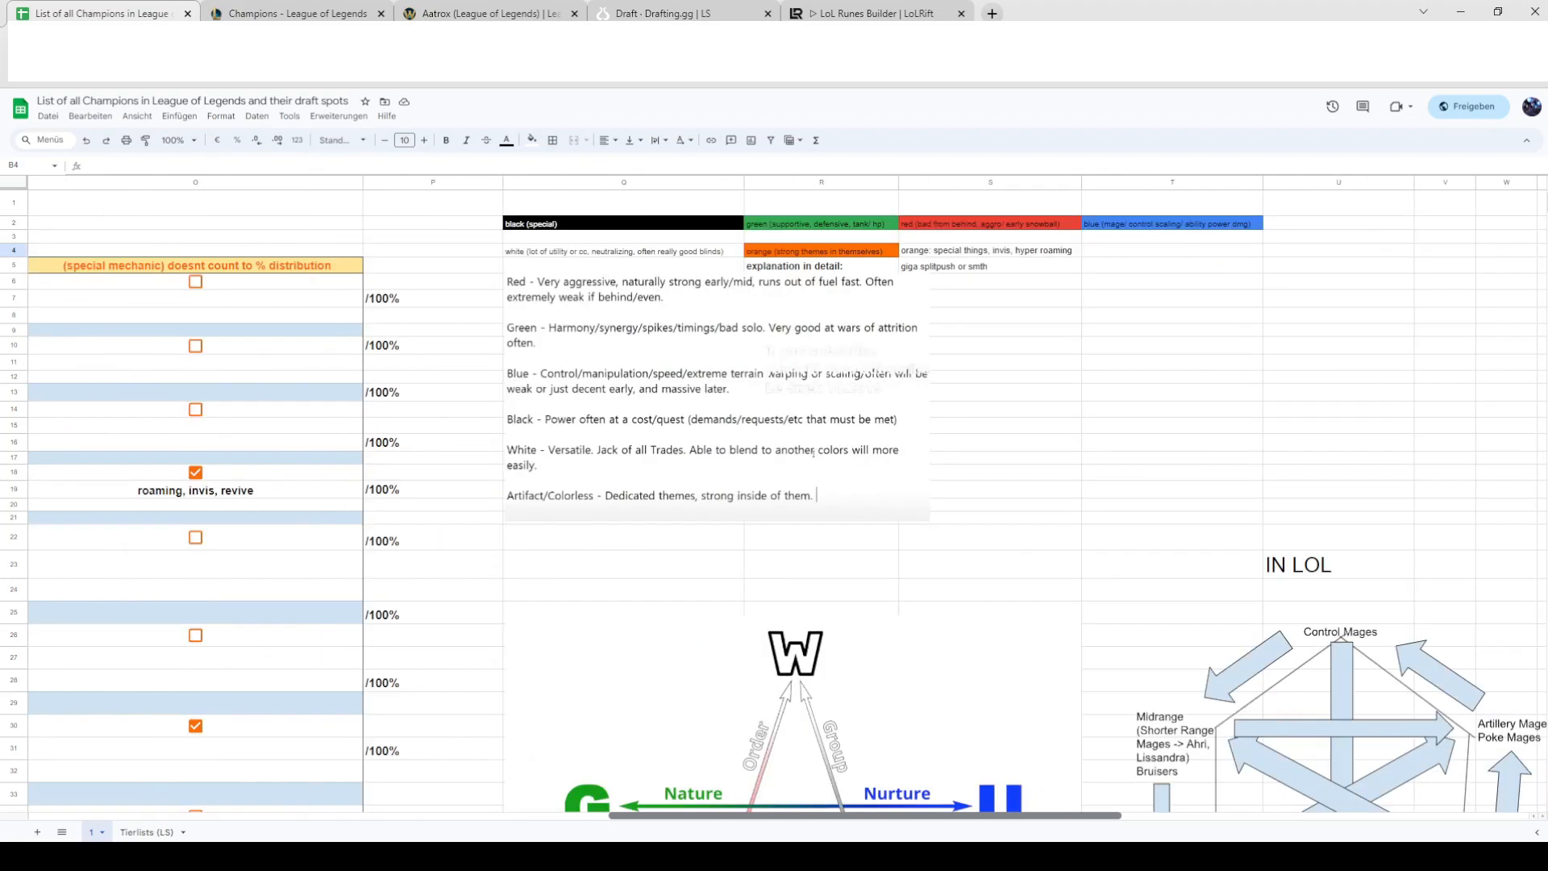
{"action": "scroll", "scroll_direction": "left", "scroll_amount": 3}
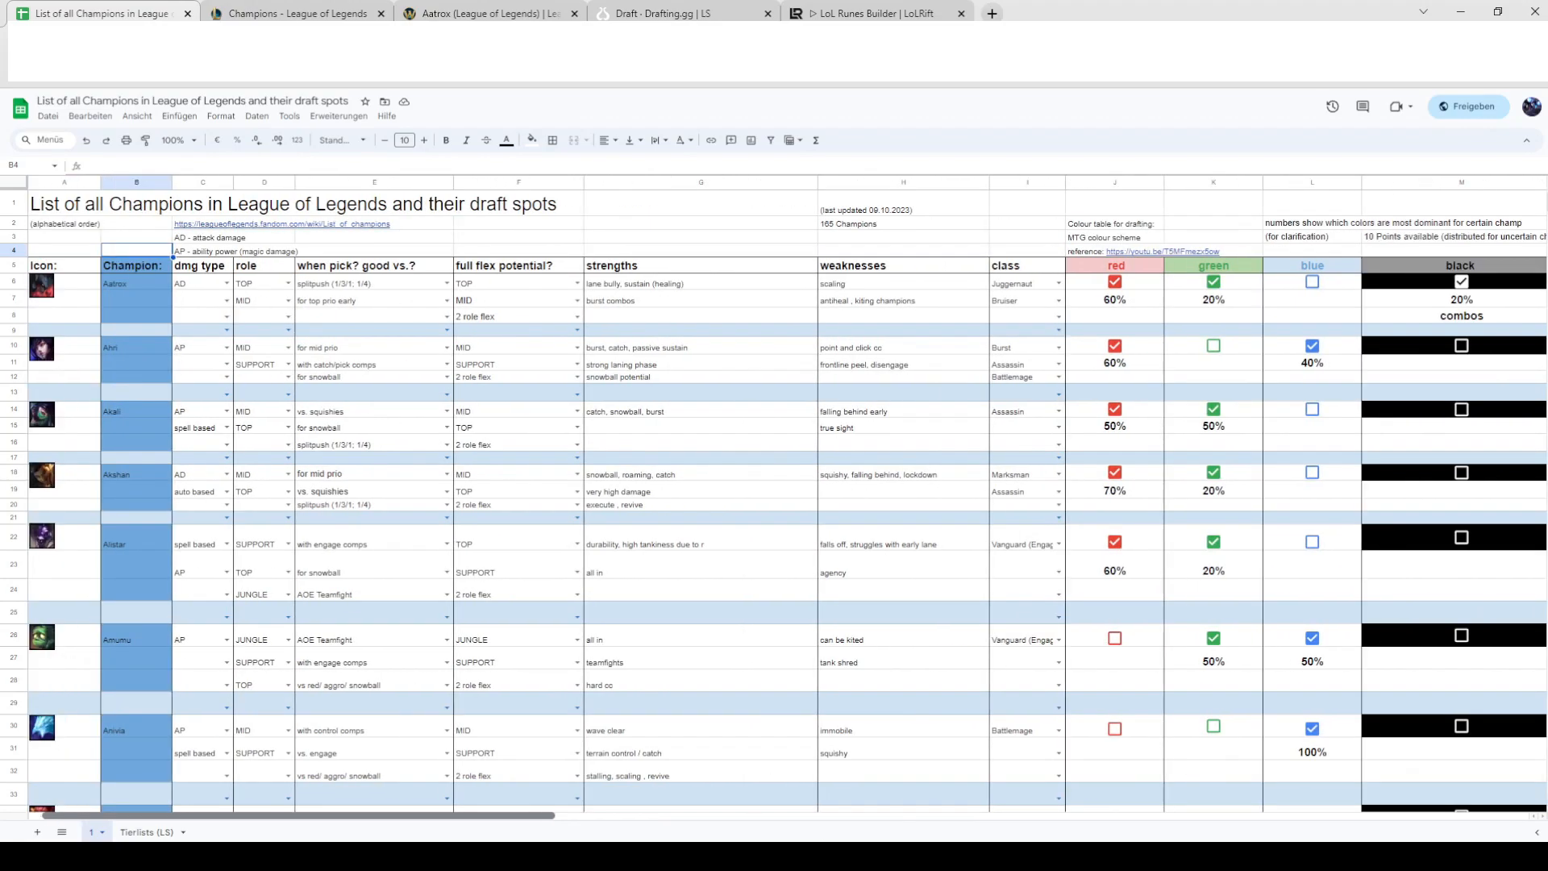
{"action": "scroll", "scroll_direction": "right", "scroll_amount": 3}
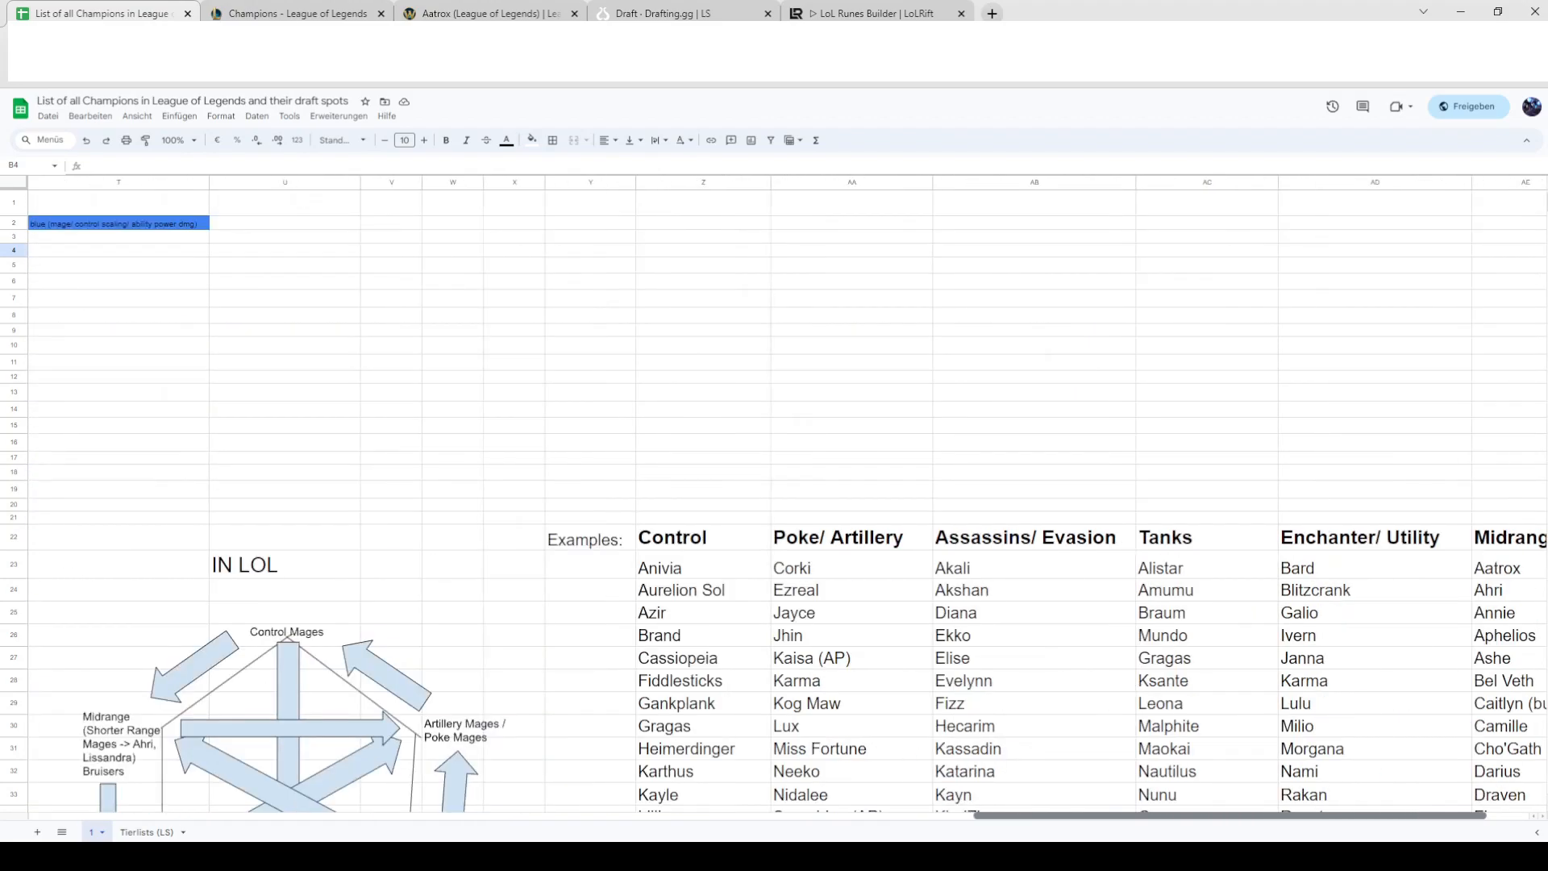
{"action": "scroll", "scroll_direction": "left", "scroll_amount": 3}
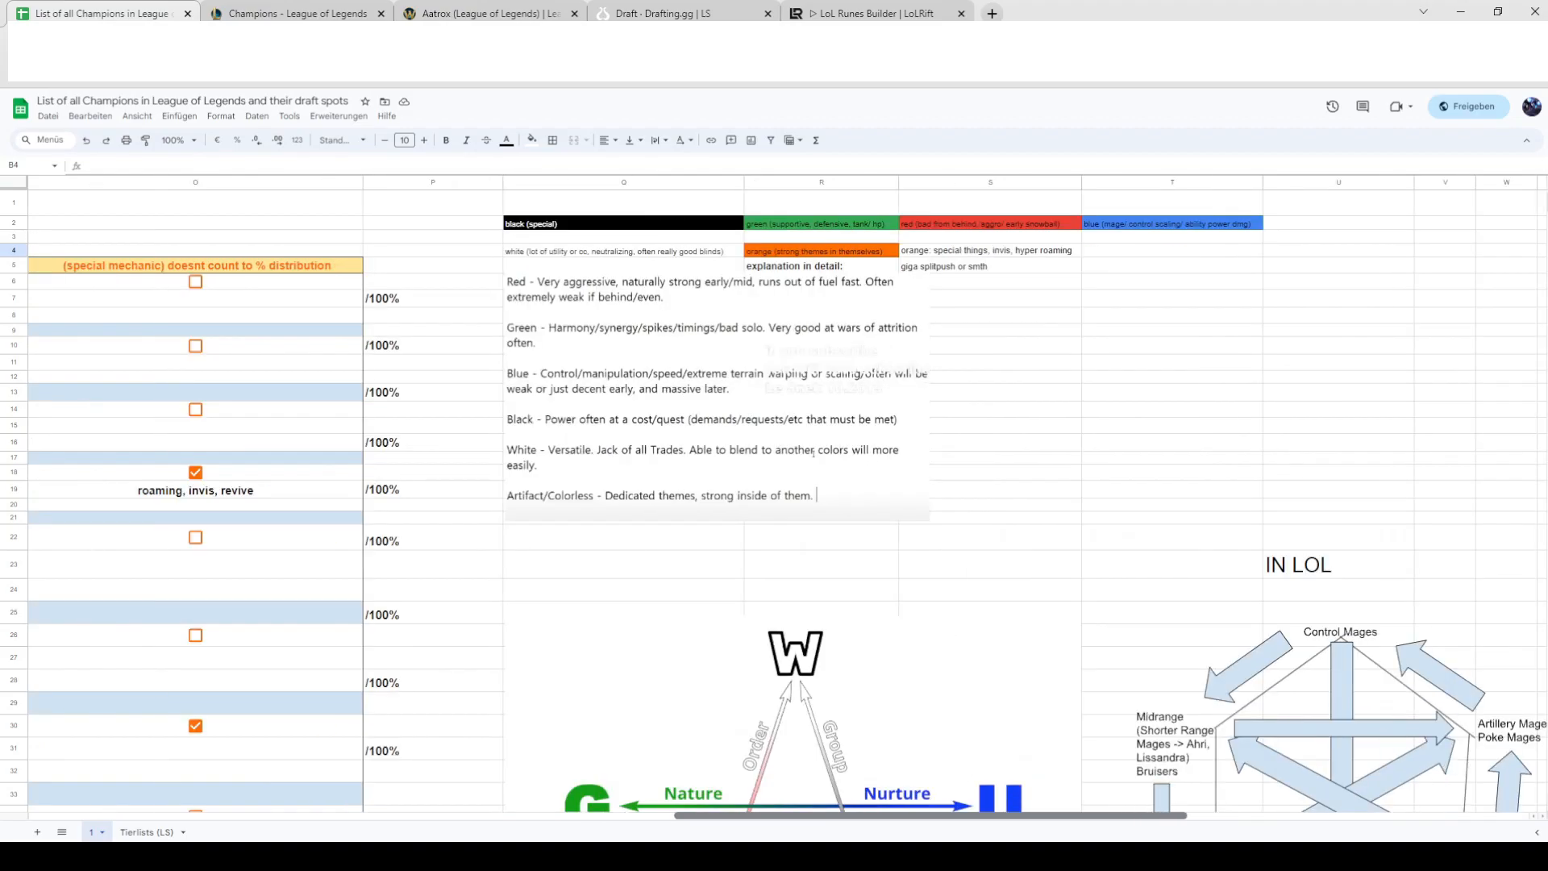
{"action": "scroll", "scroll_direction": "right", "scroll_amount": 3}
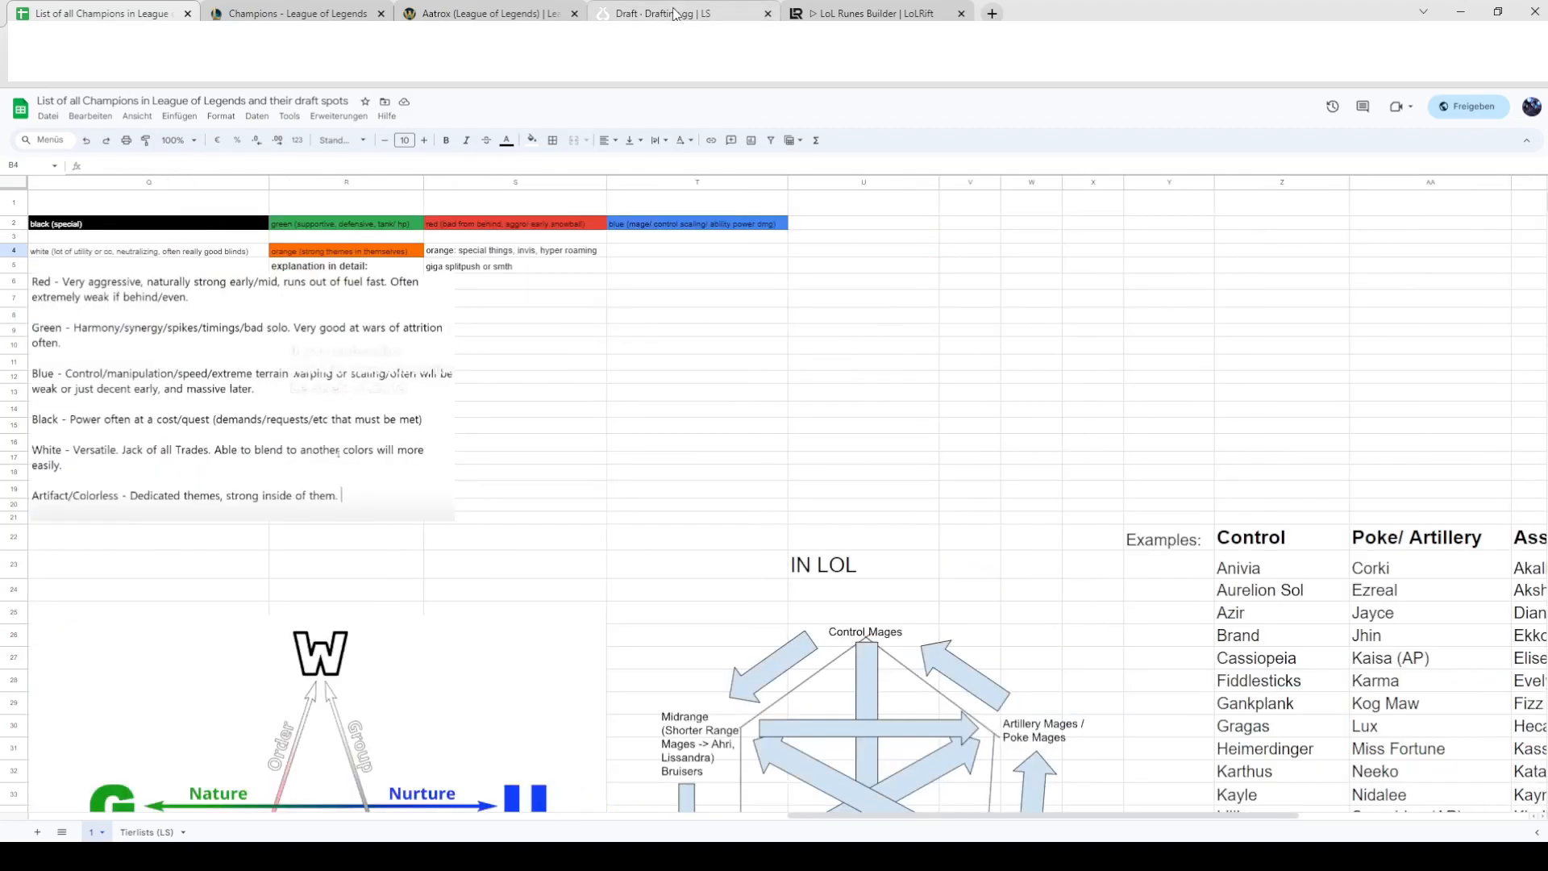
- On the draft board, pick Ahri for blue slot B1 and add Poppy to red
{"action": "left_click", "coordinate": [671, 13]}
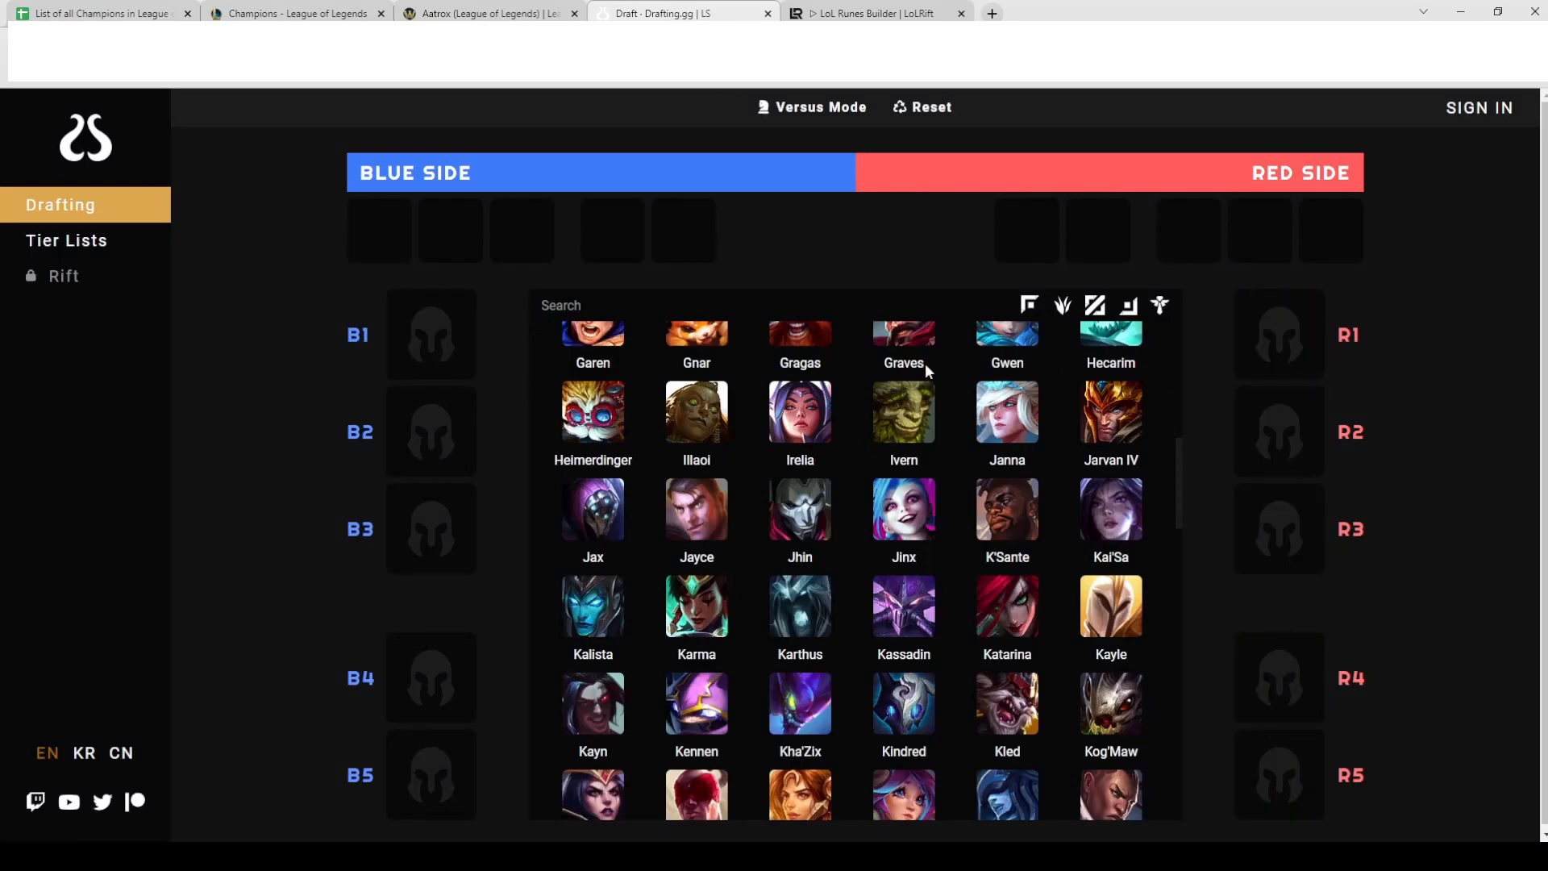
{"action": "type", "text": "A"}
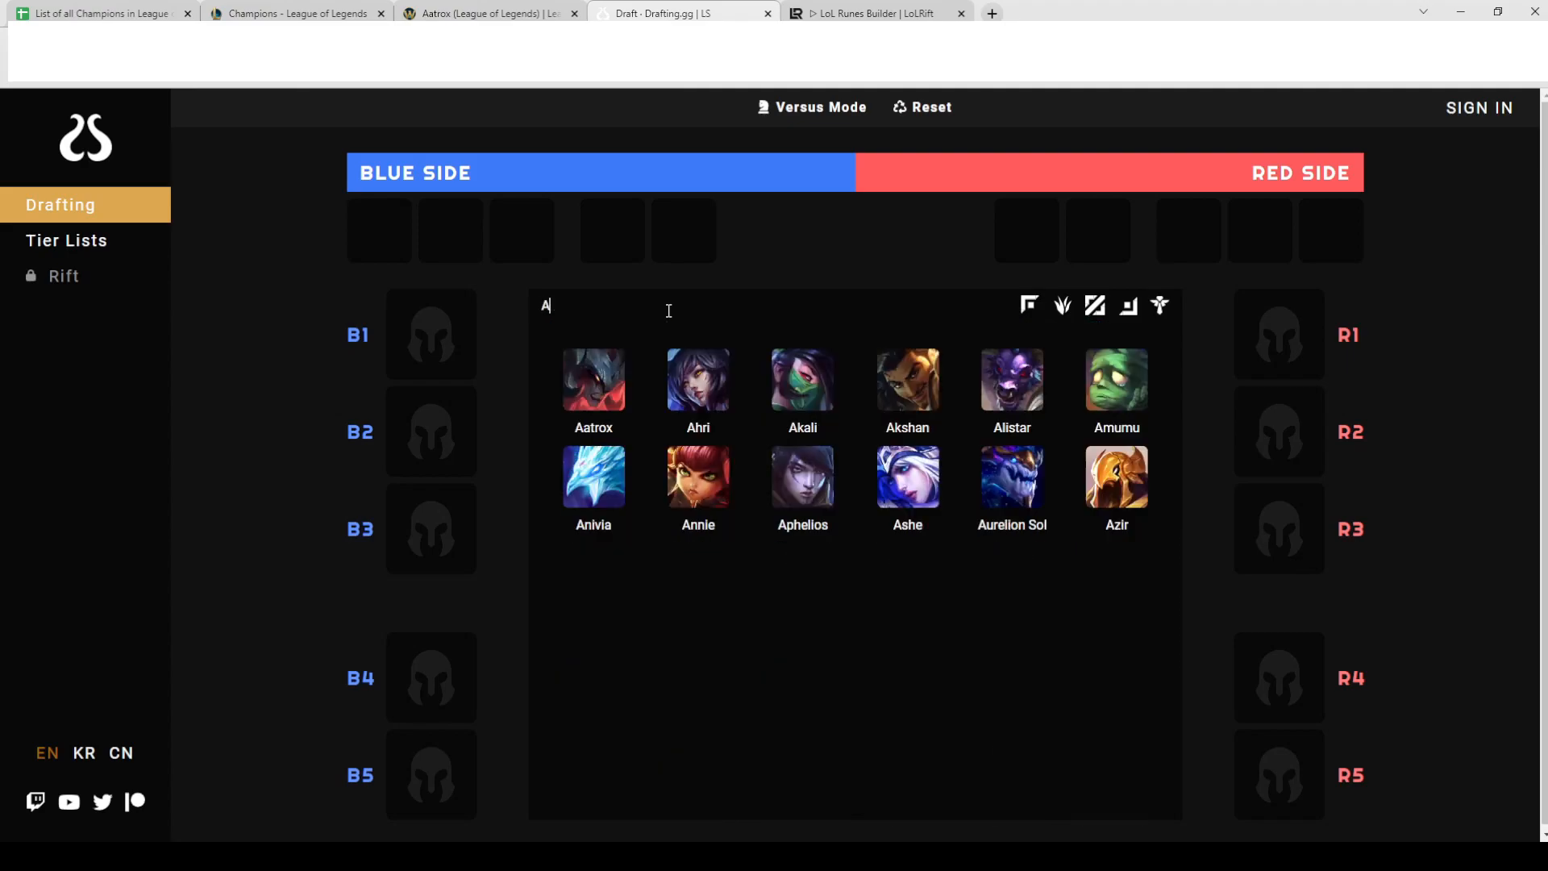
{"action": "type", "text": "hri"}
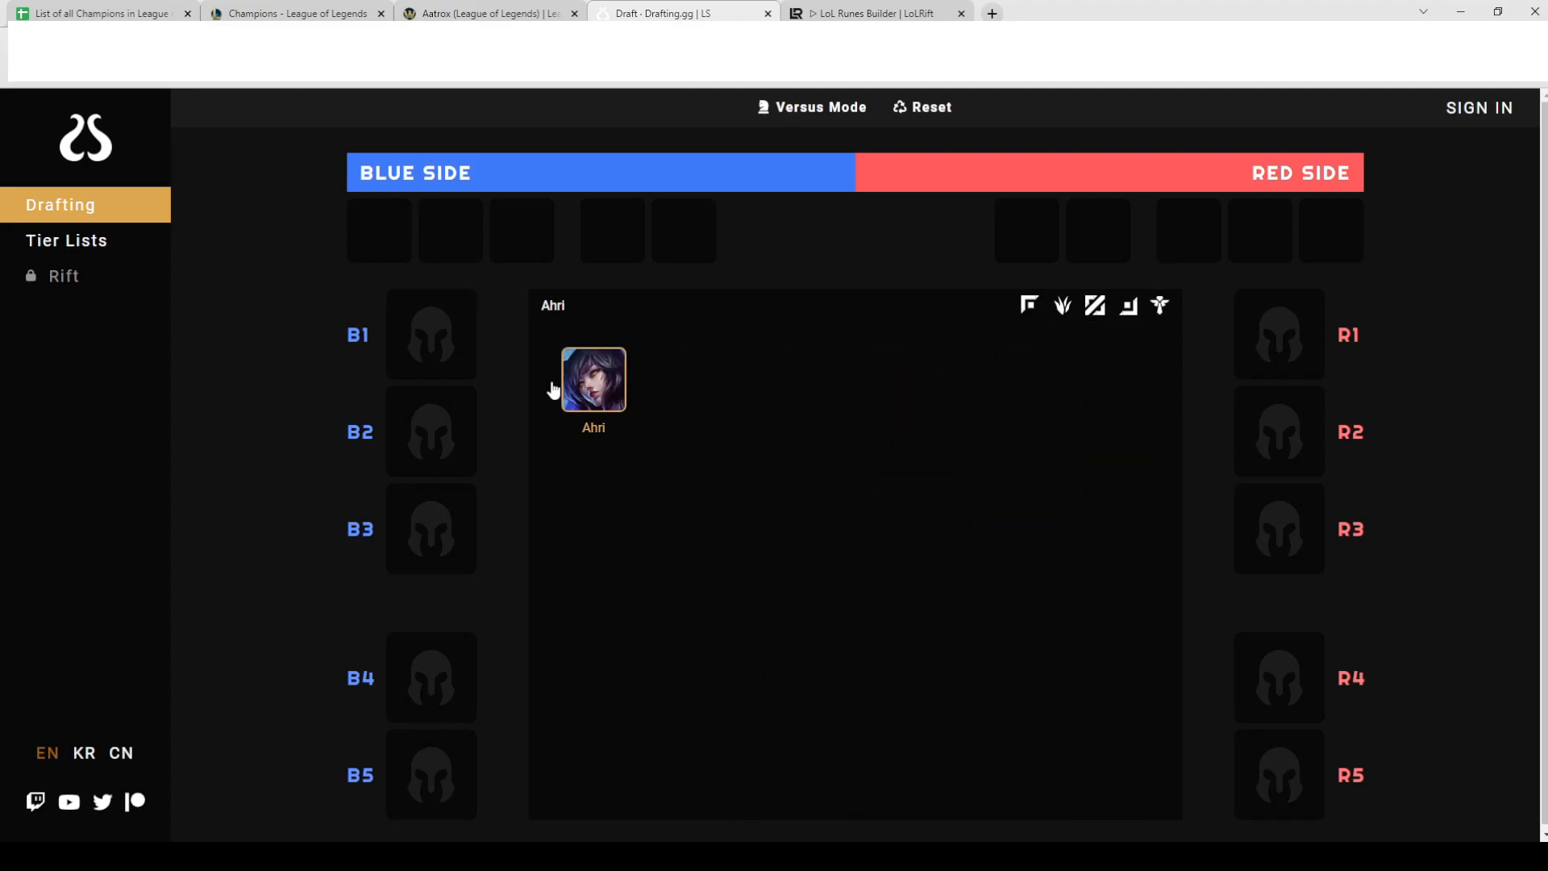
{"action": "left_click", "coordinate": [593, 379]}
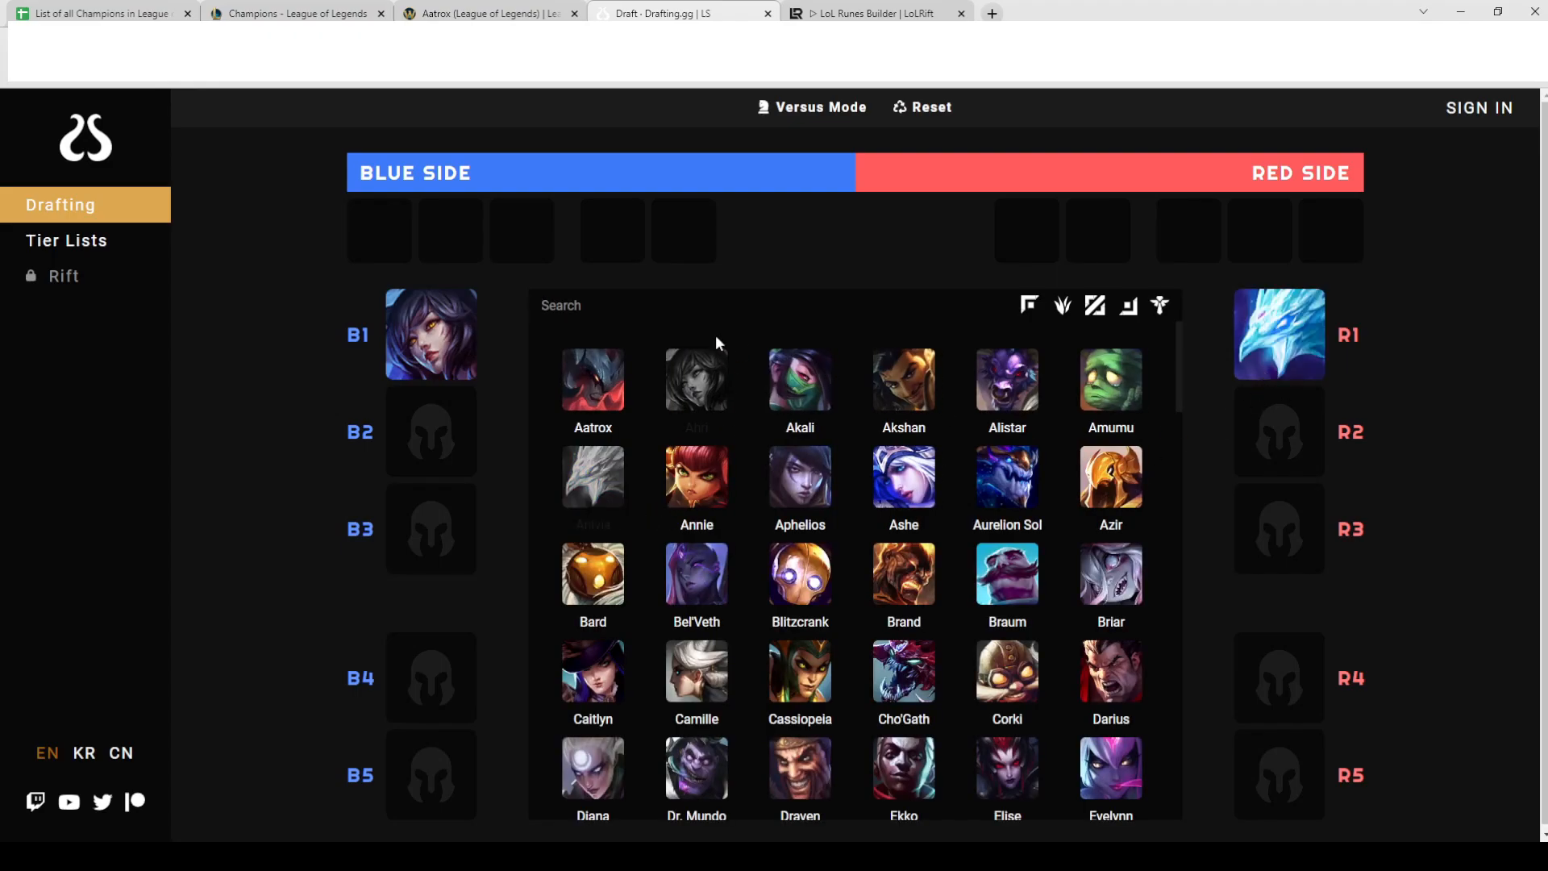
{"action": "type", "text": "popp"}
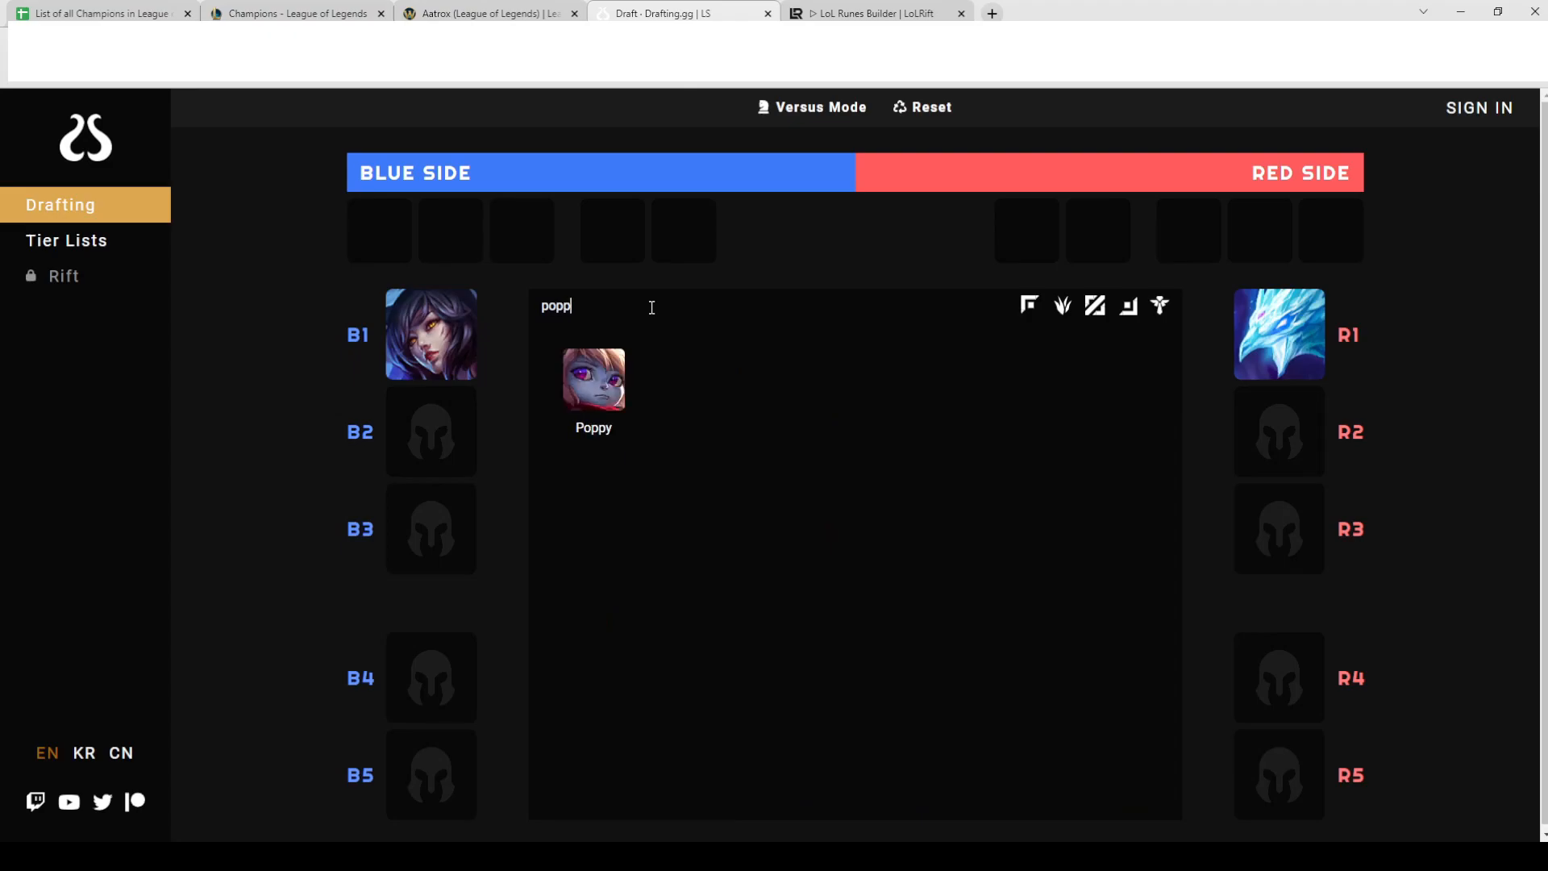
{"action": "left_click", "coordinate": [592, 379]}
{"action": "type", "text": "t"}
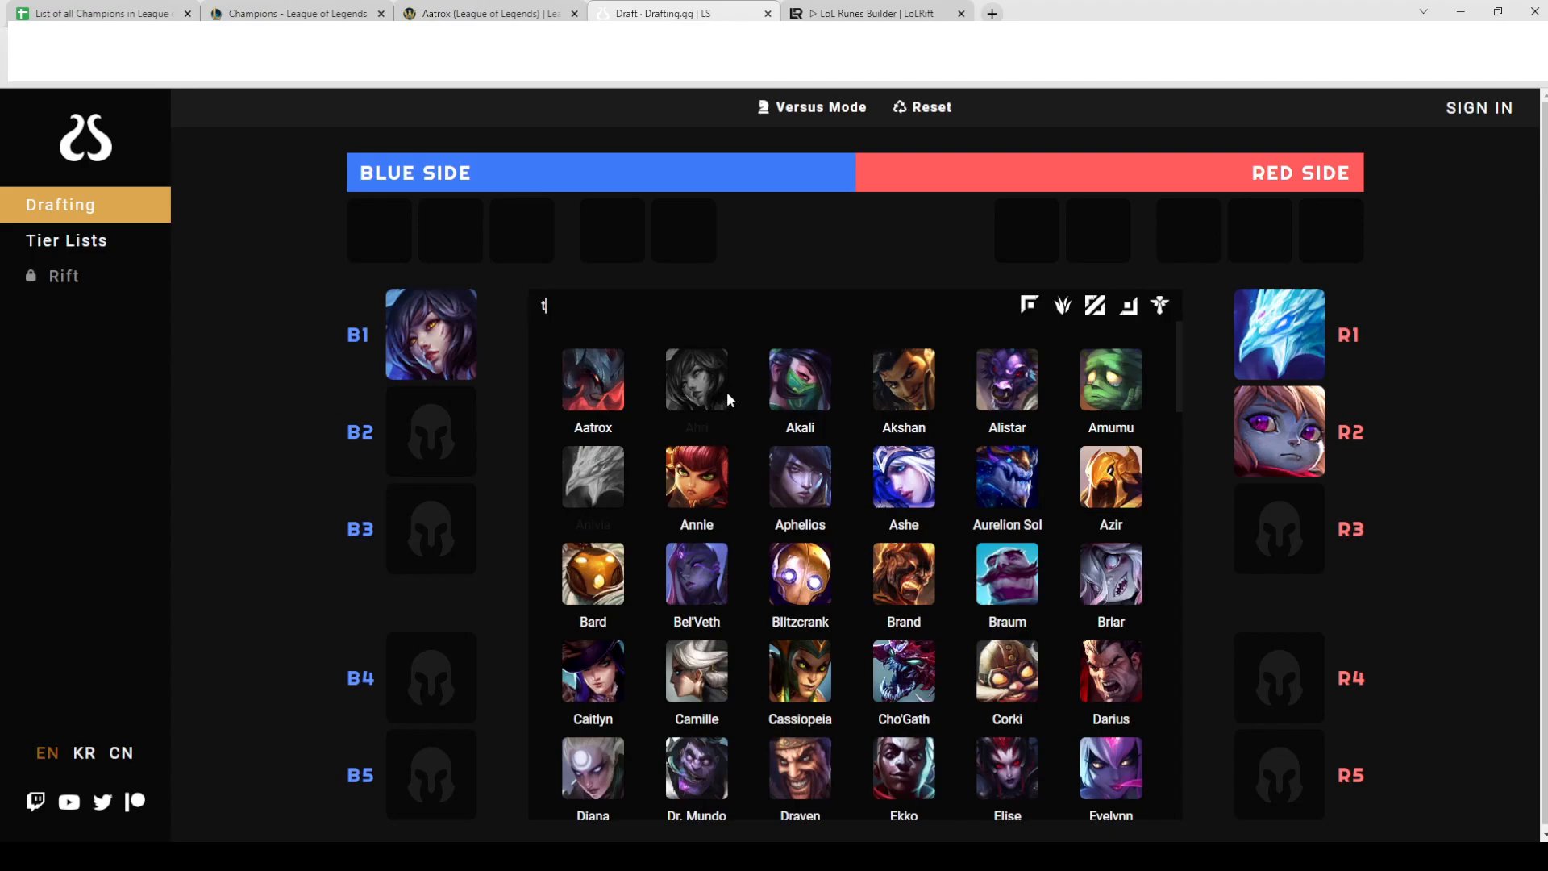
- Search the roster for 'aliss' and scroll down through the champion list
{"action": "type", "text": "a"}
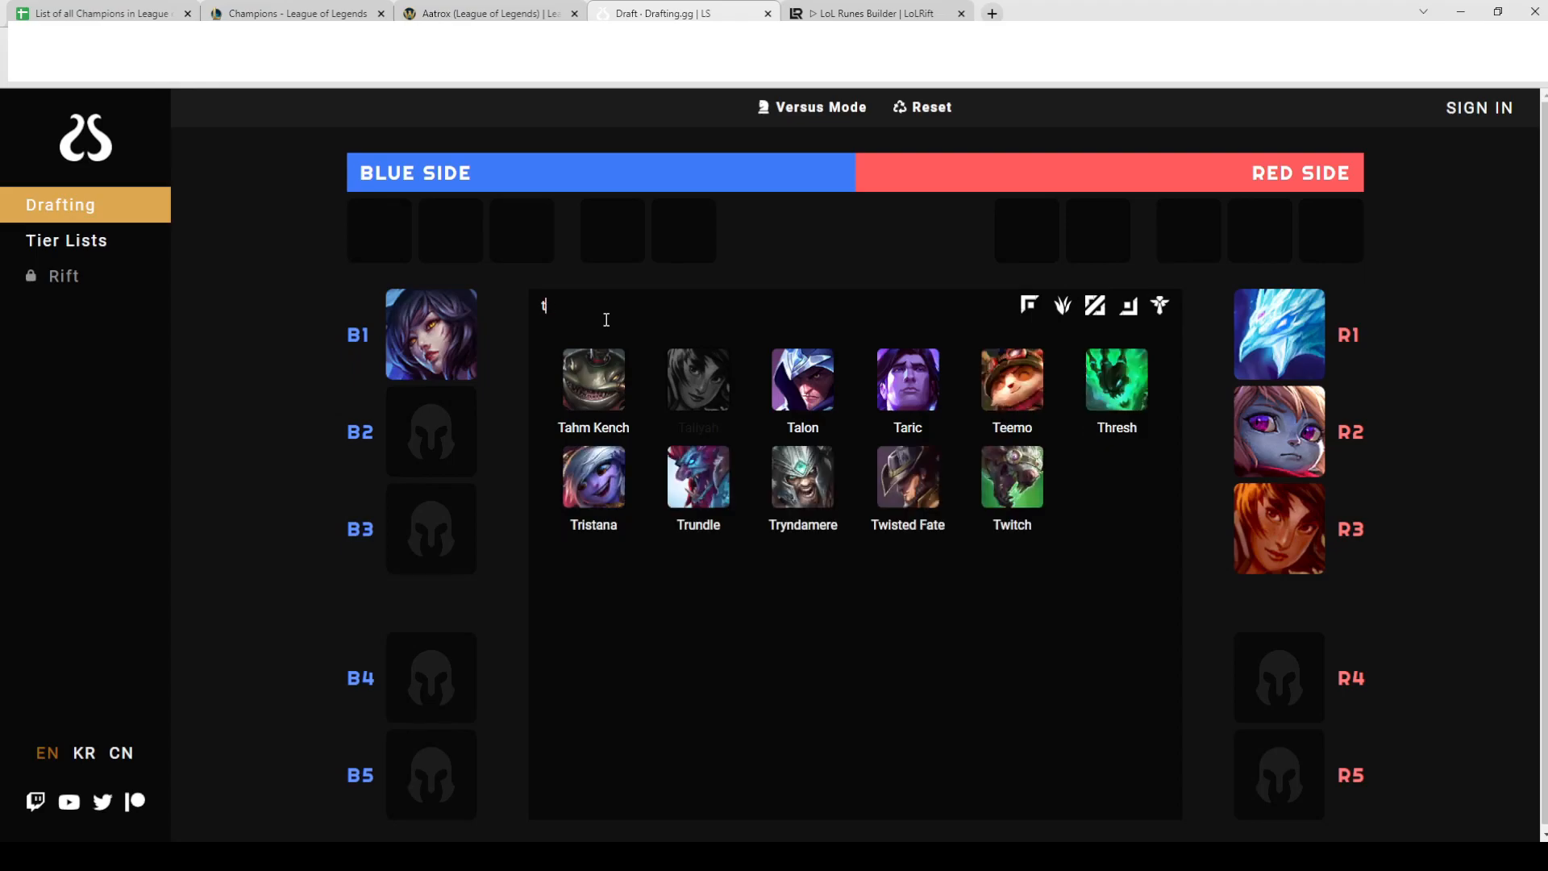
{"action": "type", "text": "liss"}
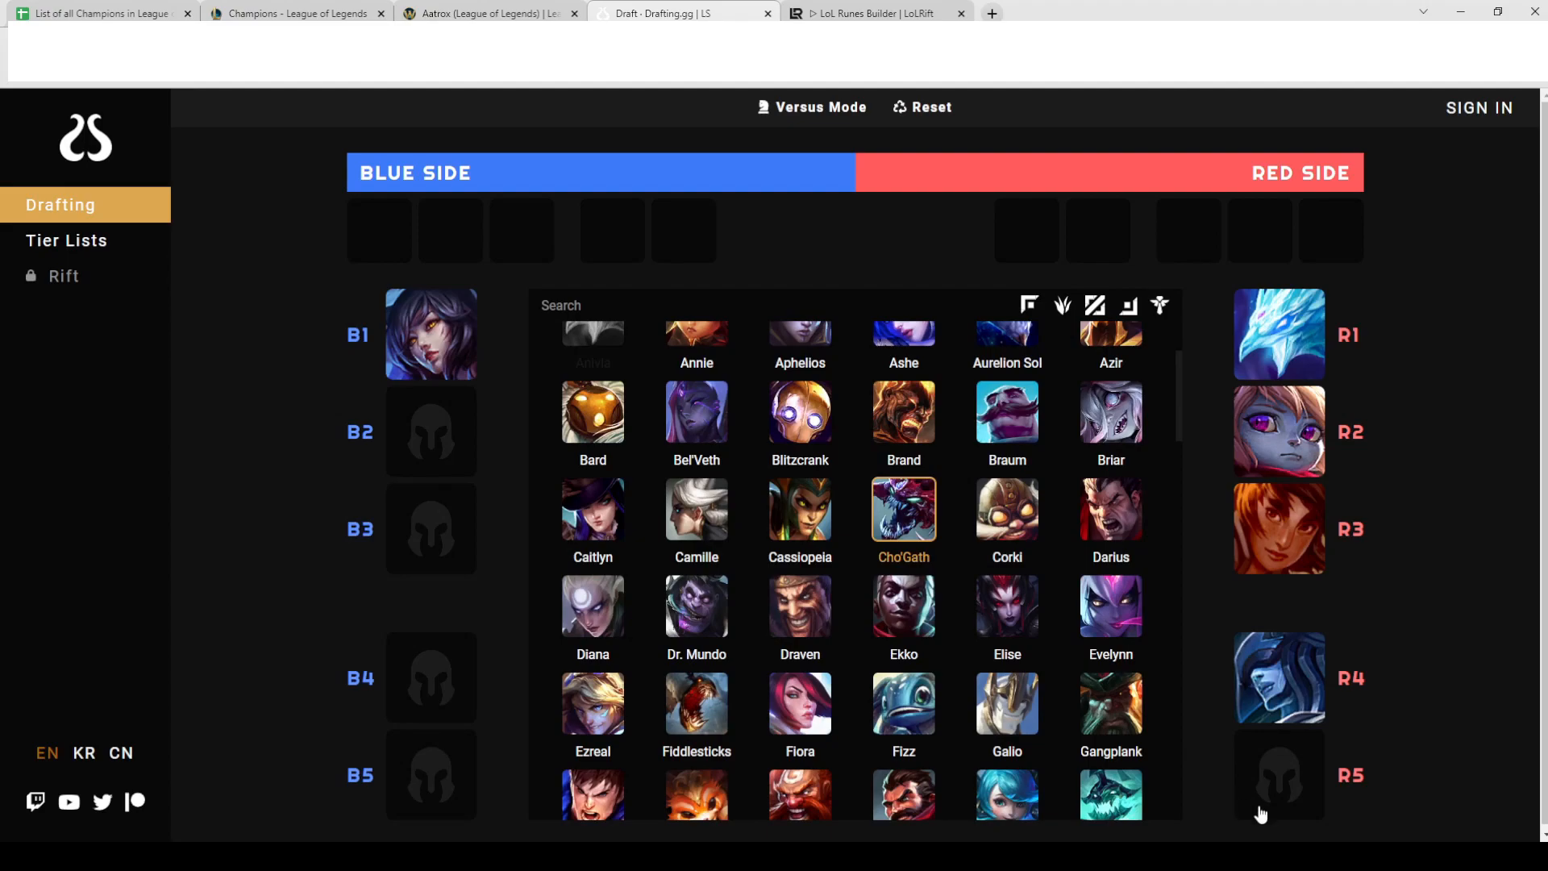
{"action": "scroll", "scroll_direction": "down", "scroll_amount": 3}
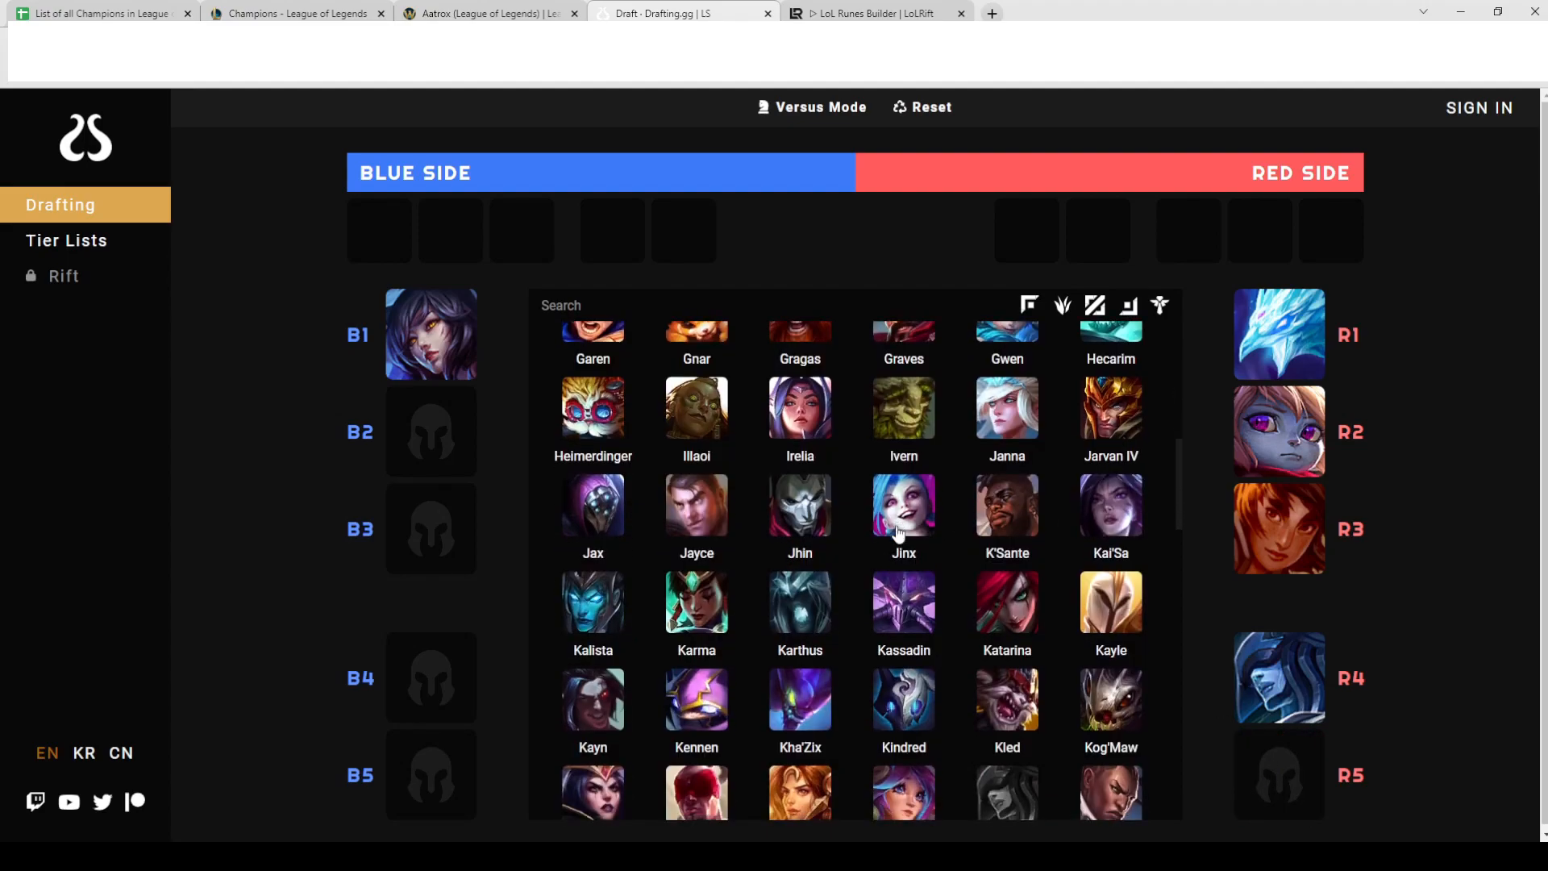
{"action": "scroll", "scroll_direction": "down", "scroll_amount": 3}
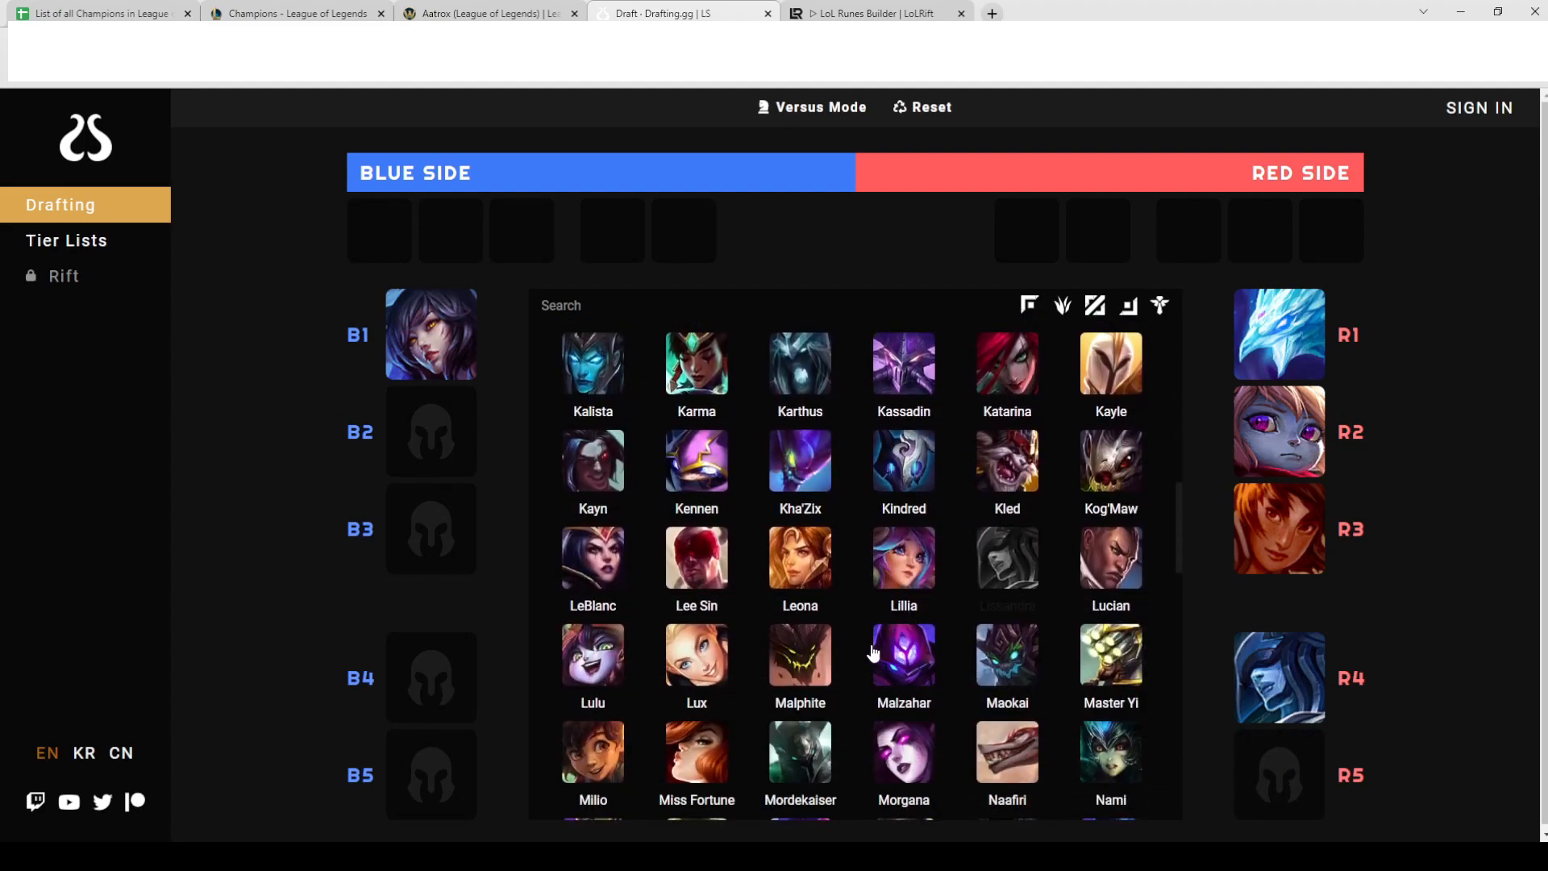
{"action": "scroll", "scroll_direction": "down", "scroll_amount": 3}
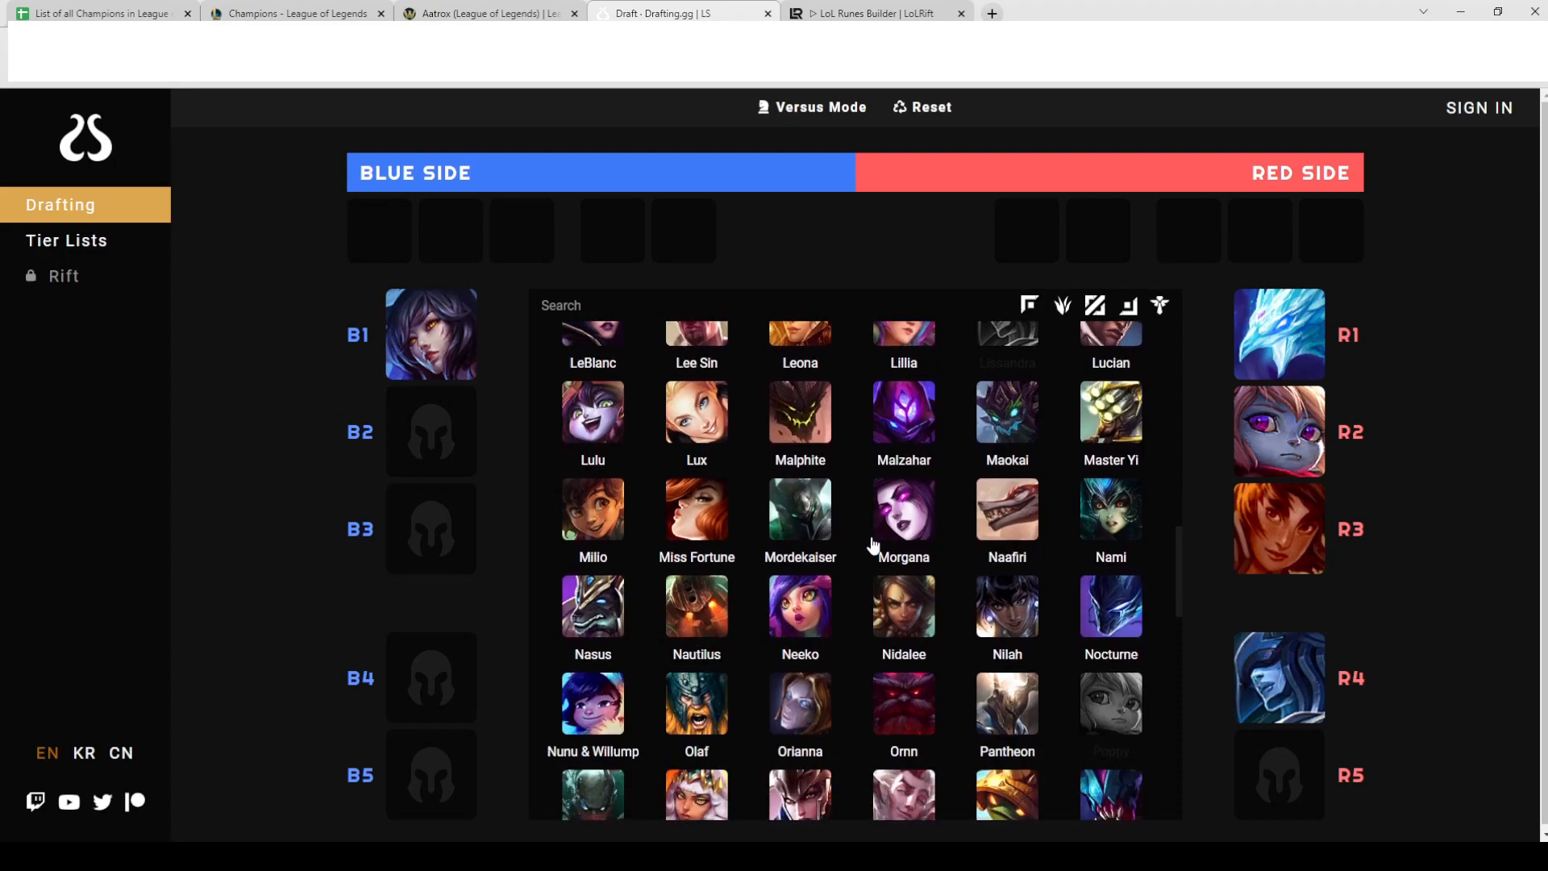
{"action": "scroll", "scroll_direction": "down", "scroll_amount": 3}
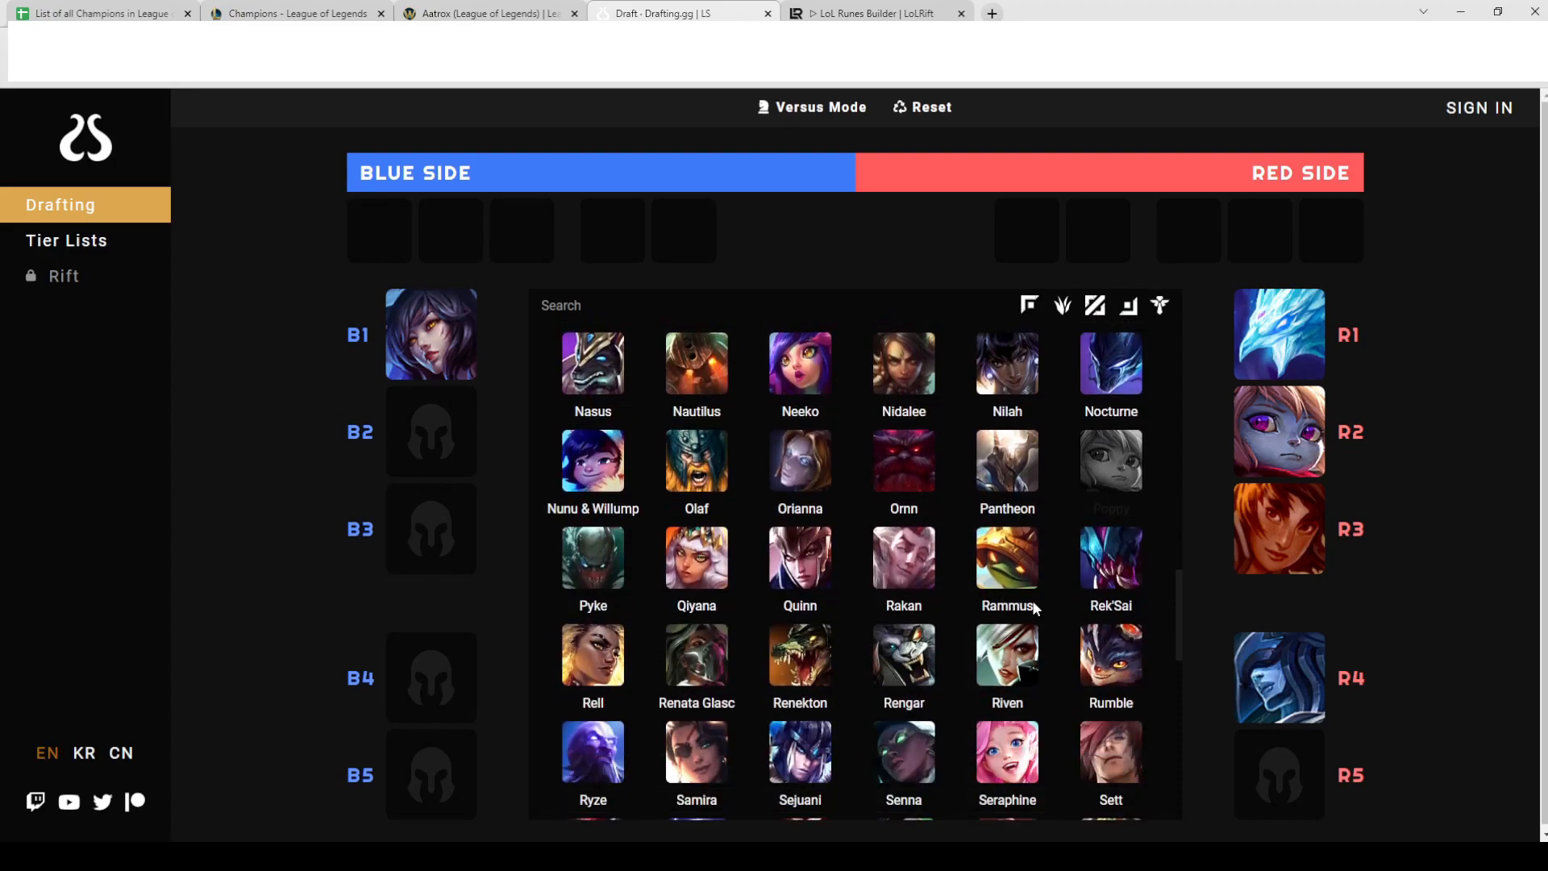
{"action": "scroll", "scroll_direction": "down", "scroll_amount": 3}
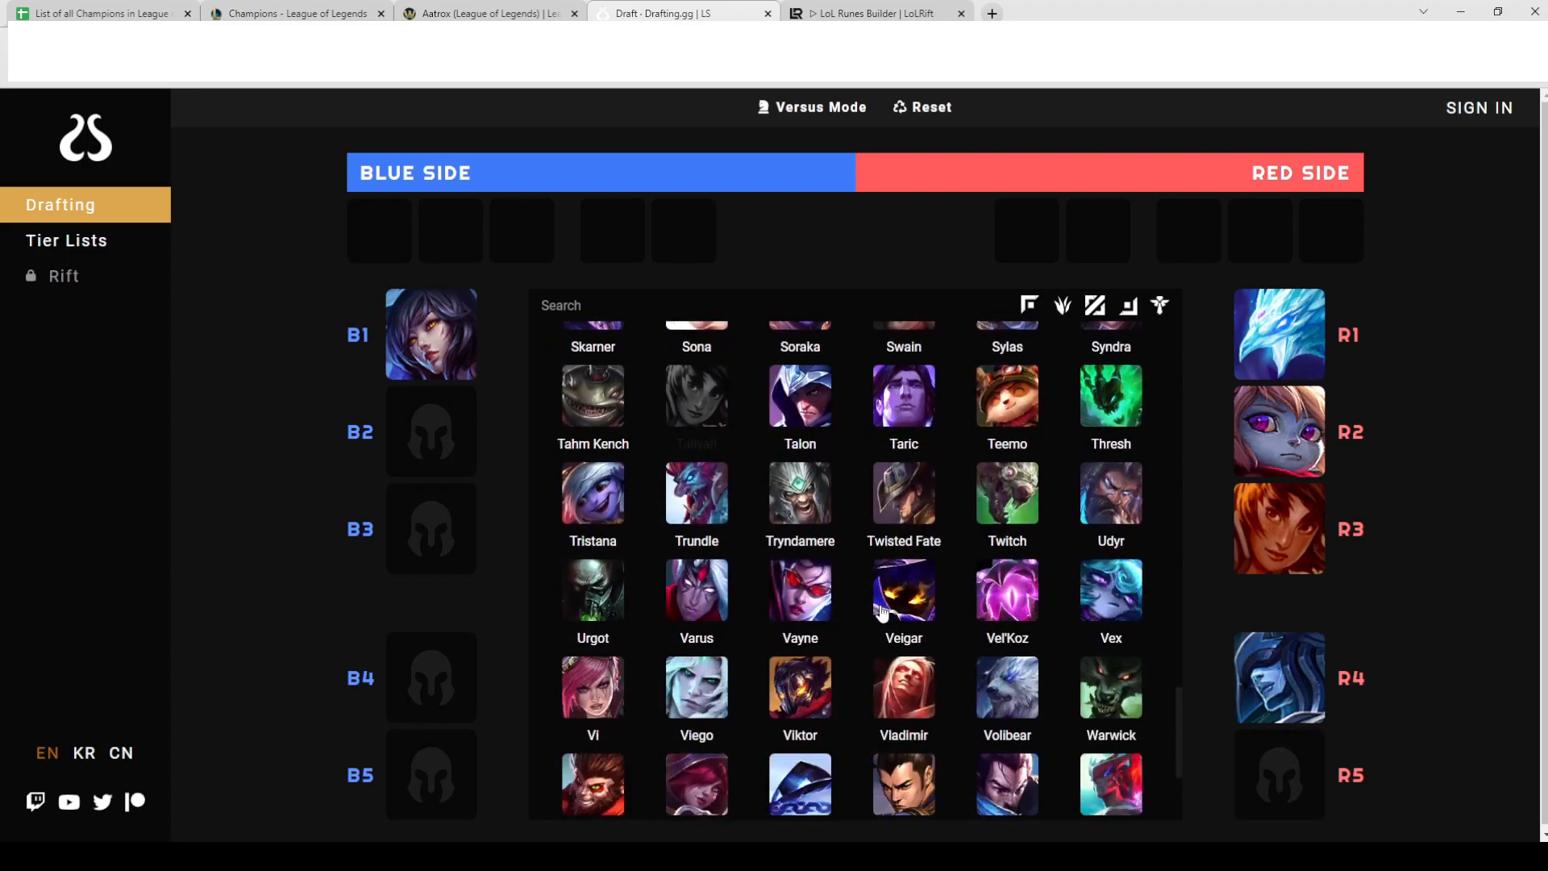
{"action": "mouse_move", "coordinate": [767, 561]}
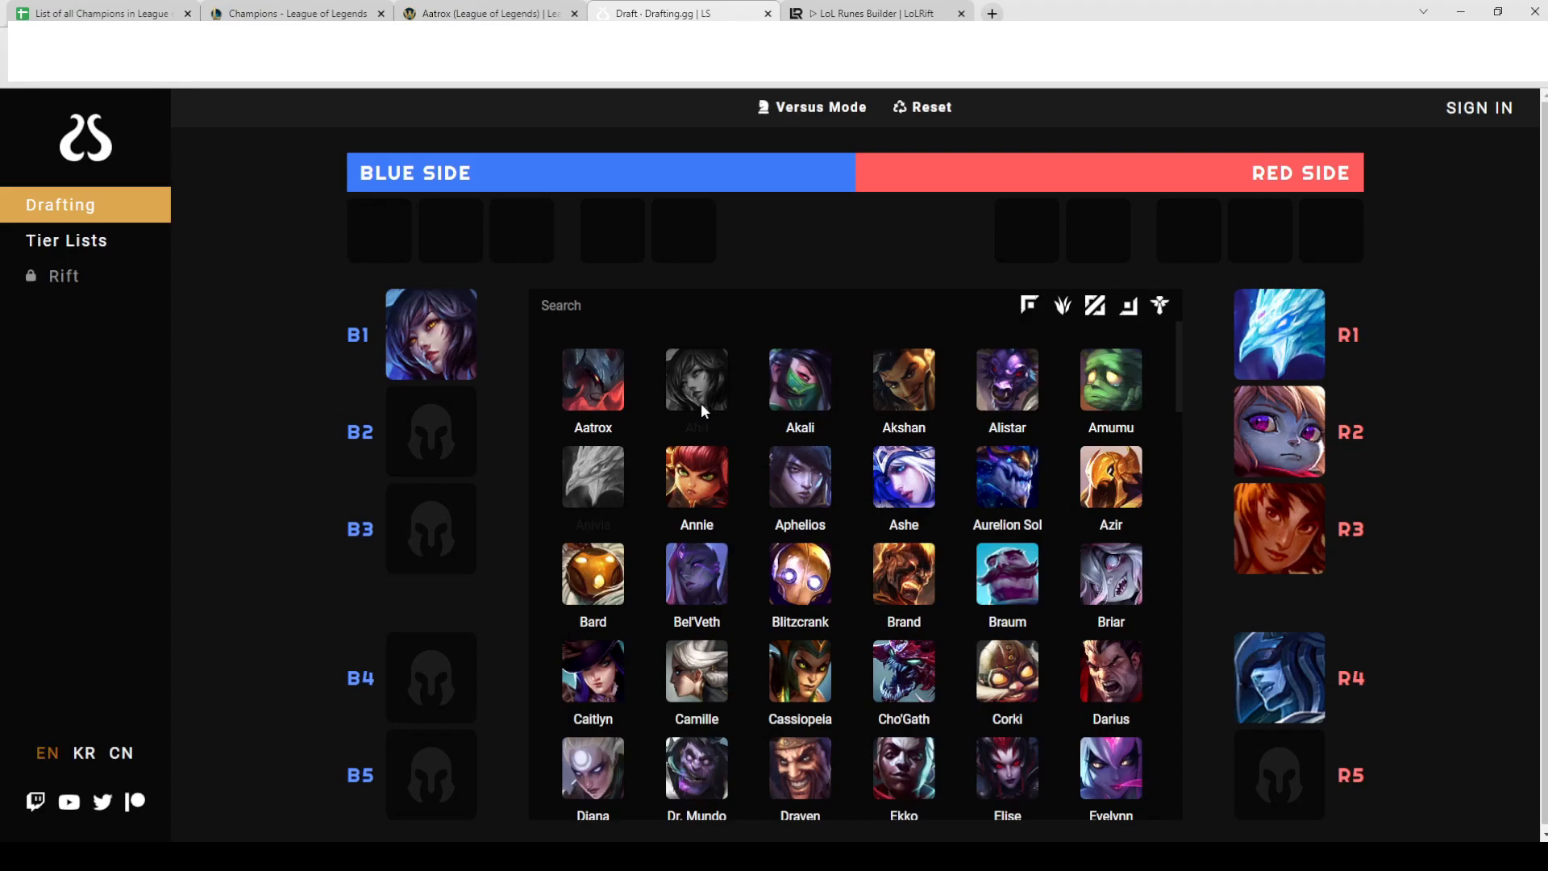
{"action": "mouse_move", "coordinate": [976, 208]}
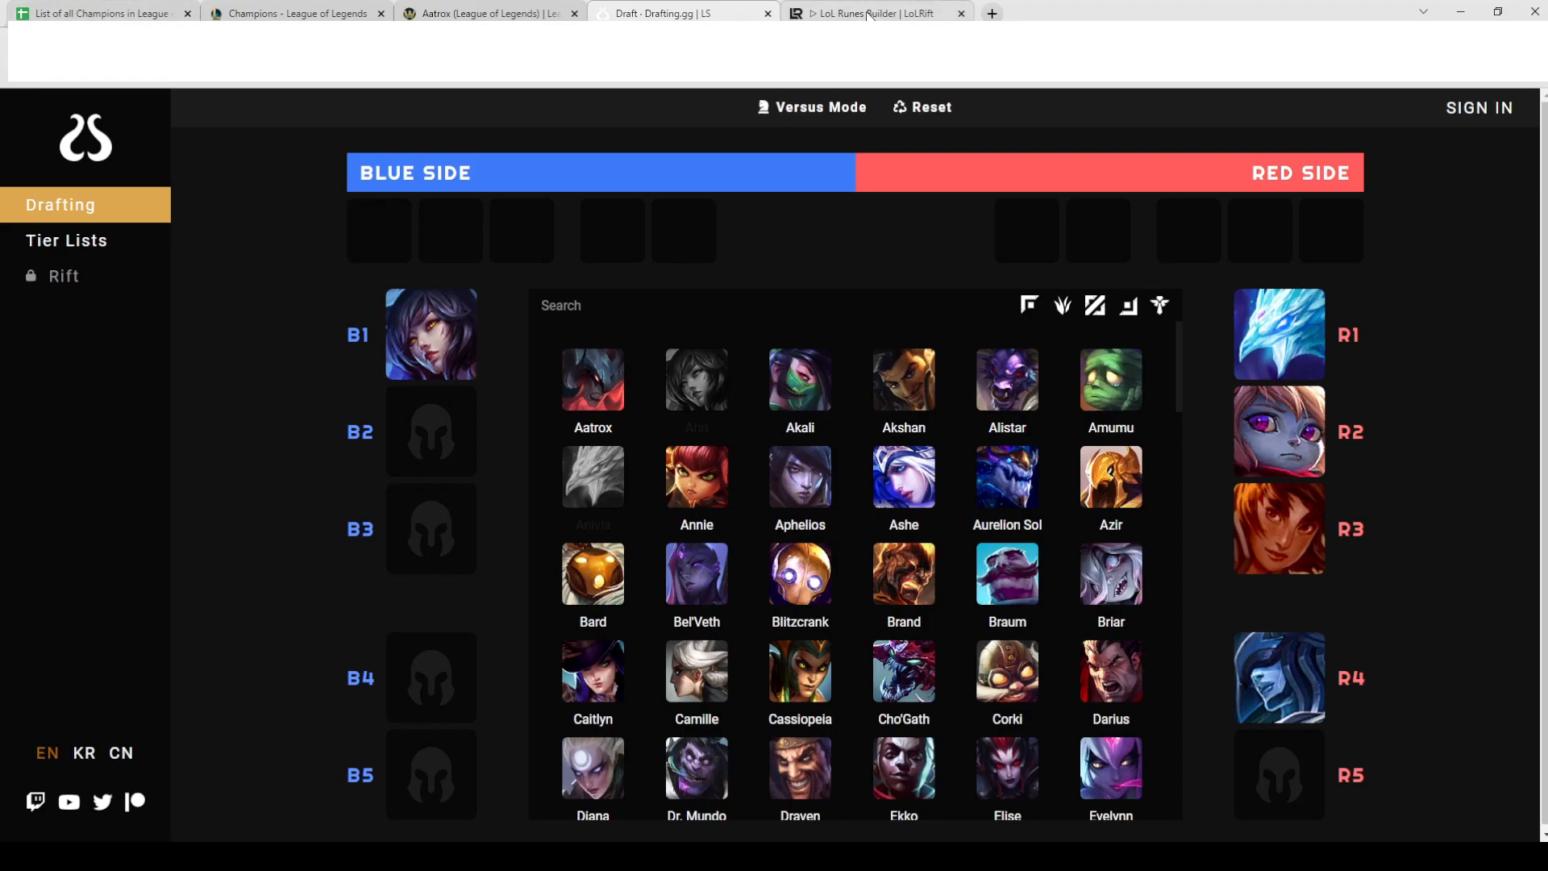
- Glance at the LoLRift rune path page, then return to the champion spreadsheet
{"action": "left_click", "coordinate": [884, 13]}
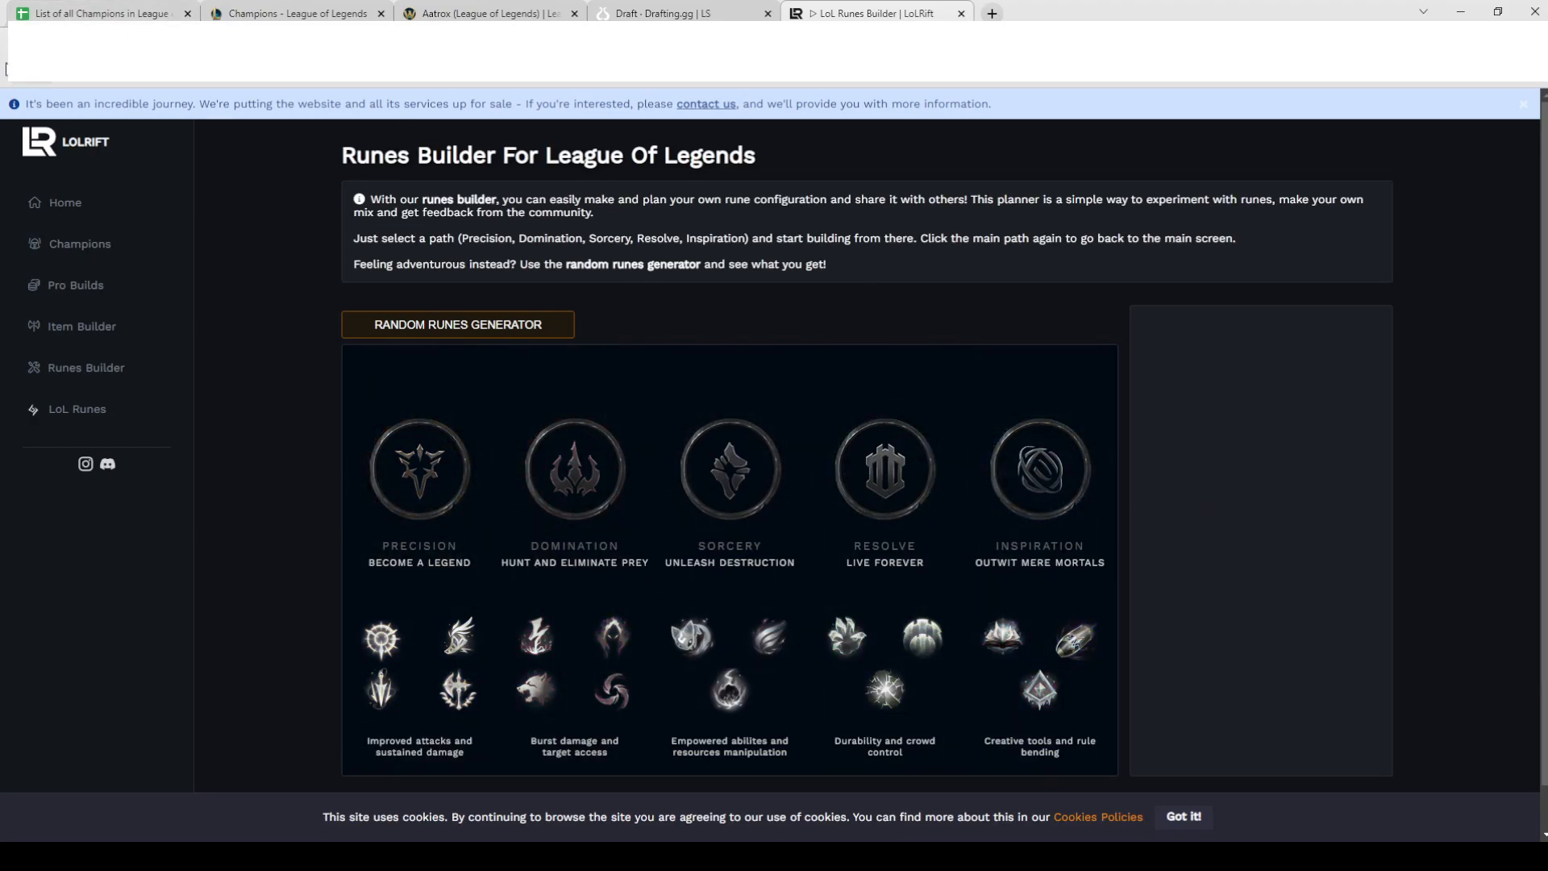
{"action": "left_click", "coordinate": [97, 15]}
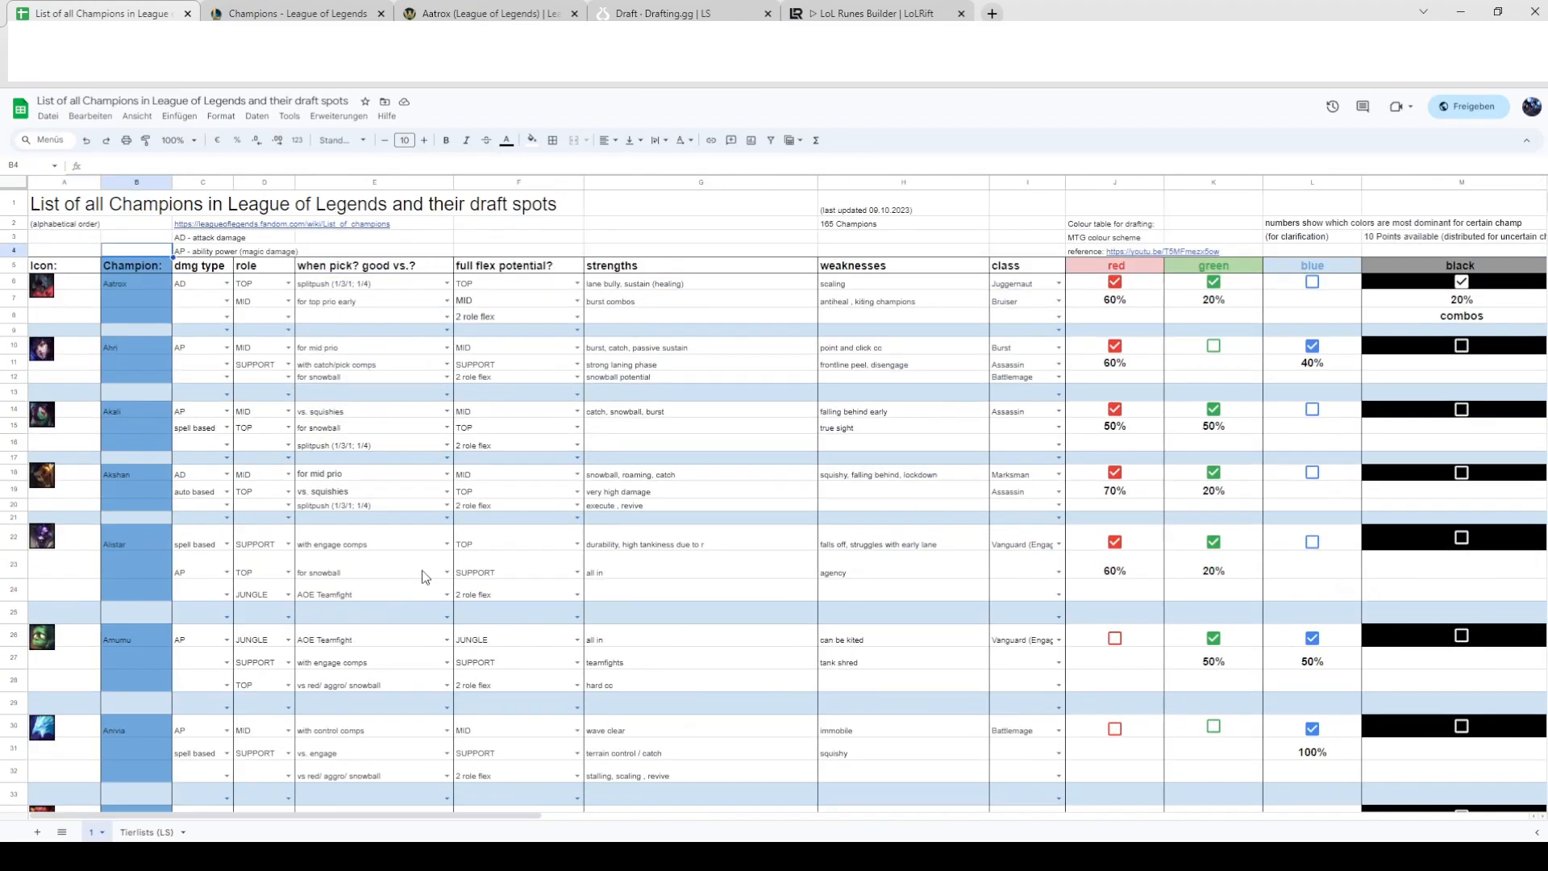
{"action": "mouse_move", "coordinate": [110, 359]}
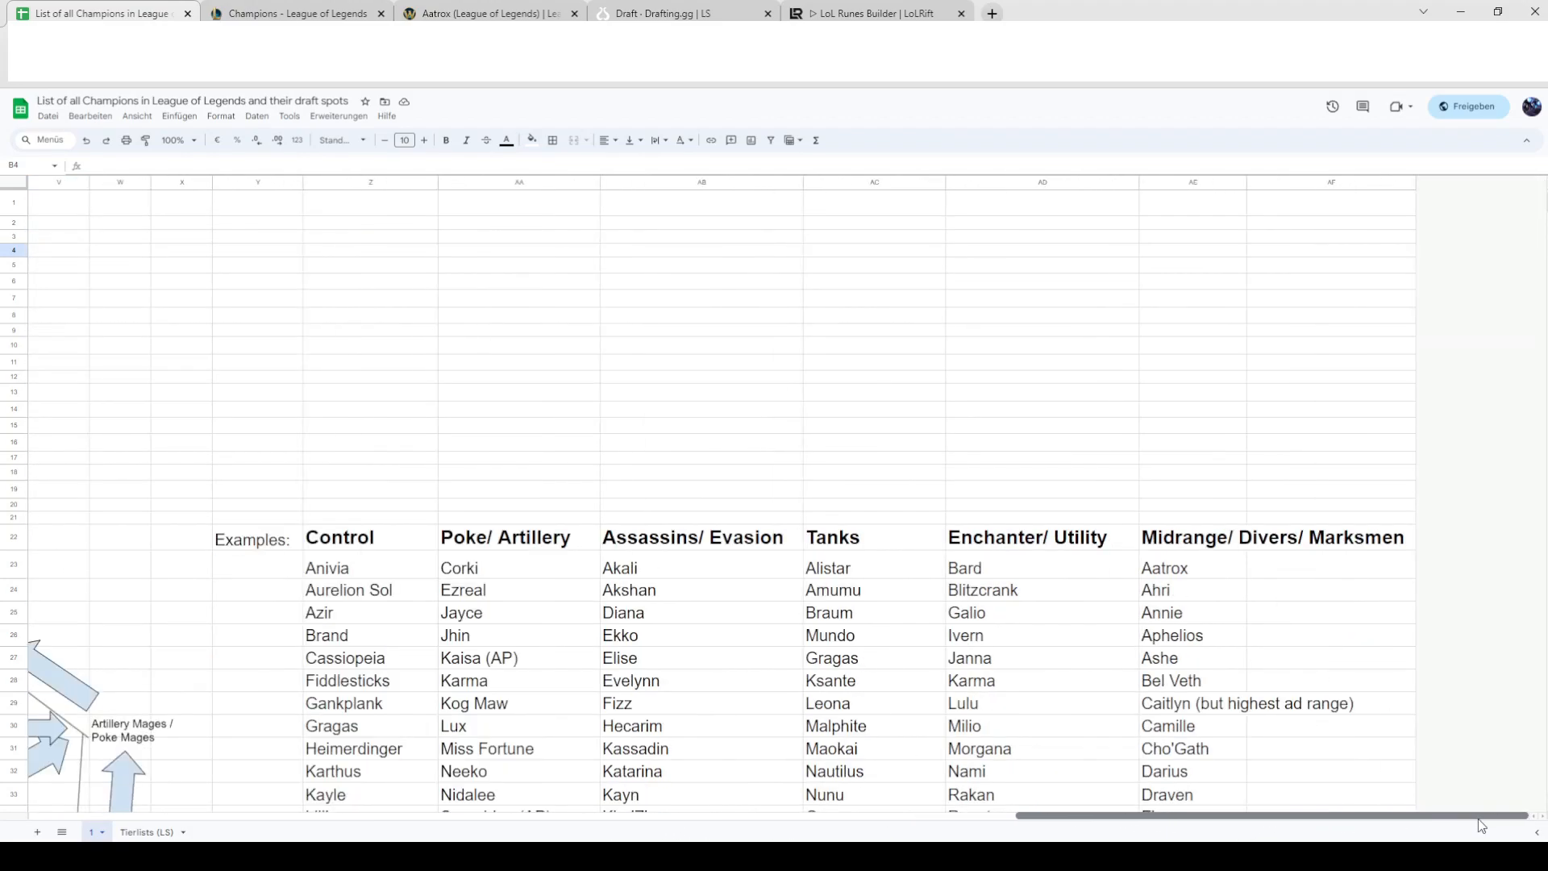
- Bring the colour-wheel diagram and longer Control and Poke/Artillery lists into view
{"action": "scroll", "scroll_direction": "left", "scroll_amount": 3}
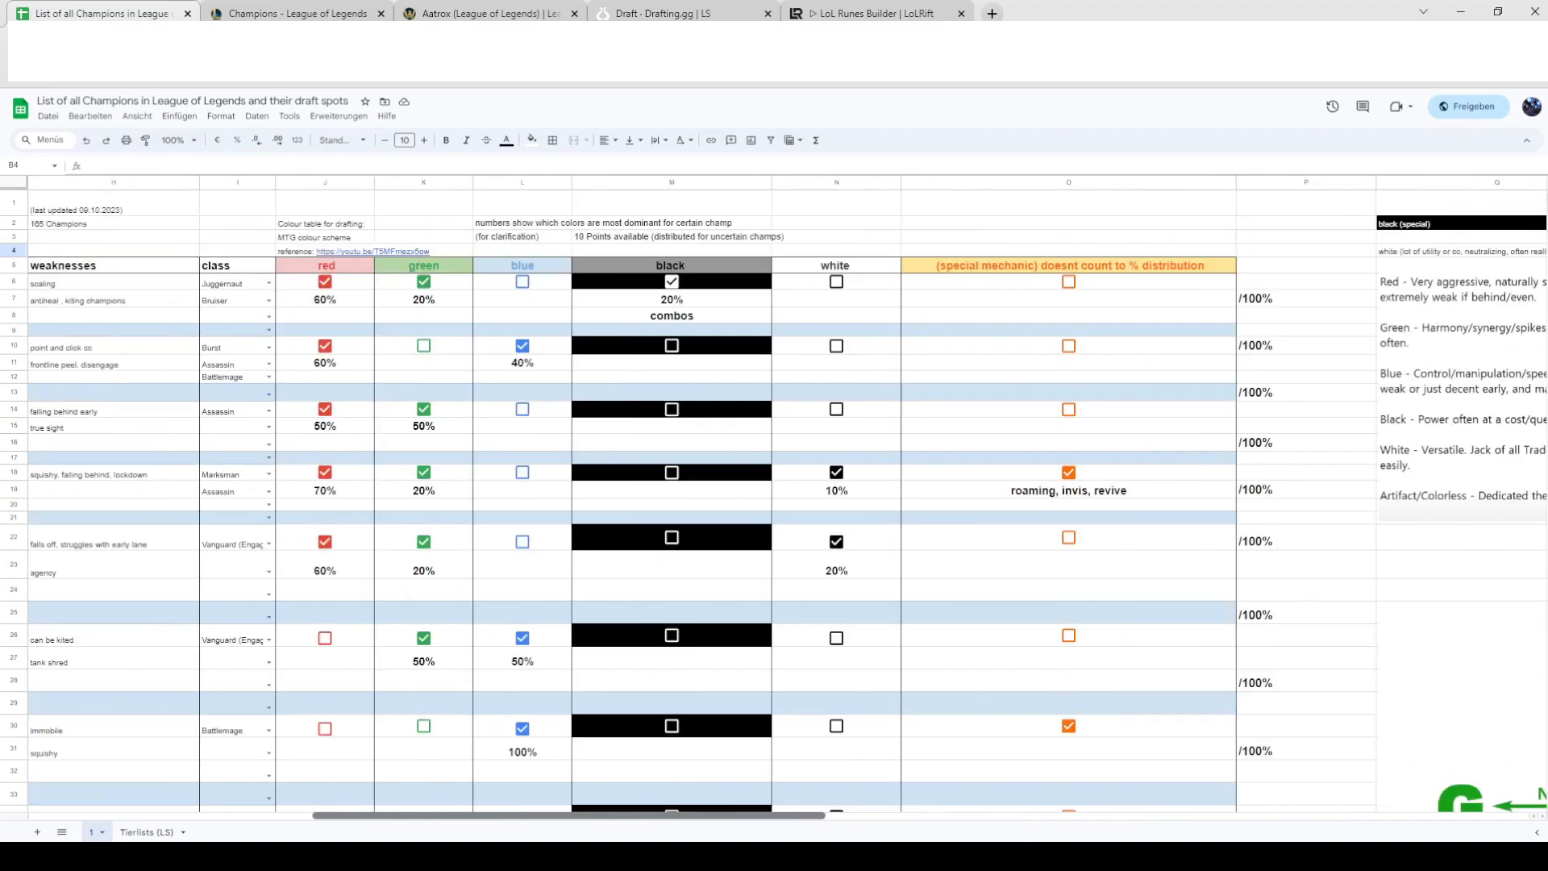
{"action": "scroll", "scroll_direction": "left", "scroll_amount": 3}
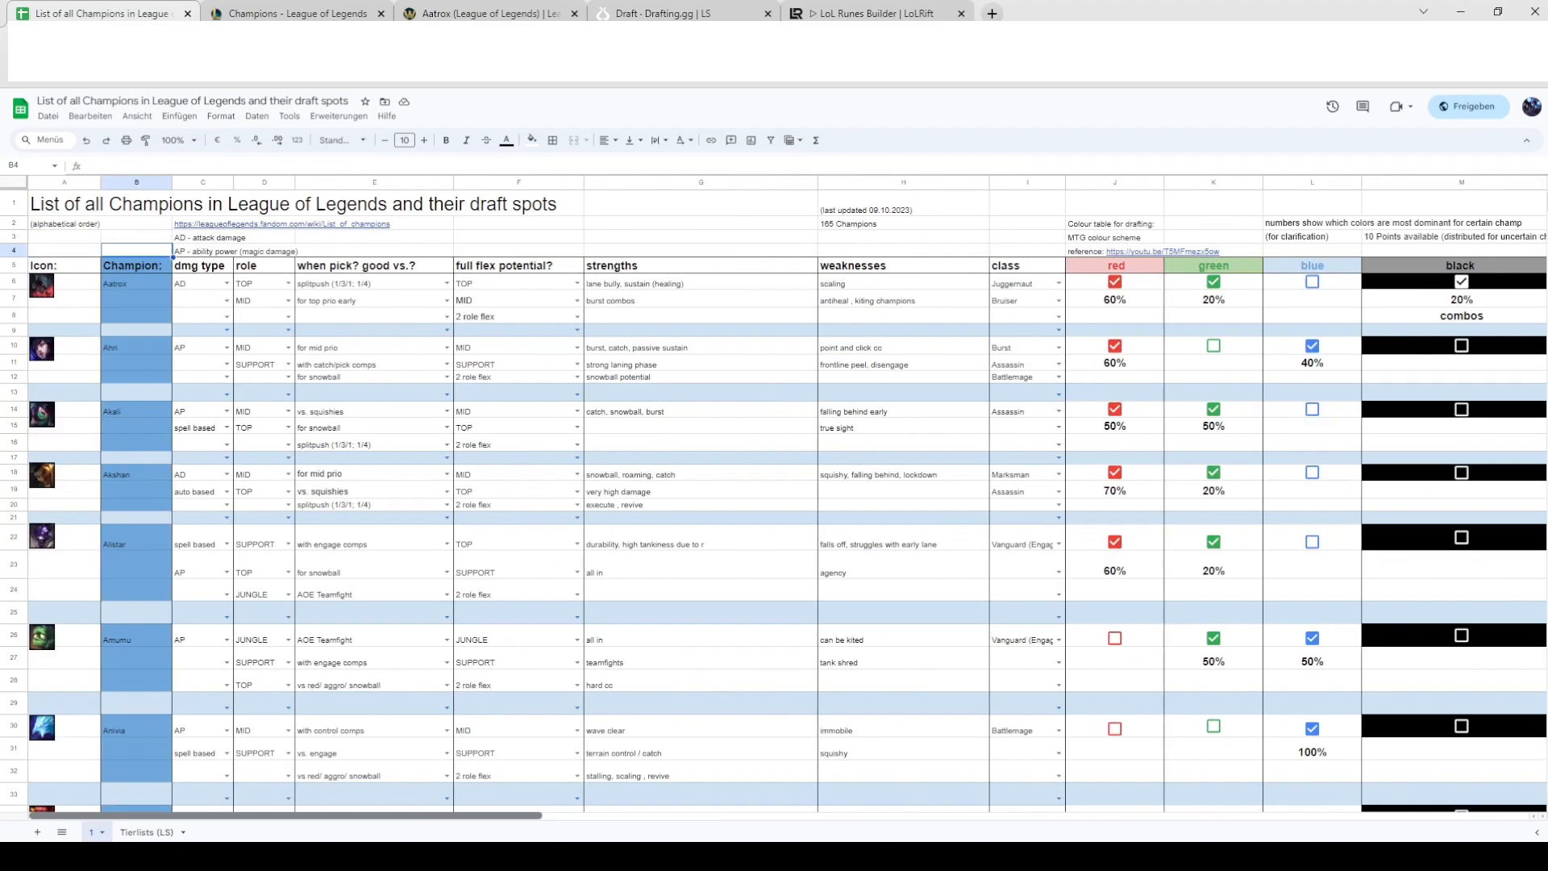
{"action": "scroll", "scroll_direction": "right", "scroll_amount": 3}
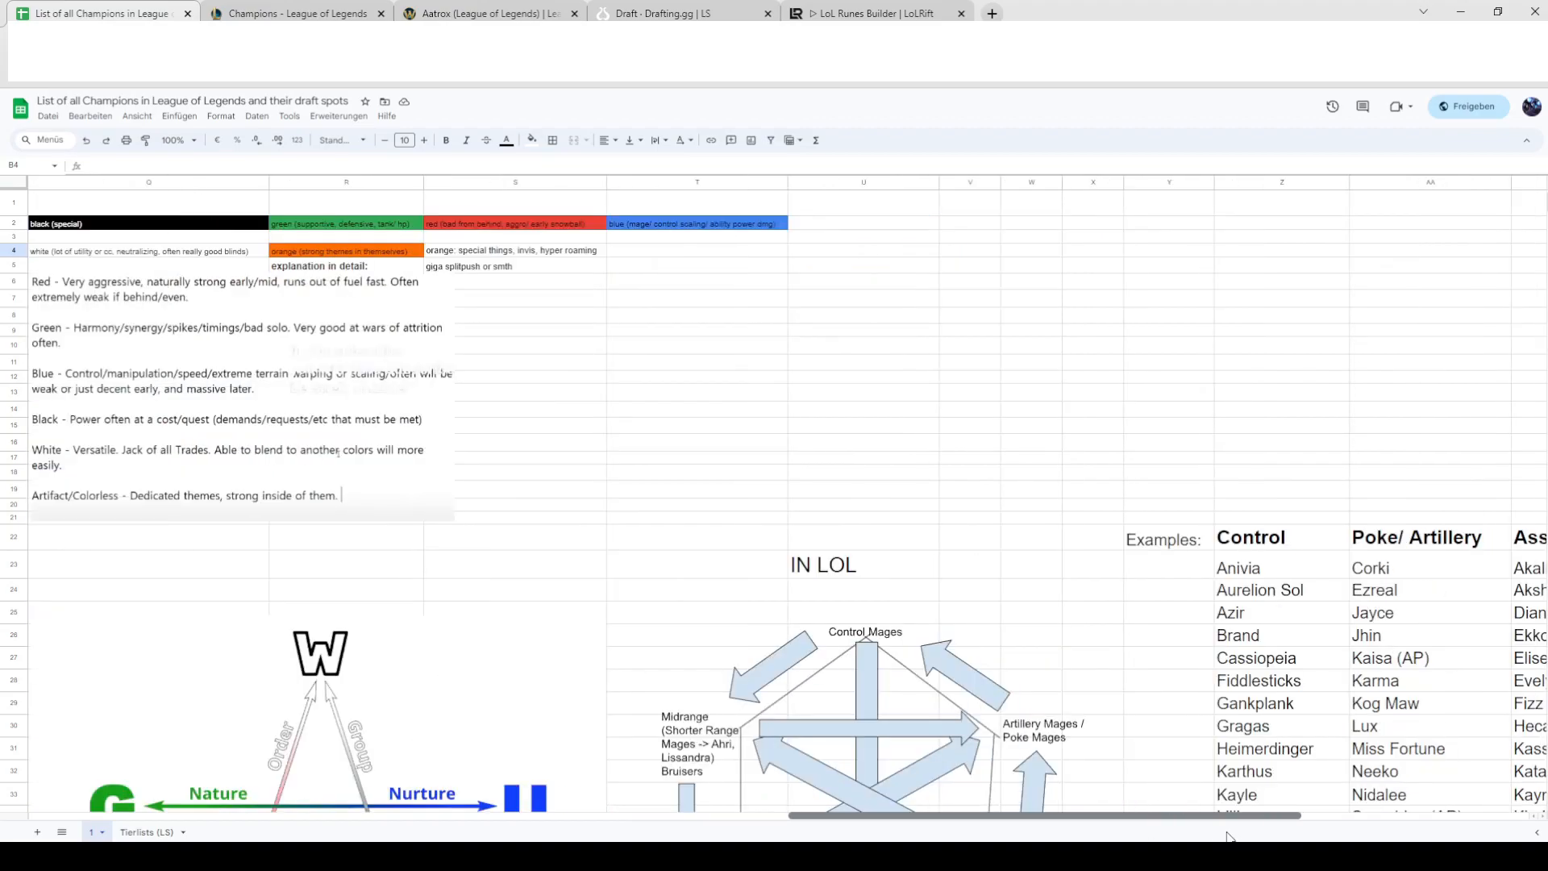
{"action": "left_click", "coordinate": [672, 13]}
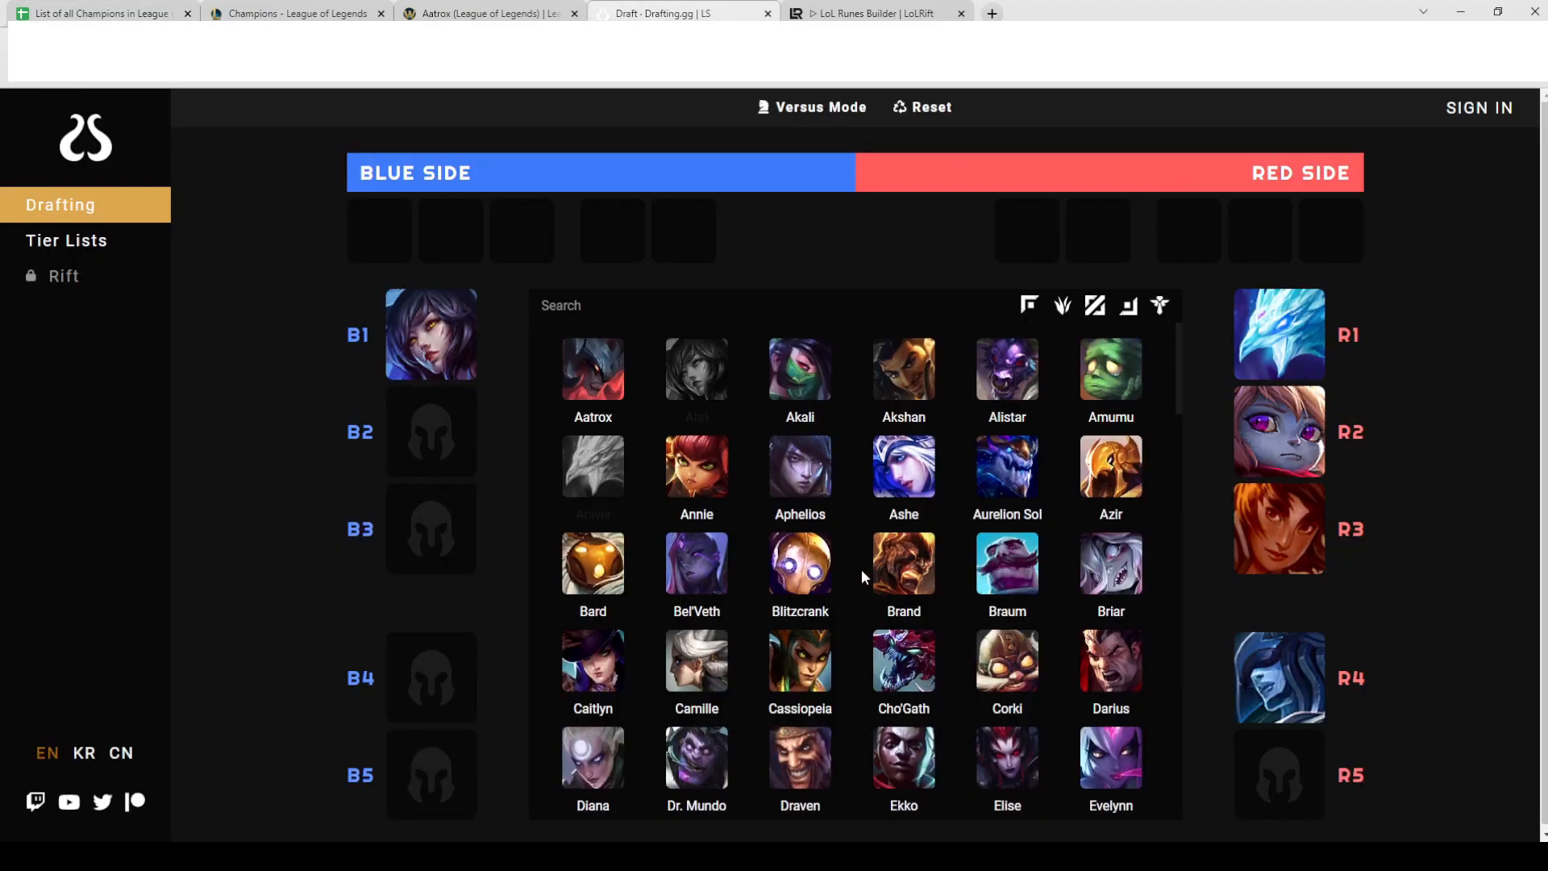
{"action": "scroll", "scroll_direction": "down", "scroll_amount": 3}
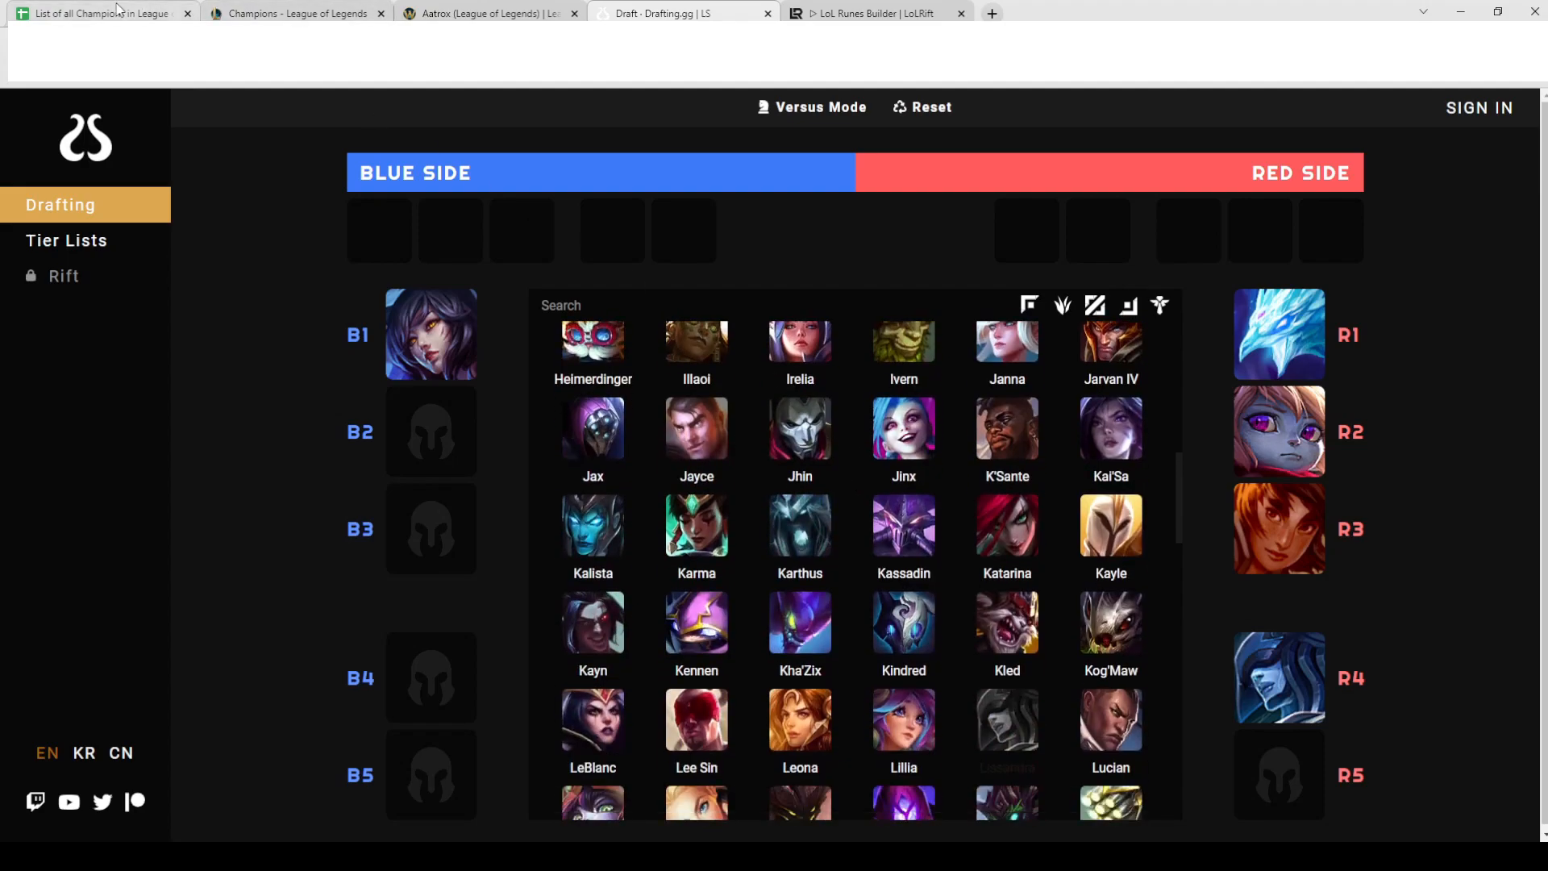
{"action": "left_click", "coordinate": [96, 14]}
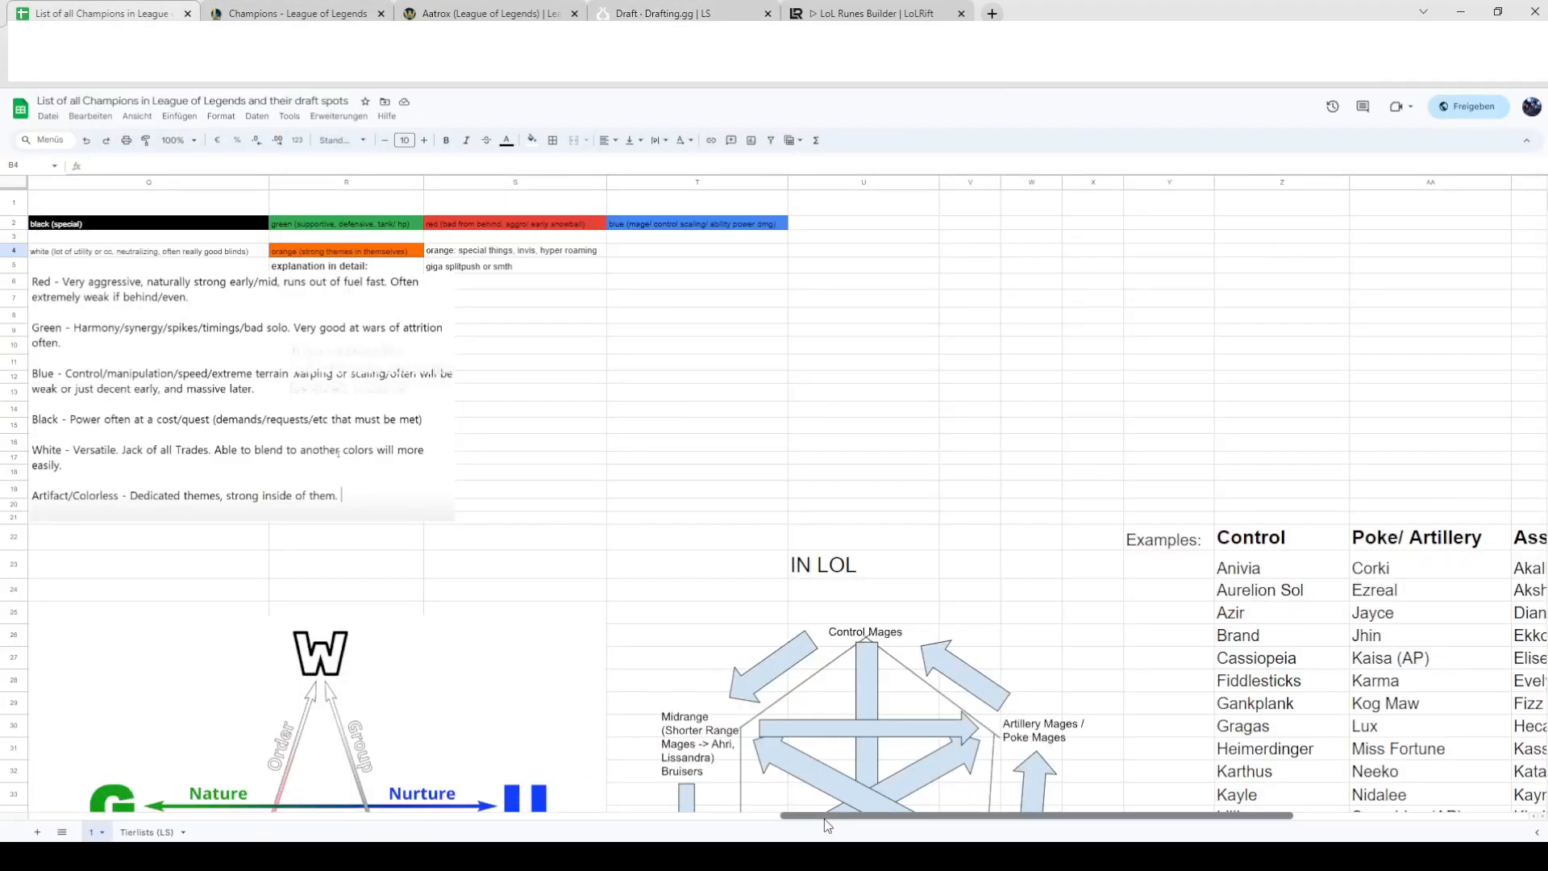
{"action": "scroll", "scroll_direction": "left", "scroll_amount": 3}
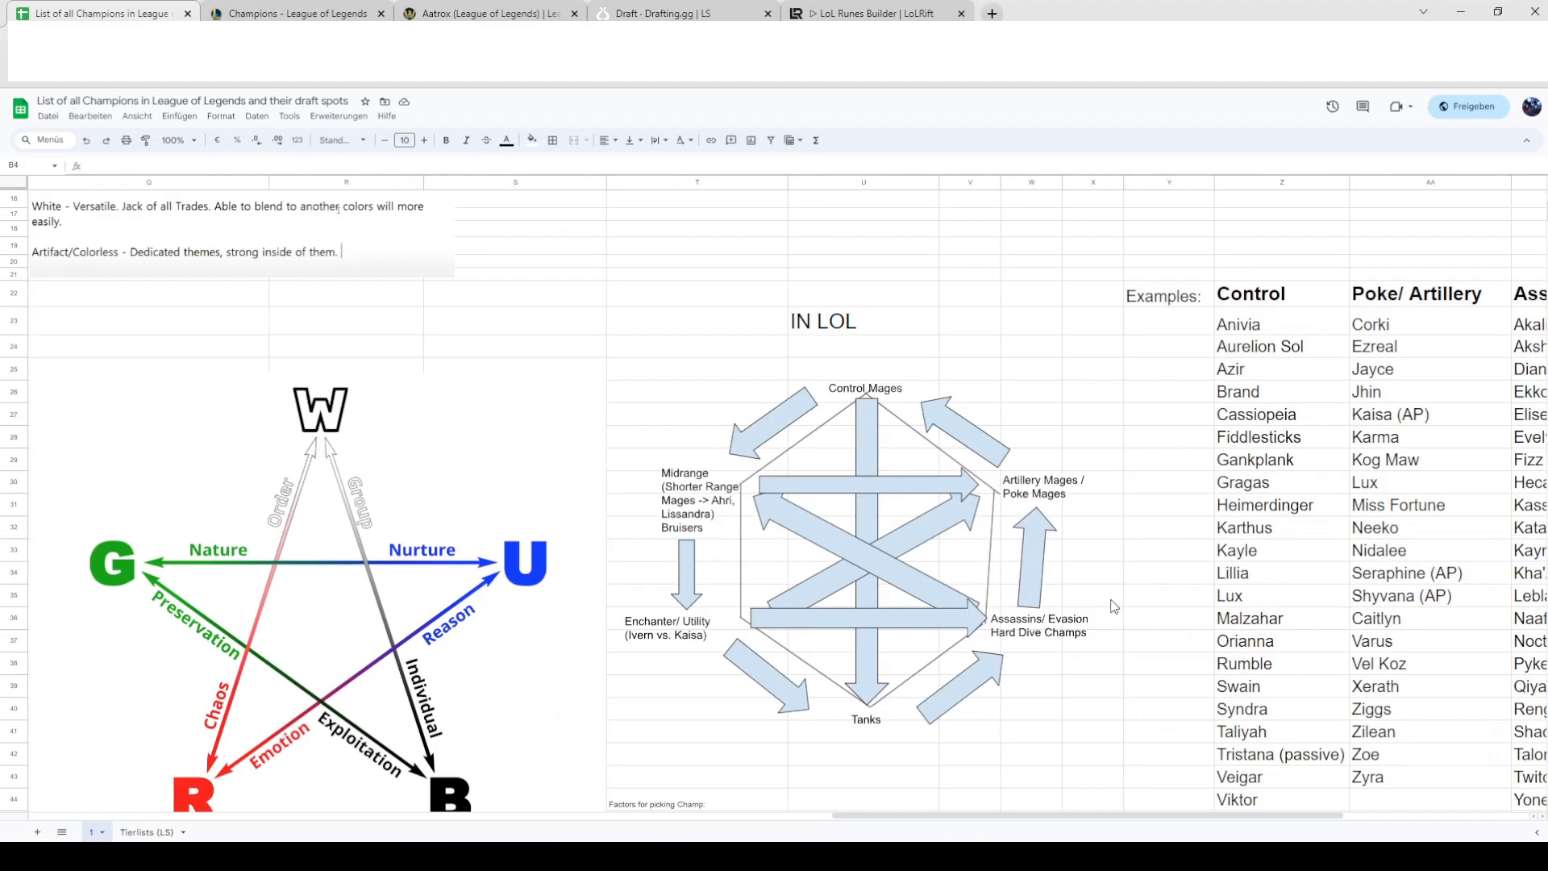
- Scan the role-circle diagram and champion columns, then open the League champions roster
{"action": "scroll", "scroll_direction": "down", "scroll_amount": 3}
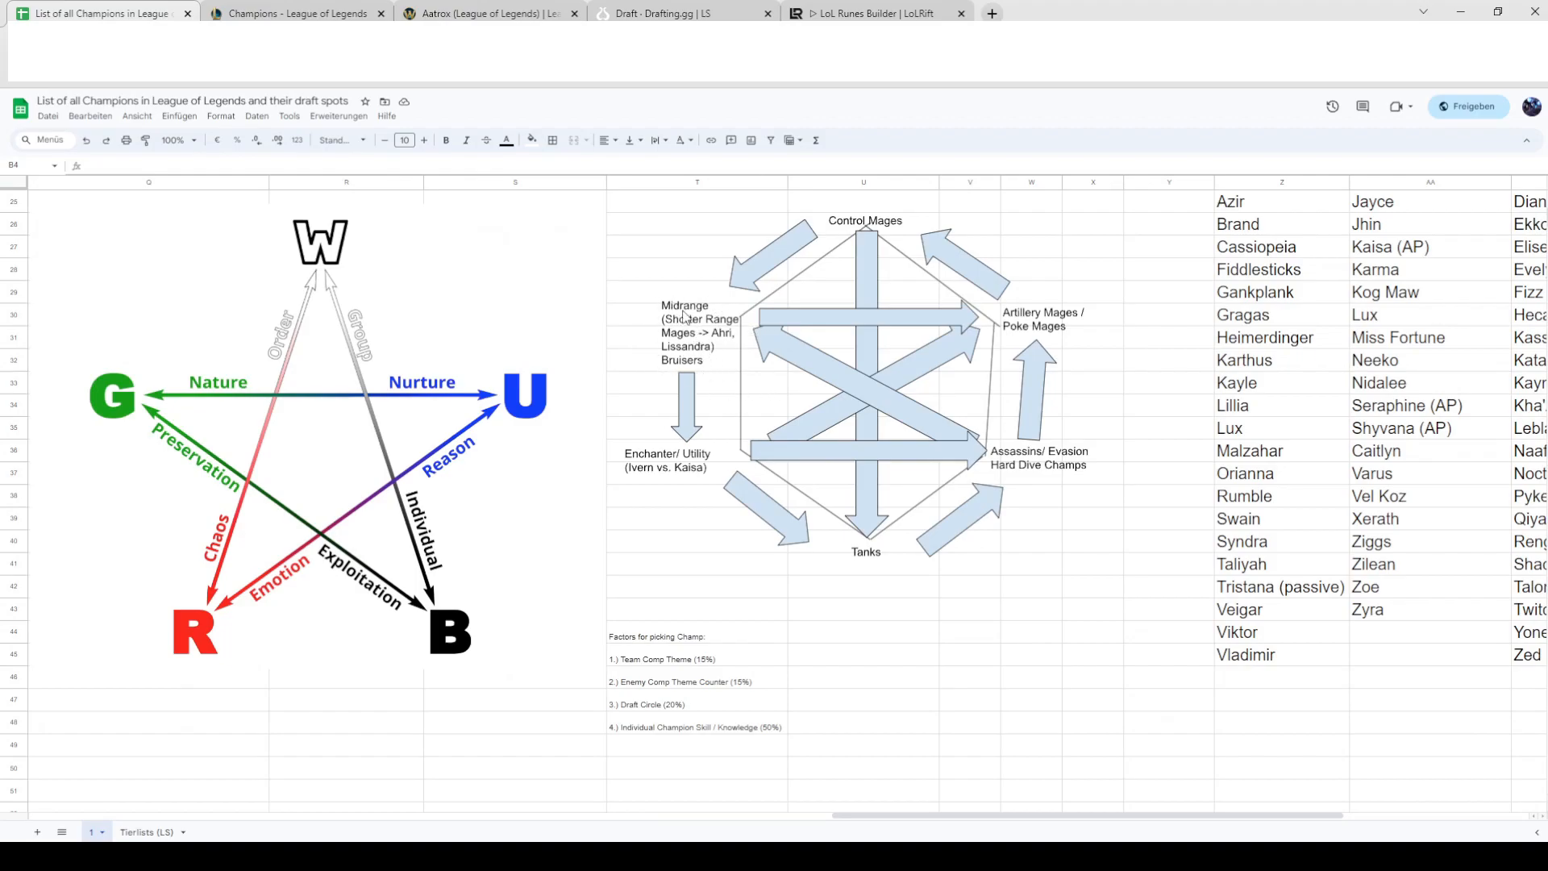
{"action": "mouse_move", "coordinate": [891, 830]}
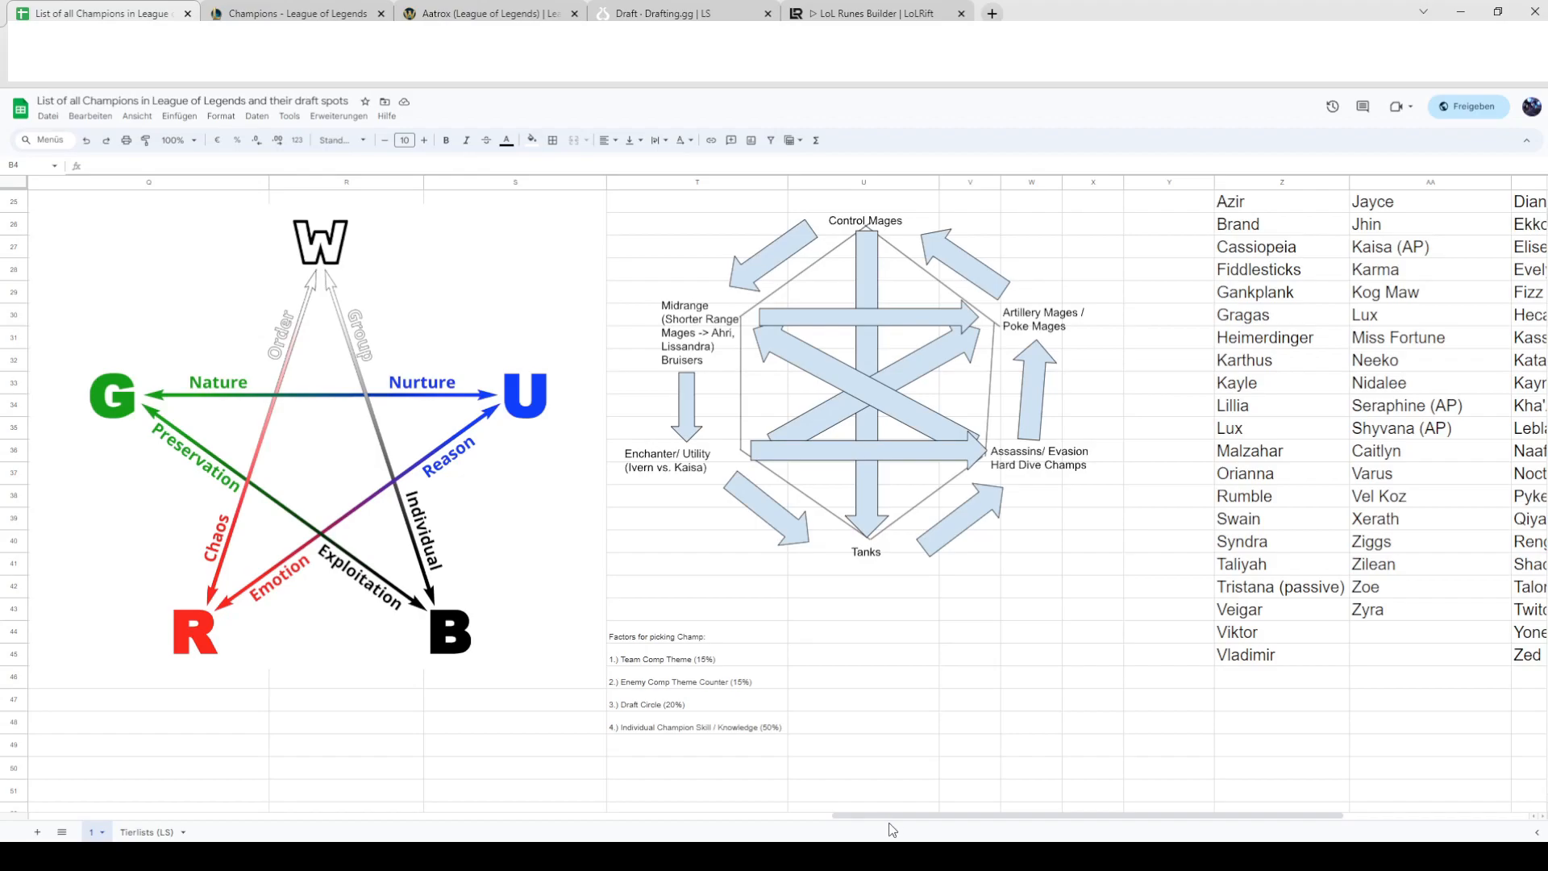
{"action": "scroll", "scroll_direction": "right", "scroll_amount": 3}
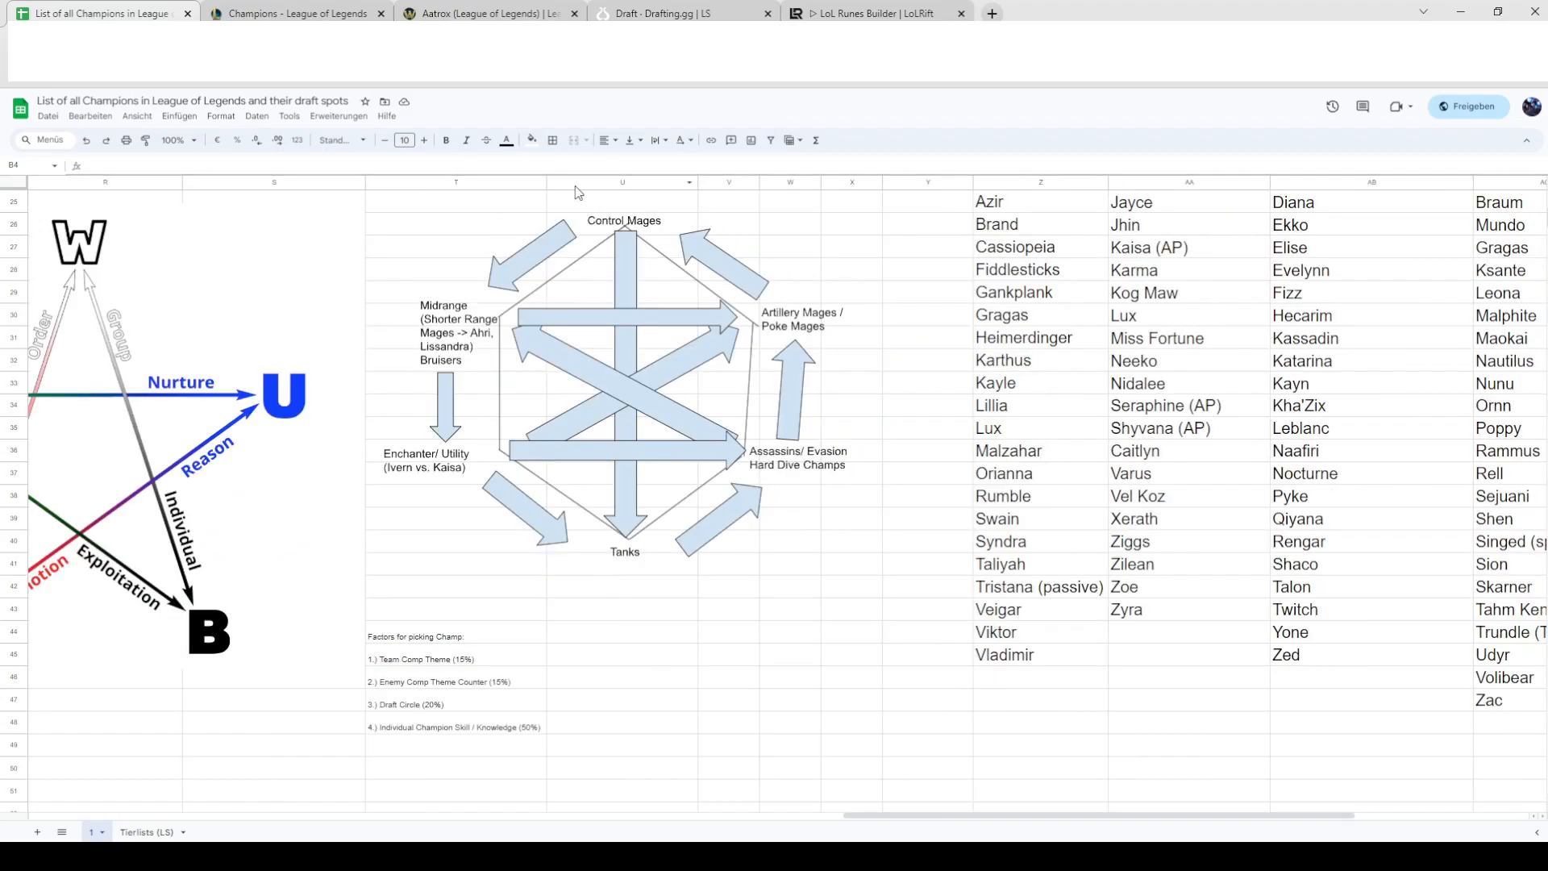
{"action": "mouse_move", "coordinate": [882, 506]}
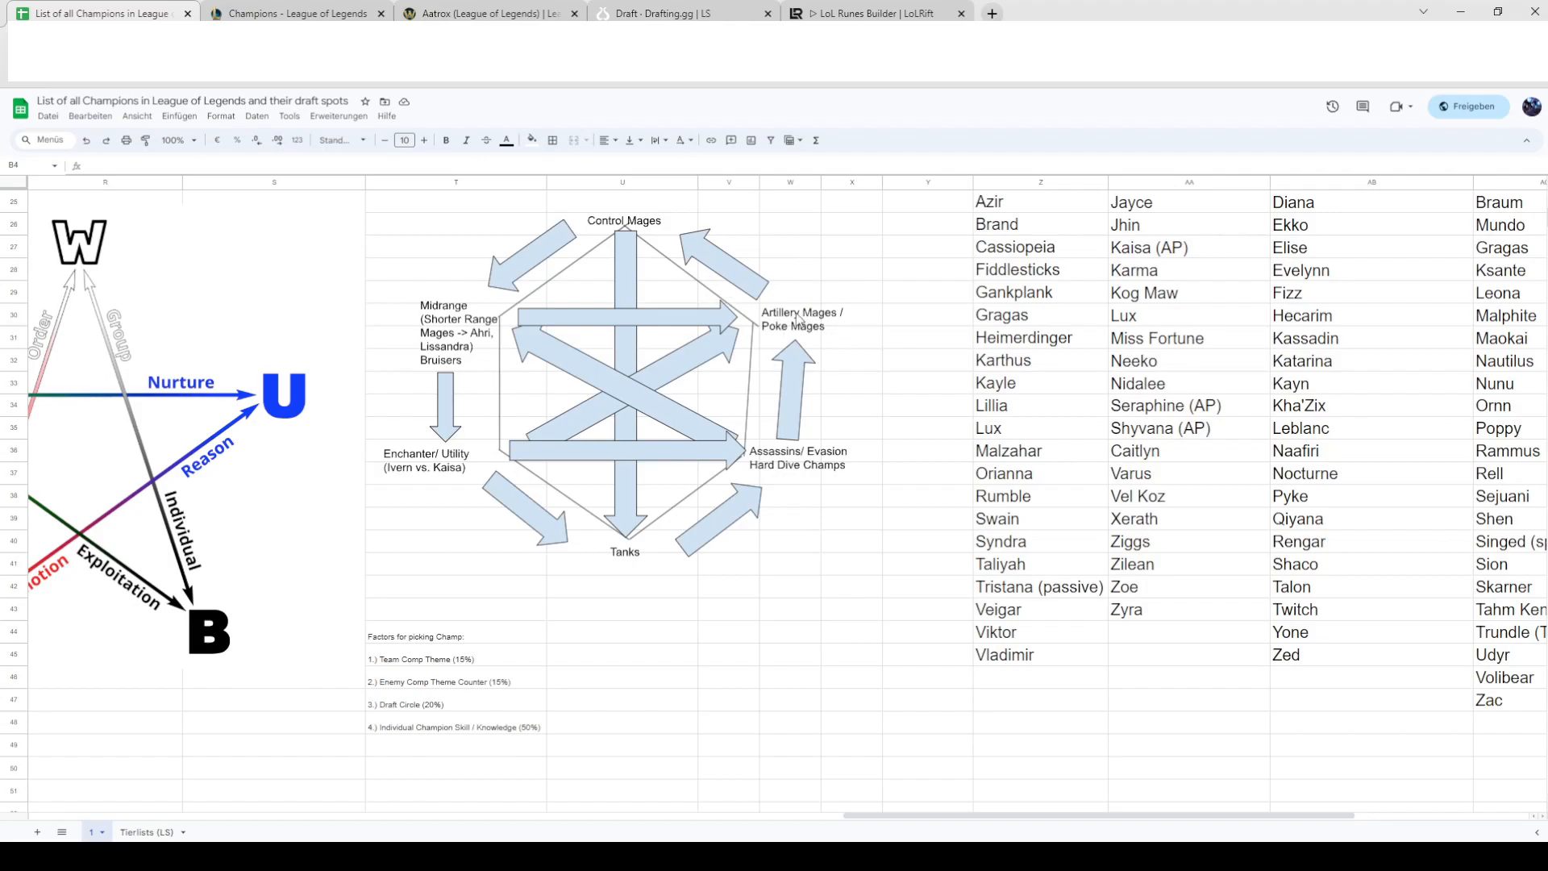
{"action": "mouse_move", "coordinate": [710, 334]}
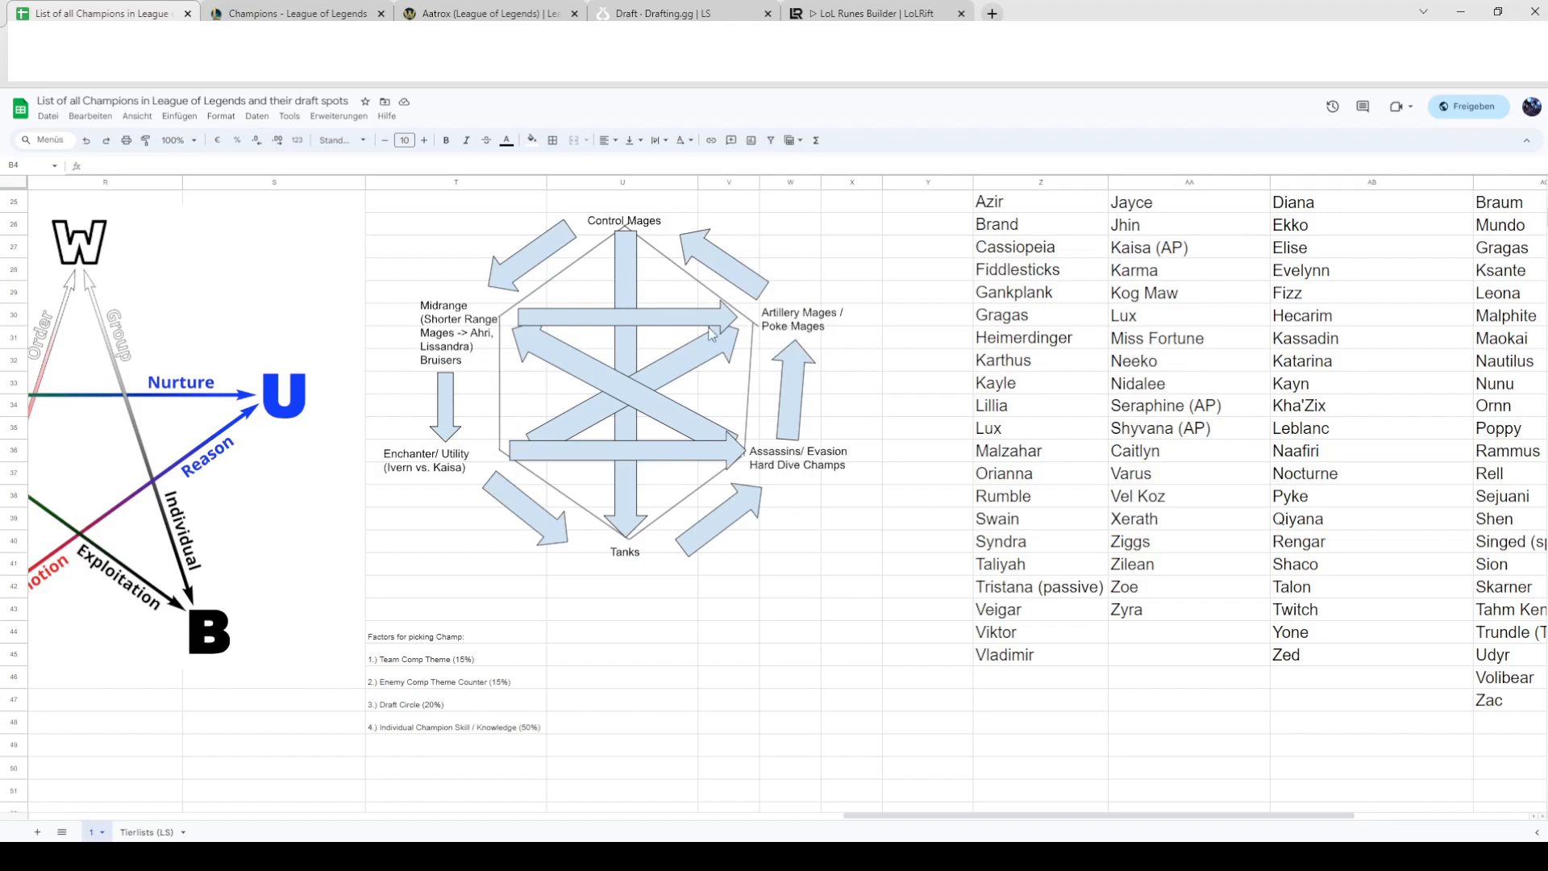
{"action": "mouse_move", "coordinate": [434, 298]}
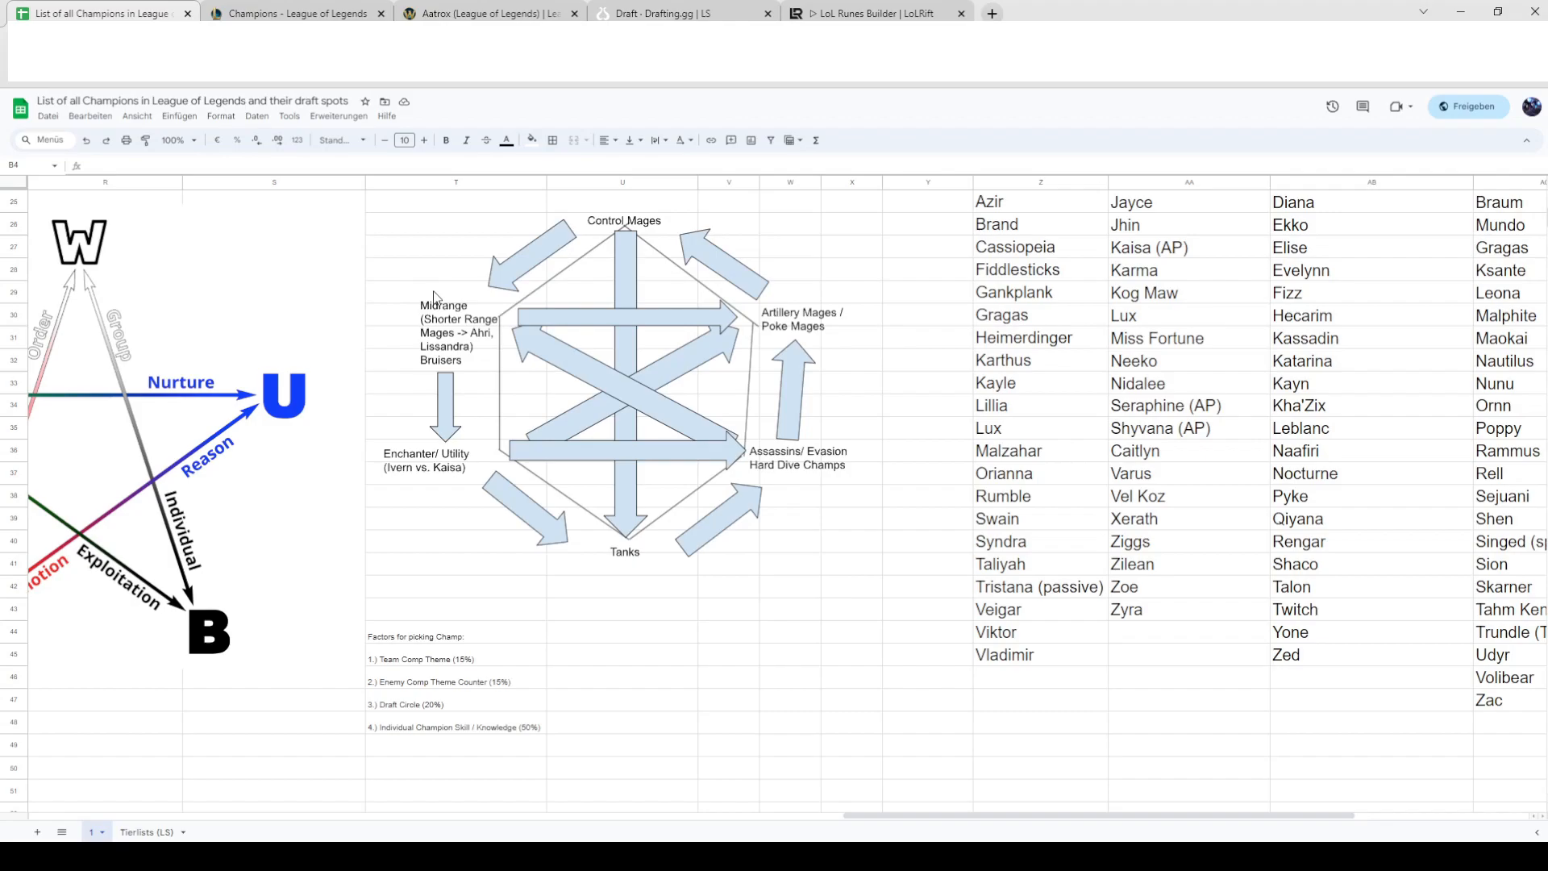
{"action": "mouse_move", "coordinate": [510, 316]}
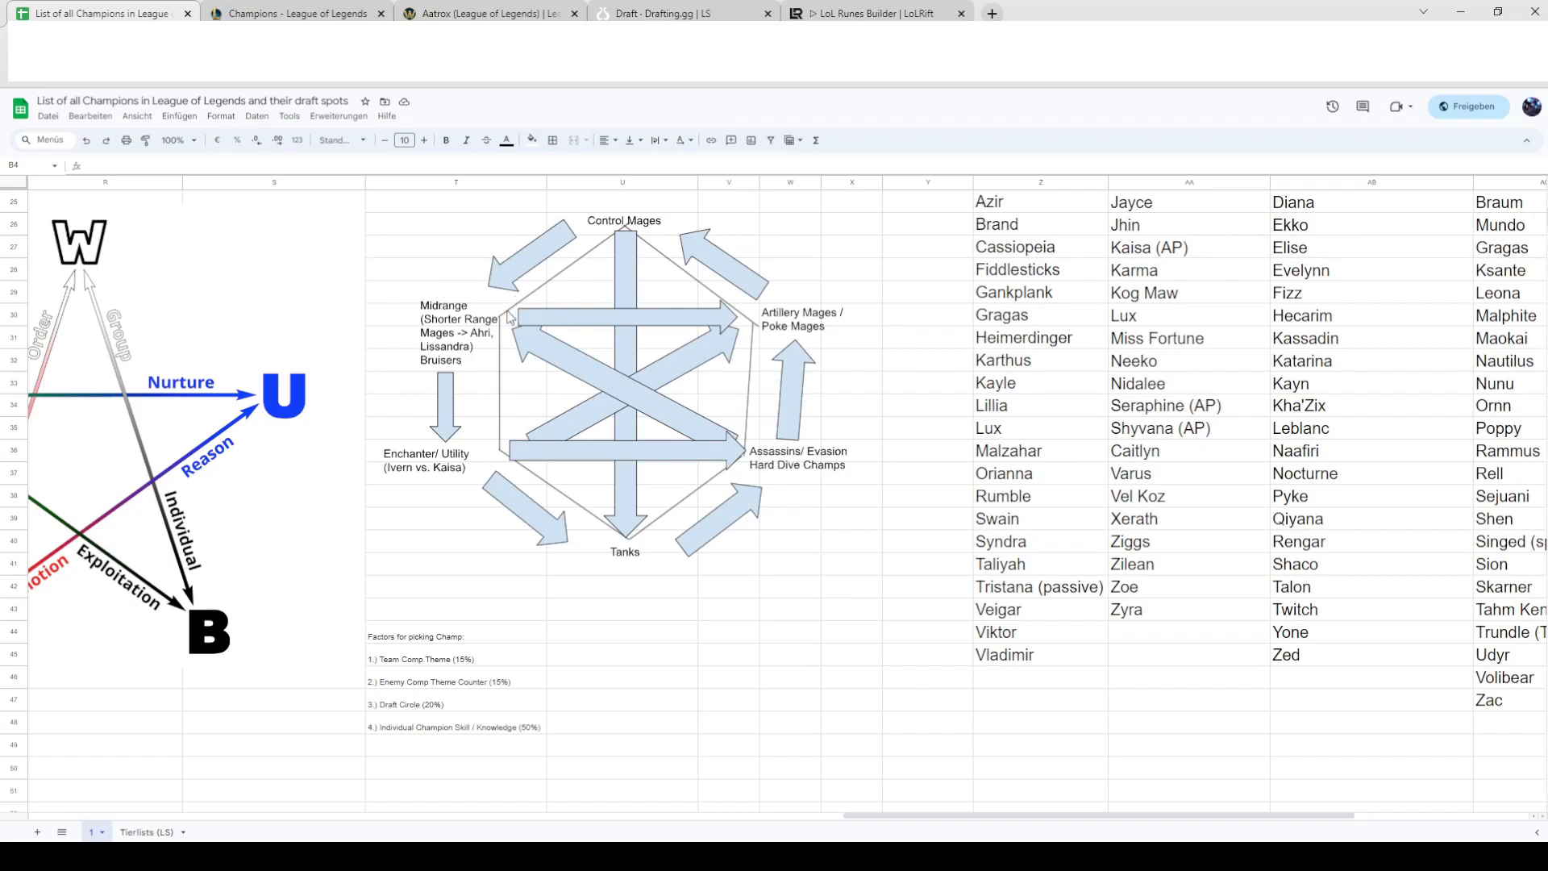
{"action": "mouse_move", "coordinate": [603, 437]}
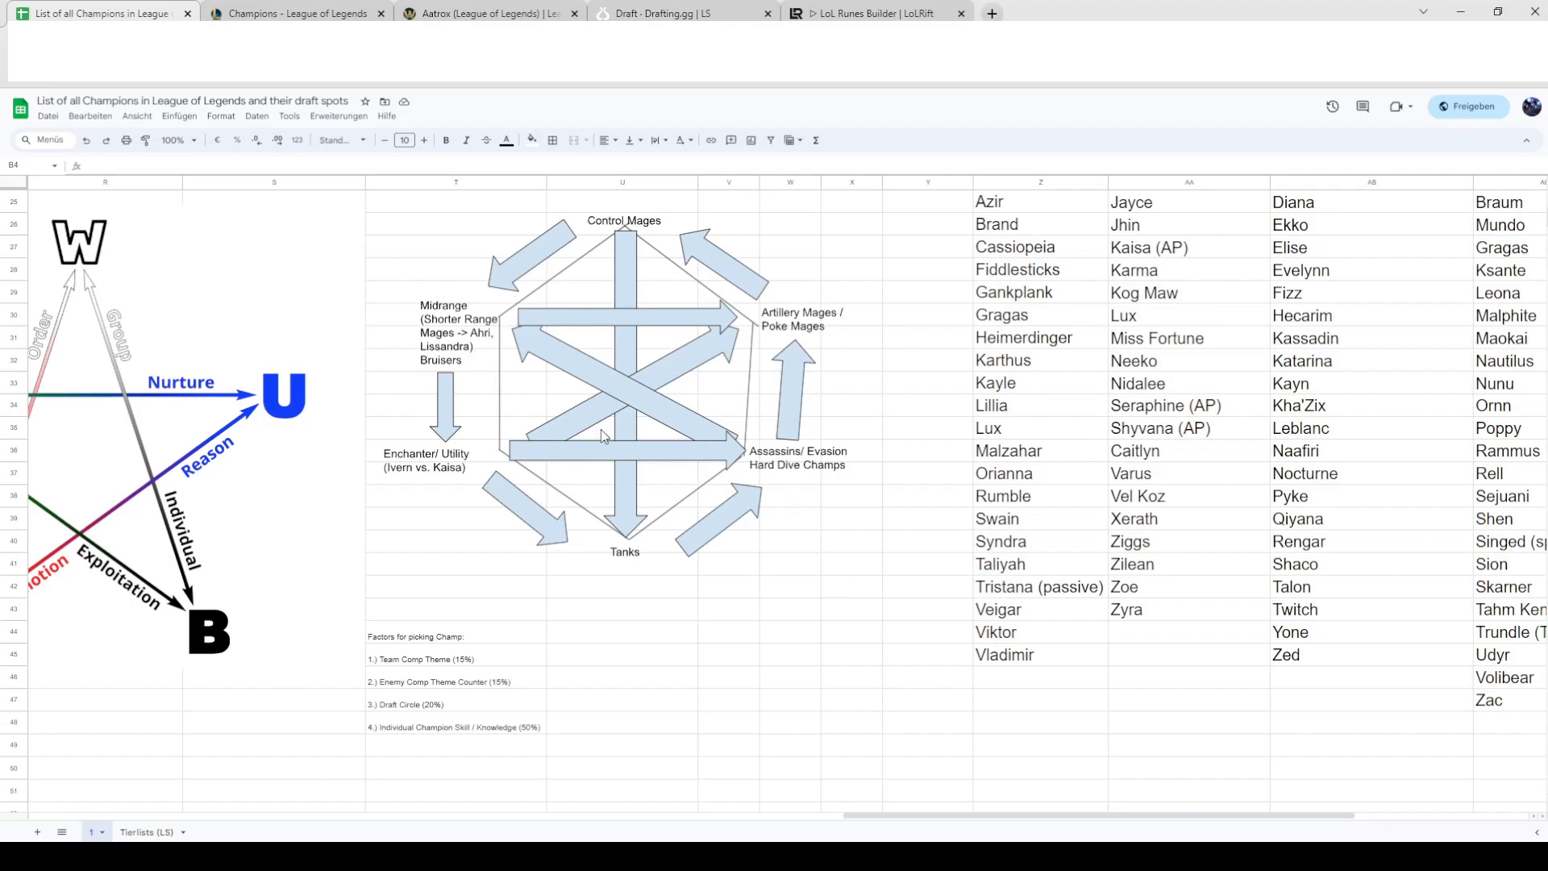
{"action": "mouse_move", "coordinate": [783, 443]}
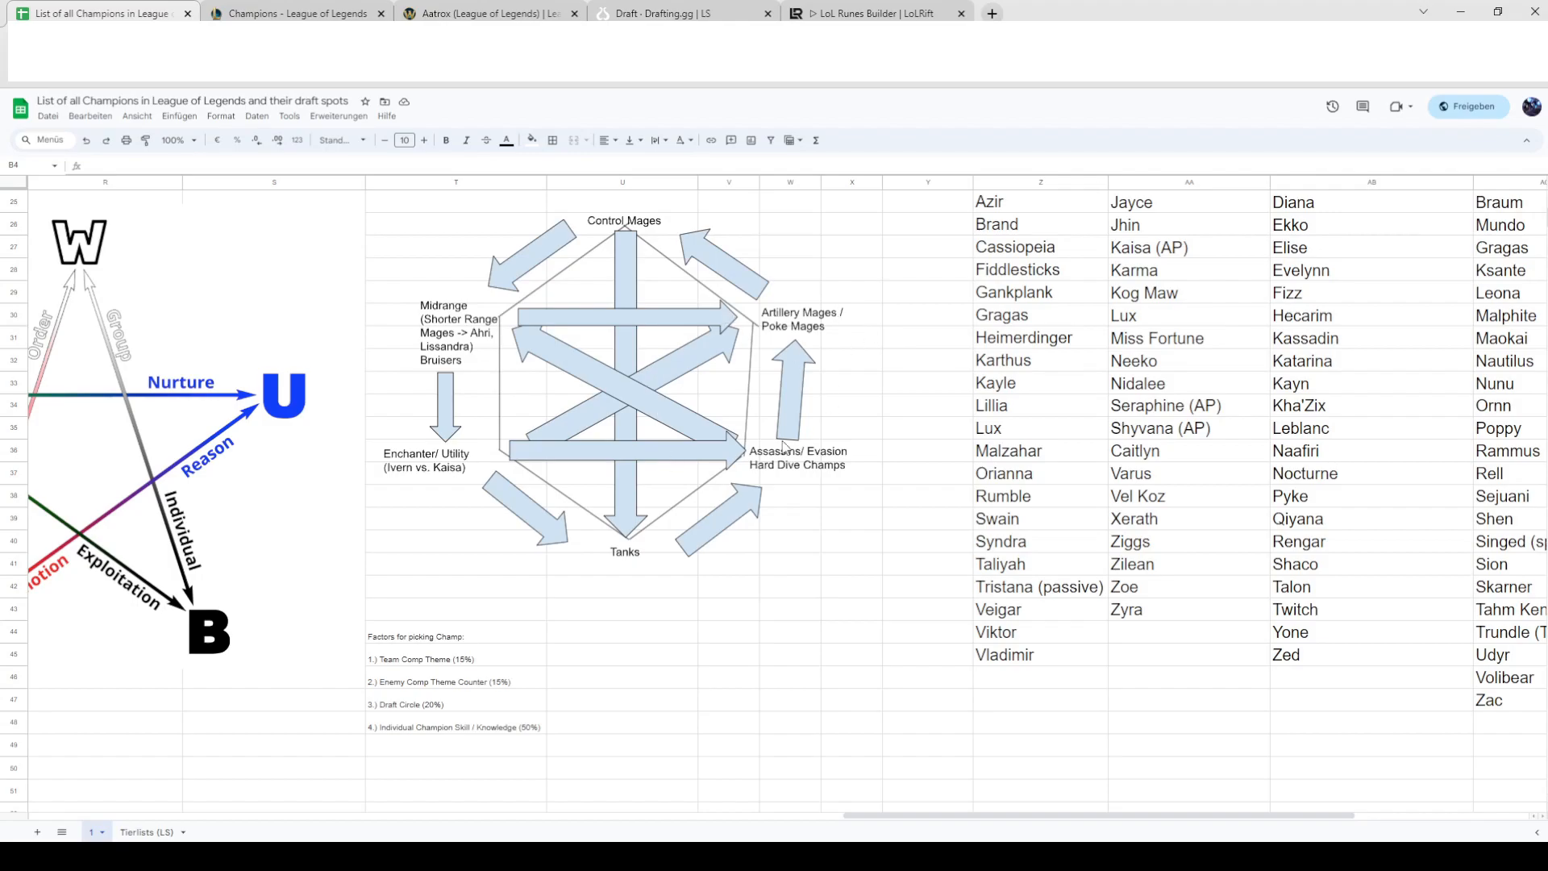
{"action": "mouse_move", "coordinate": [750, 424]}
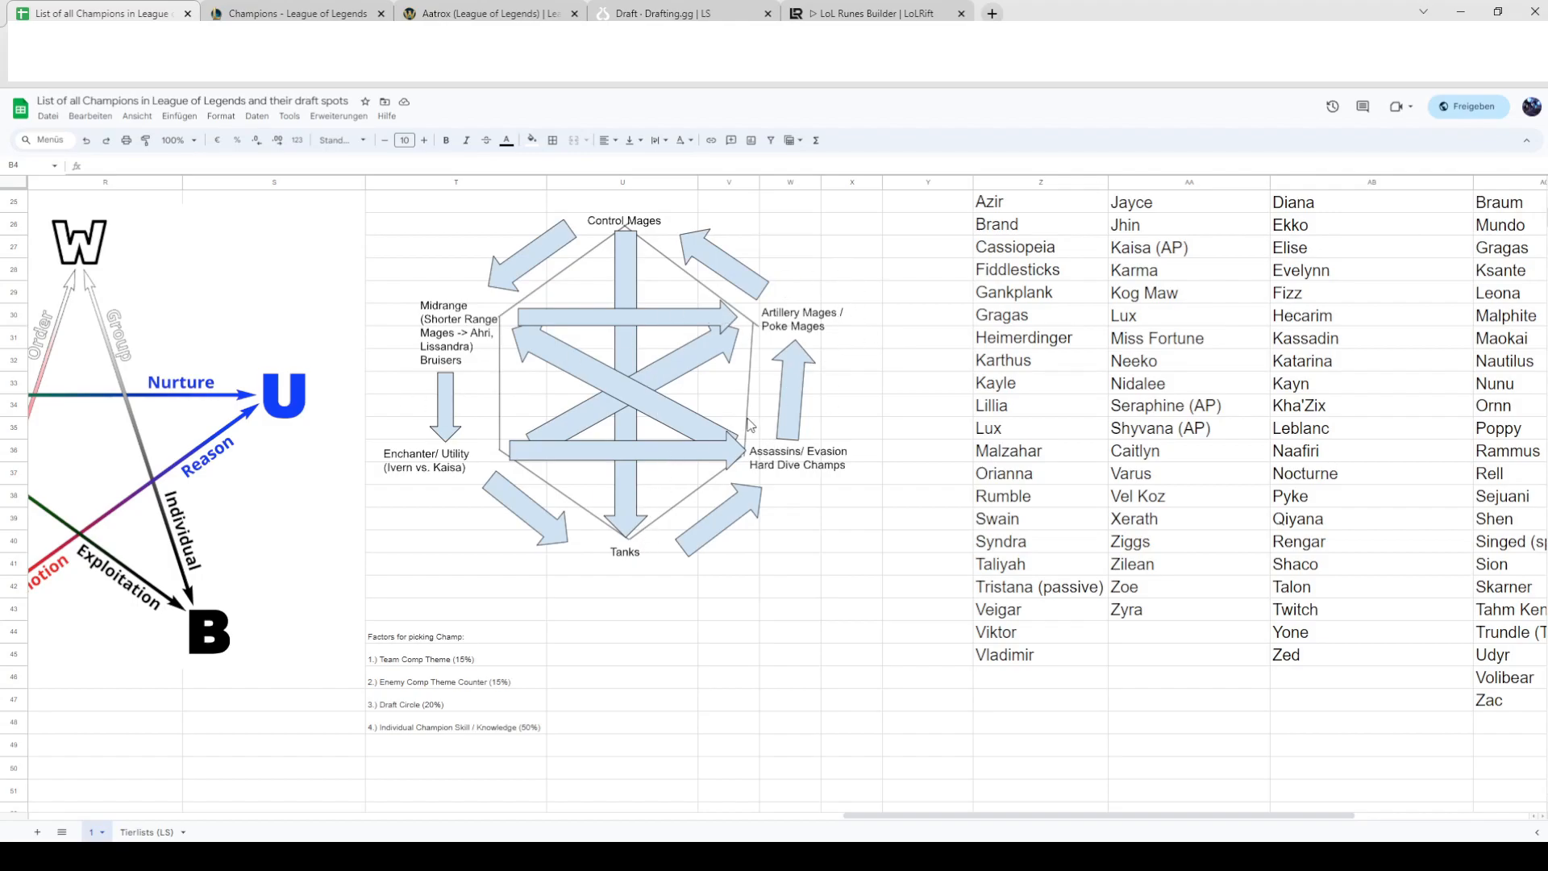
{"action": "mouse_move", "coordinate": [541, 343]}
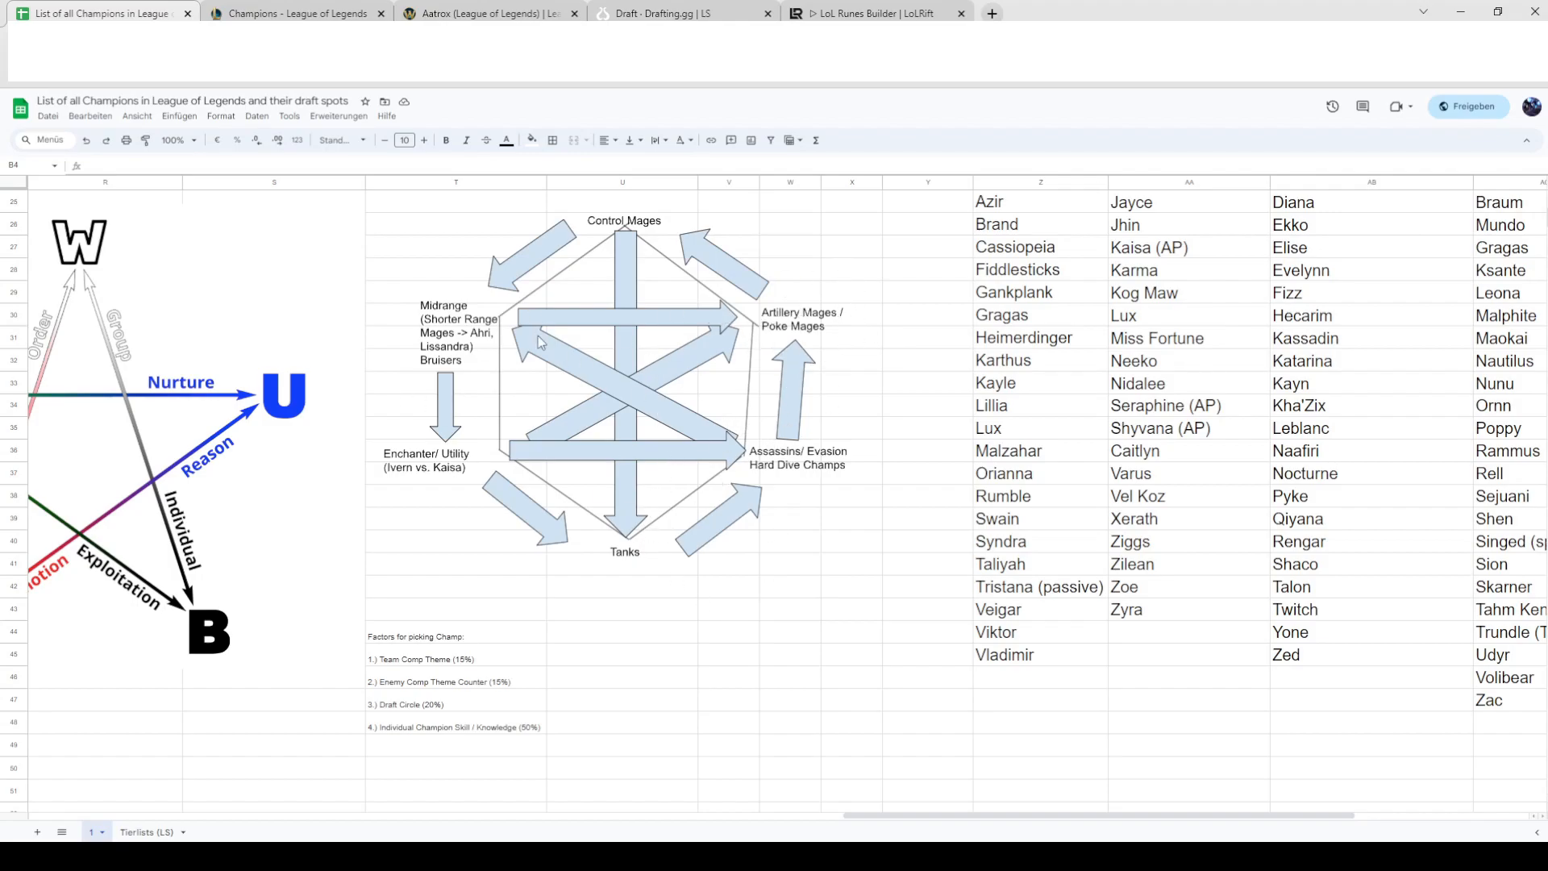
{"action": "mouse_move", "coordinate": [872, 314]}
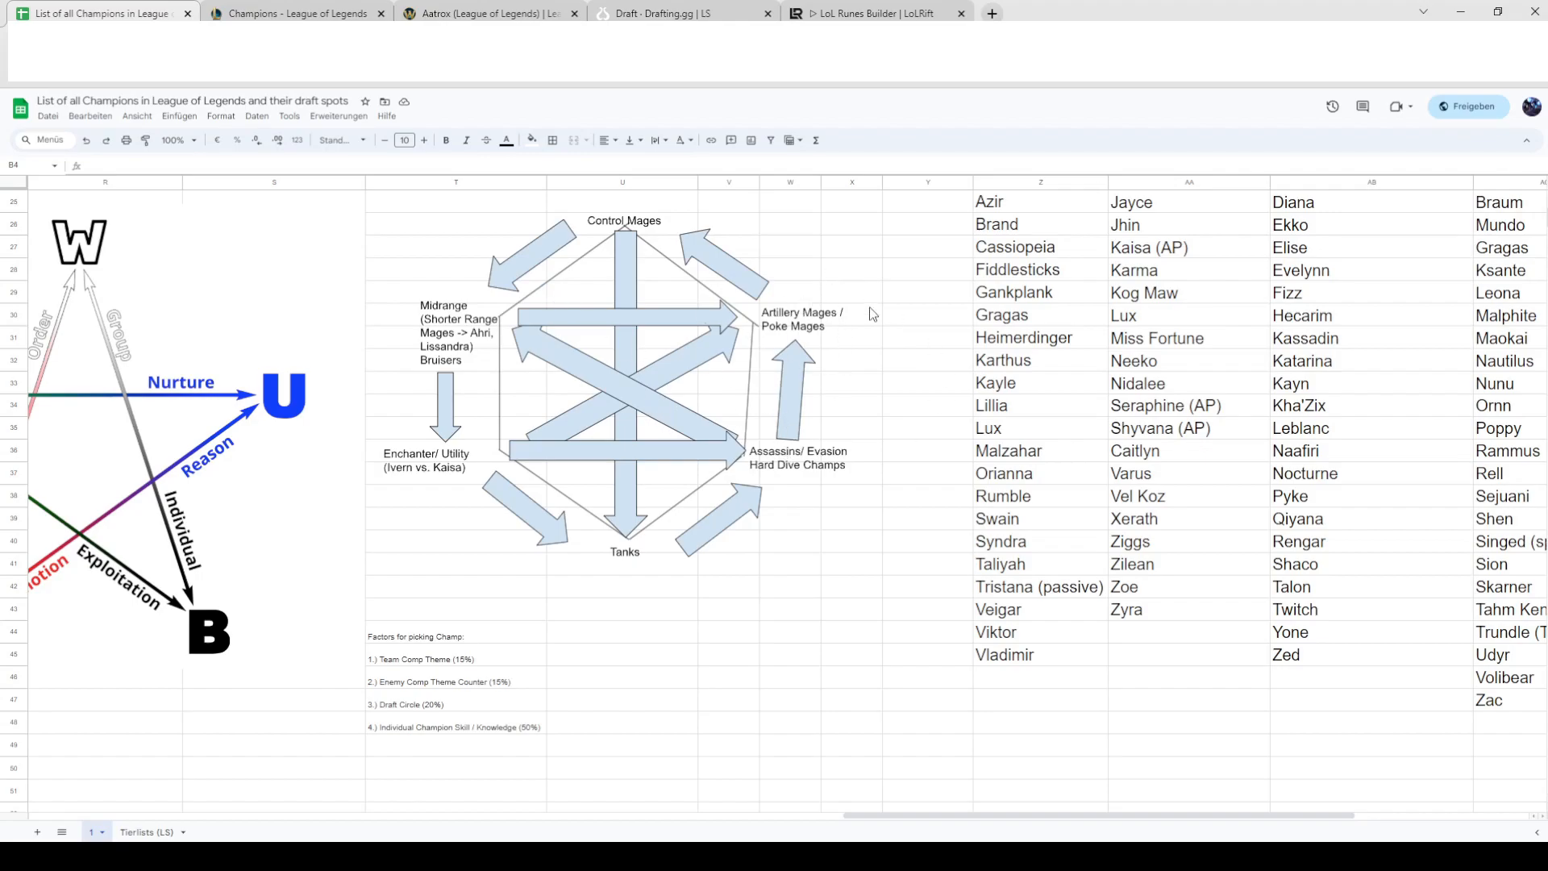
{"action": "mouse_move", "coordinate": [772, 343]}
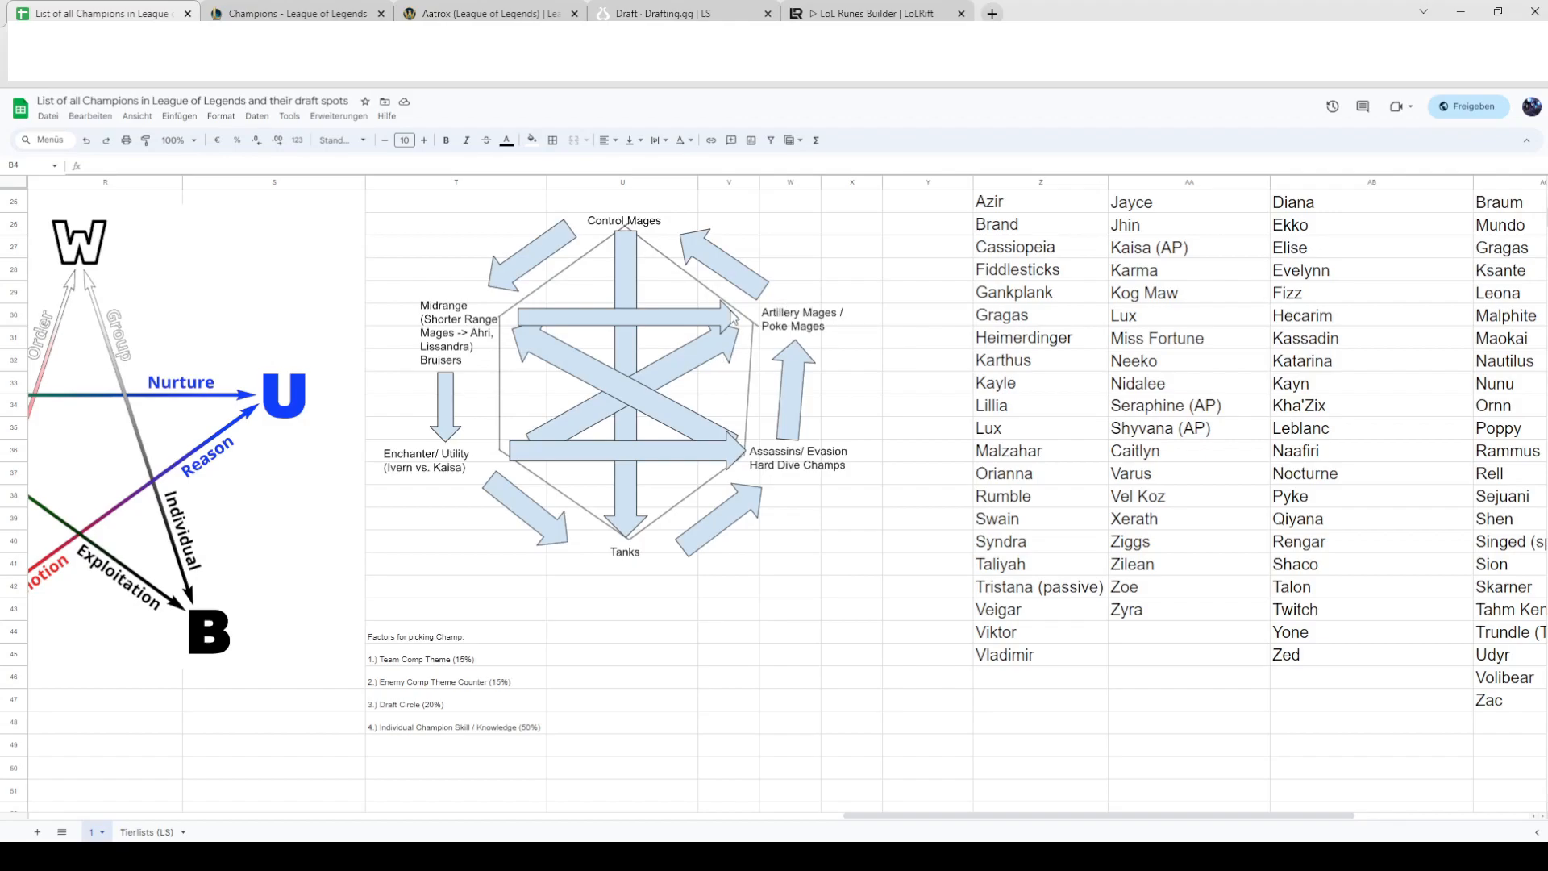
{"action": "mouse_move", "coordinate": [624, 239]}
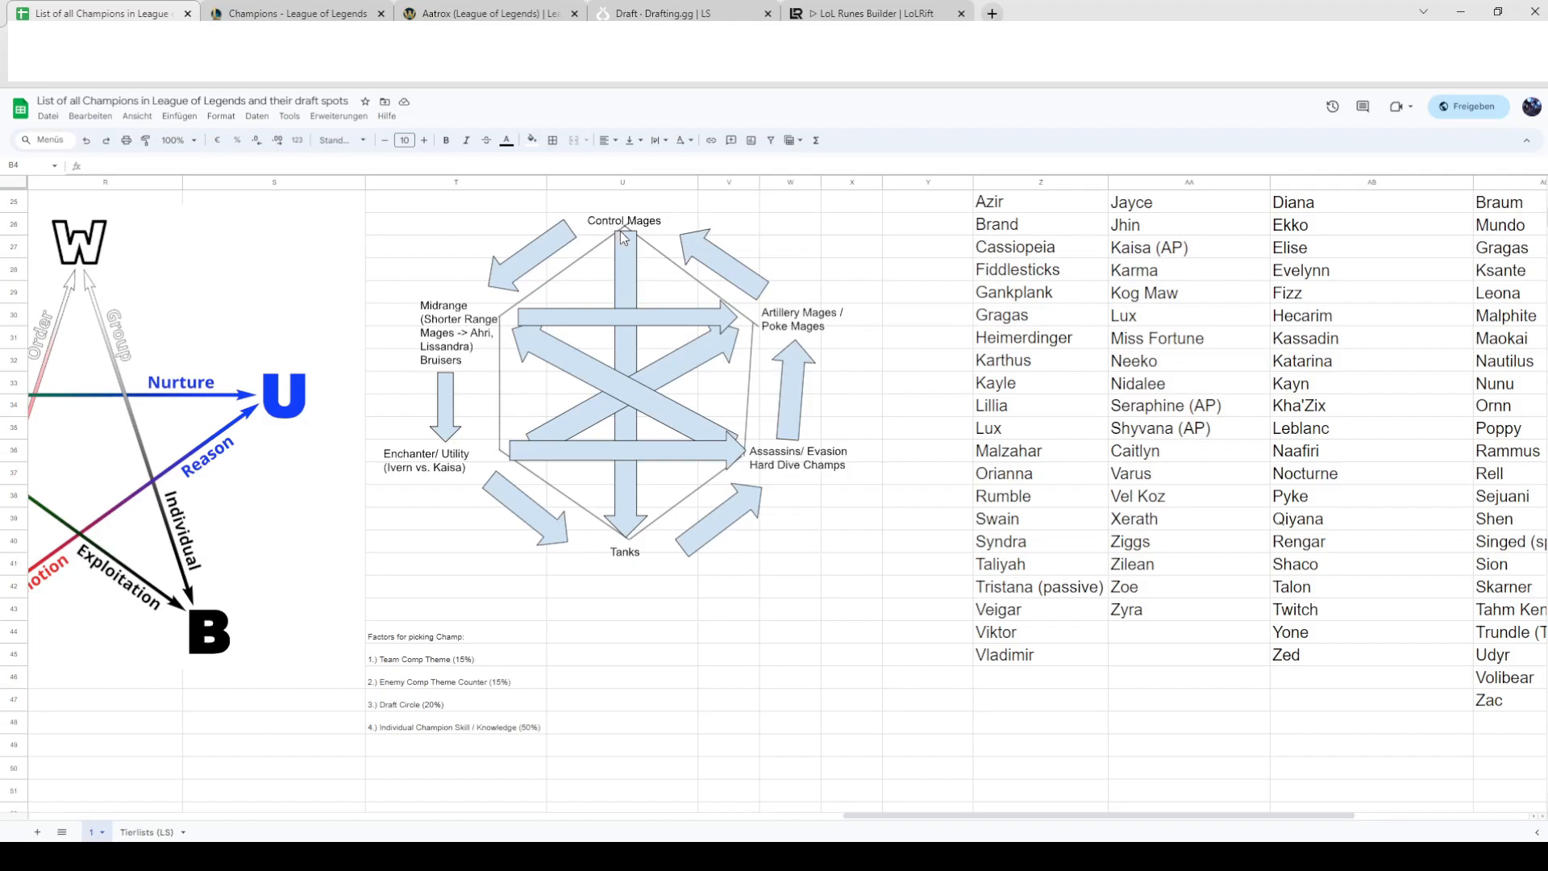
{"action": "mouse_move", "coordinate": [626, 255]}
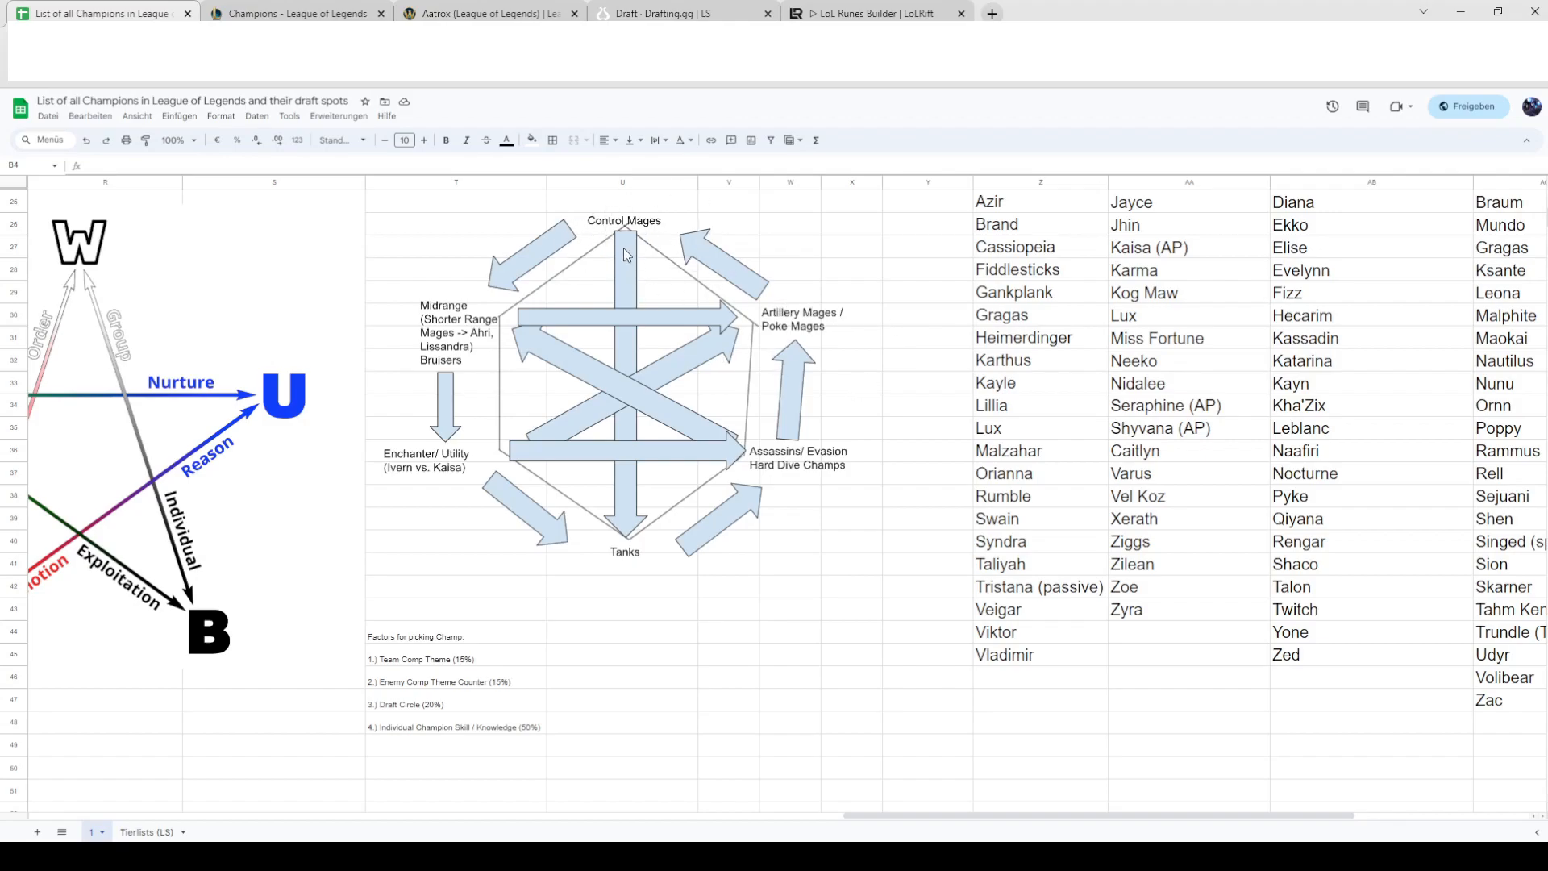
{"action": "mouse_move", "coordinate": [672, 530]}
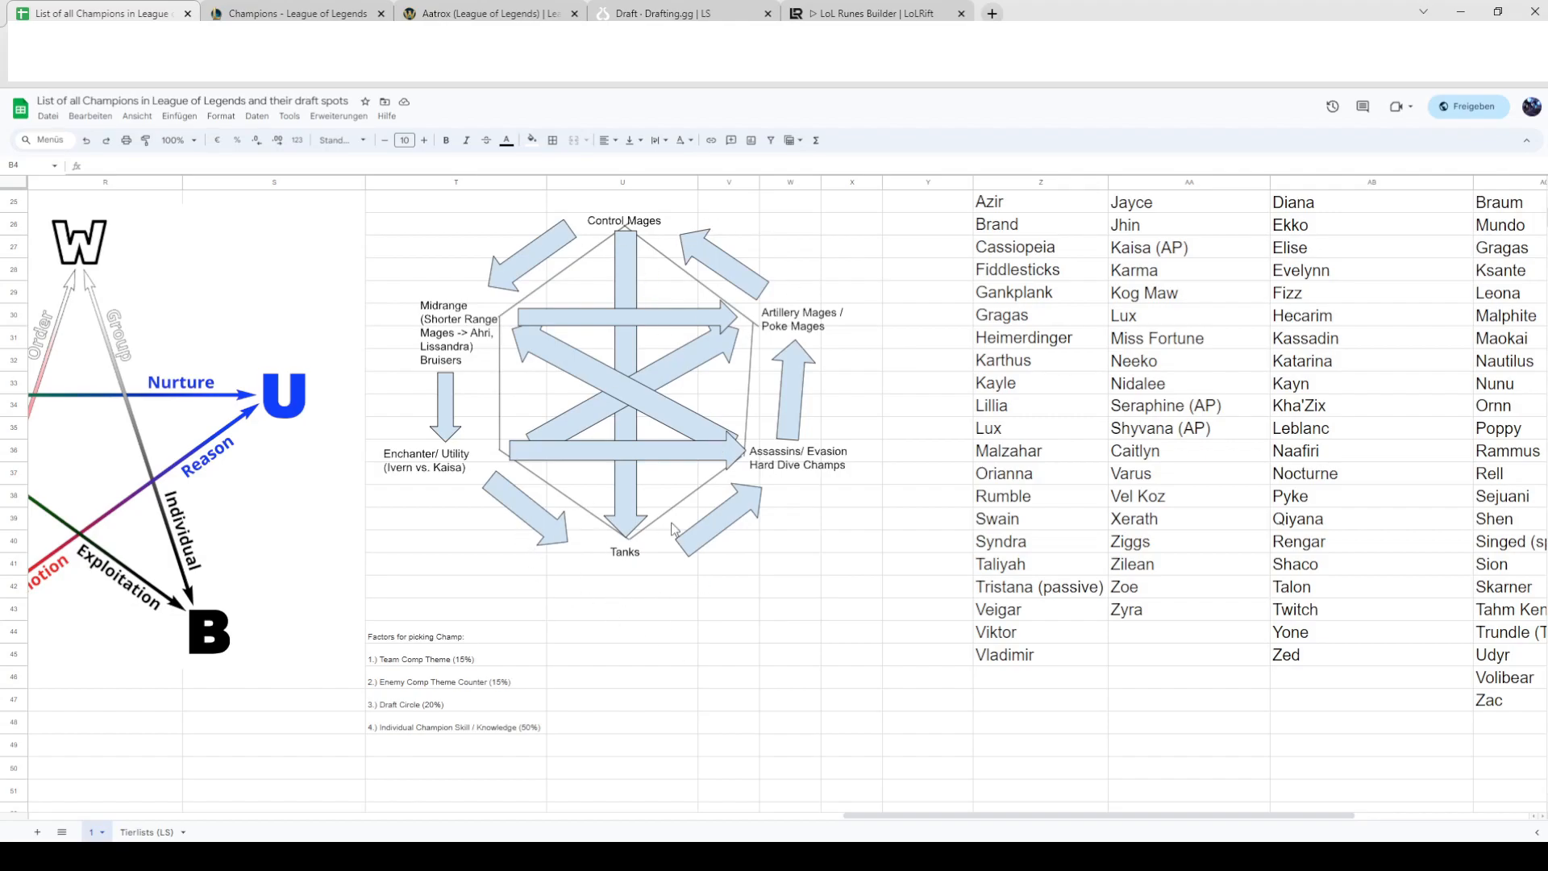
{"action": "mouse_move", "coordinate": [490, 309]}
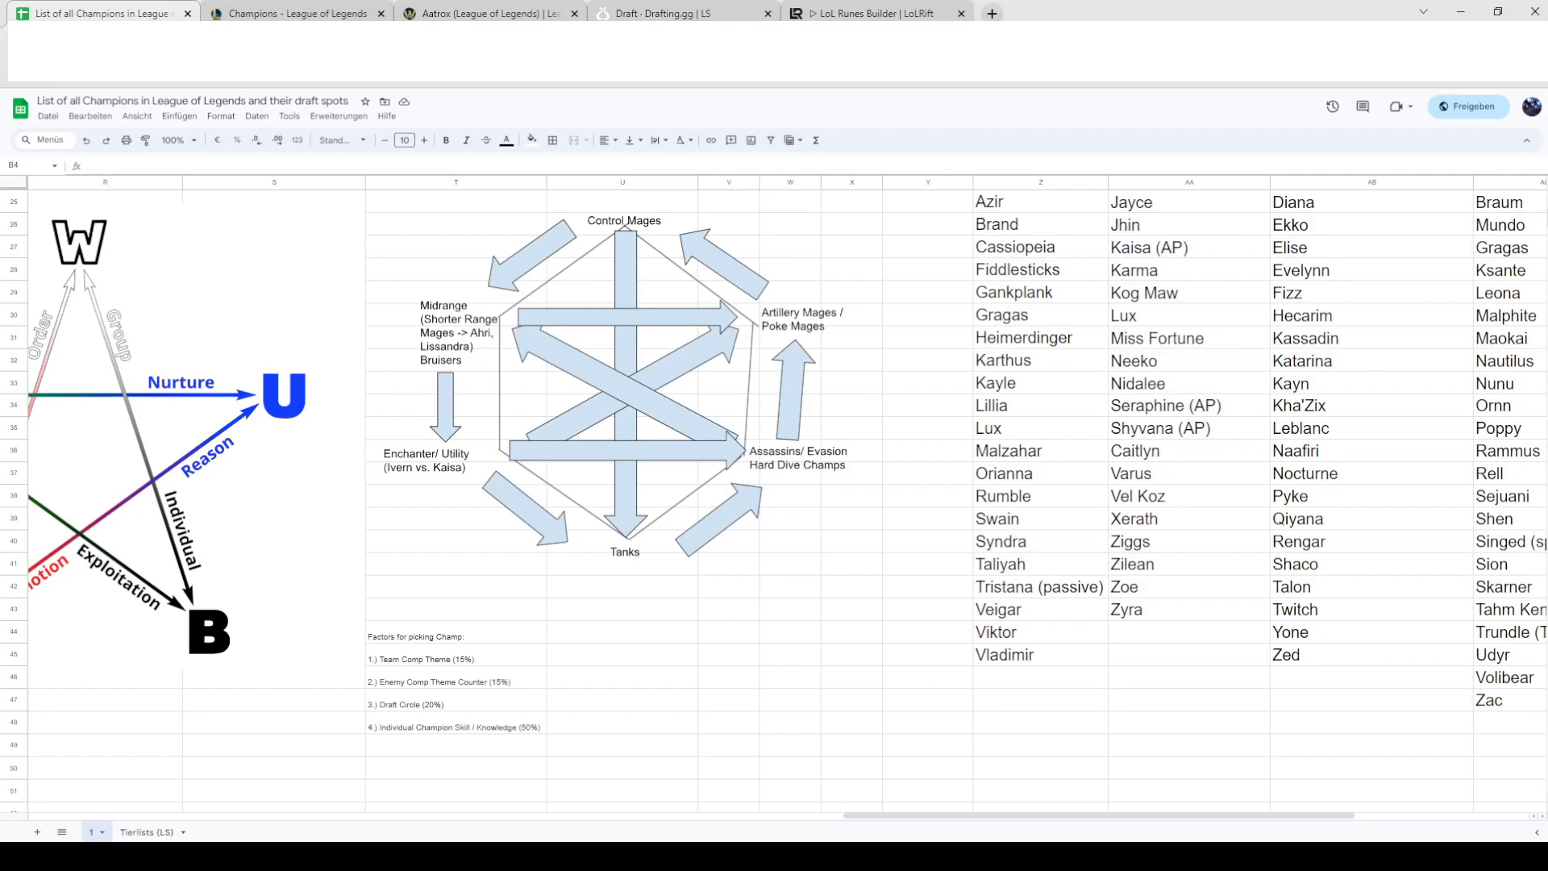
{"action": "left_click", "coordinate": [296, 13]}
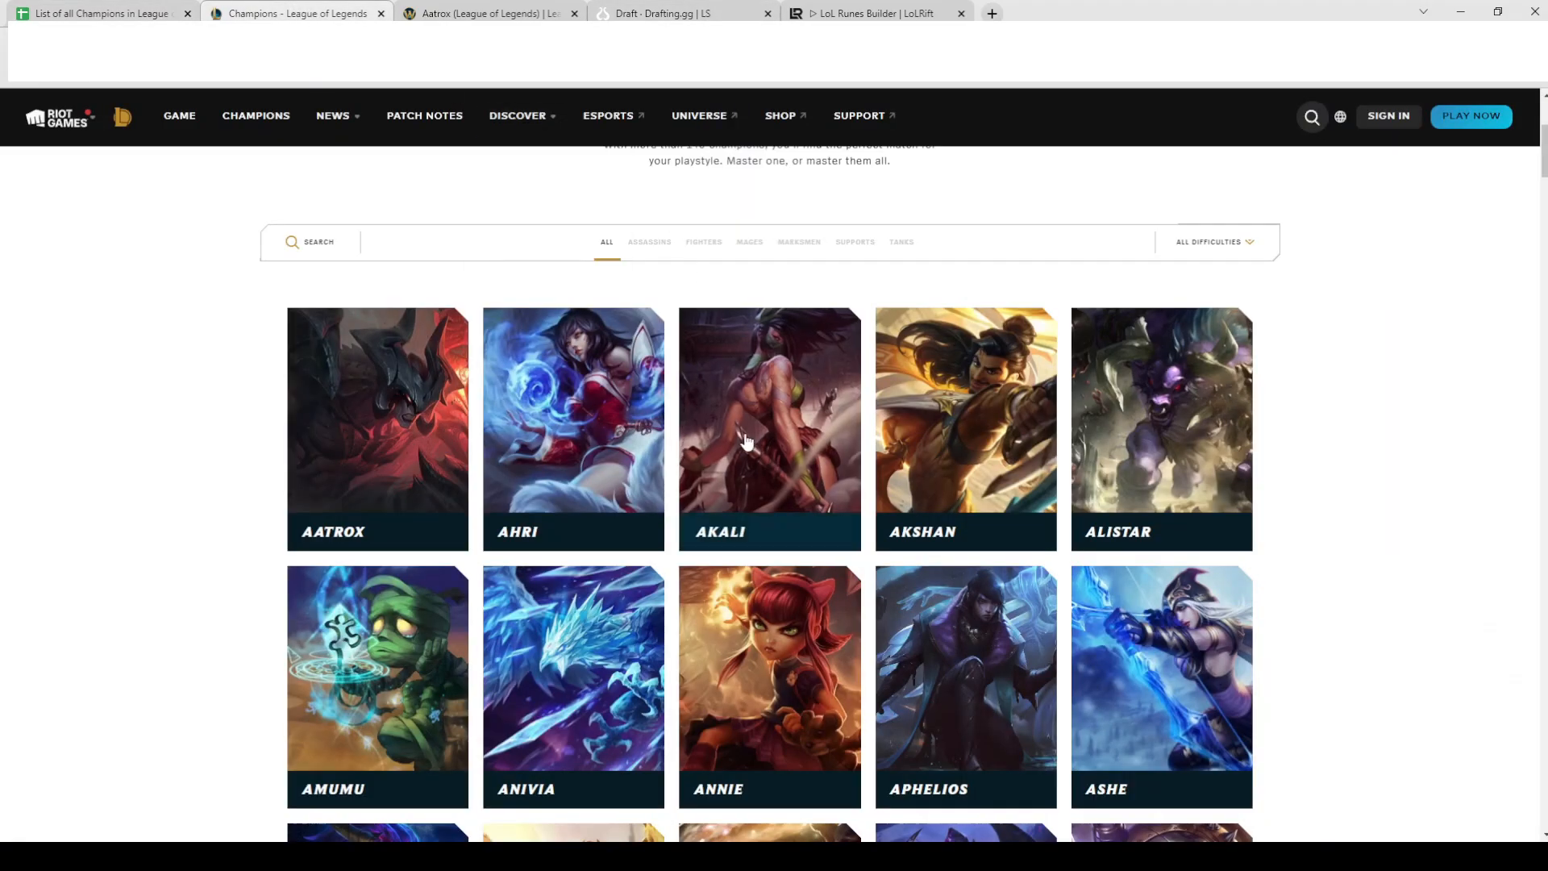
- Peek at Aatrox's wiki page and the champions overview, then return to the spreadsheet
{"action": "left_click", "coordinate": [484, 13]}
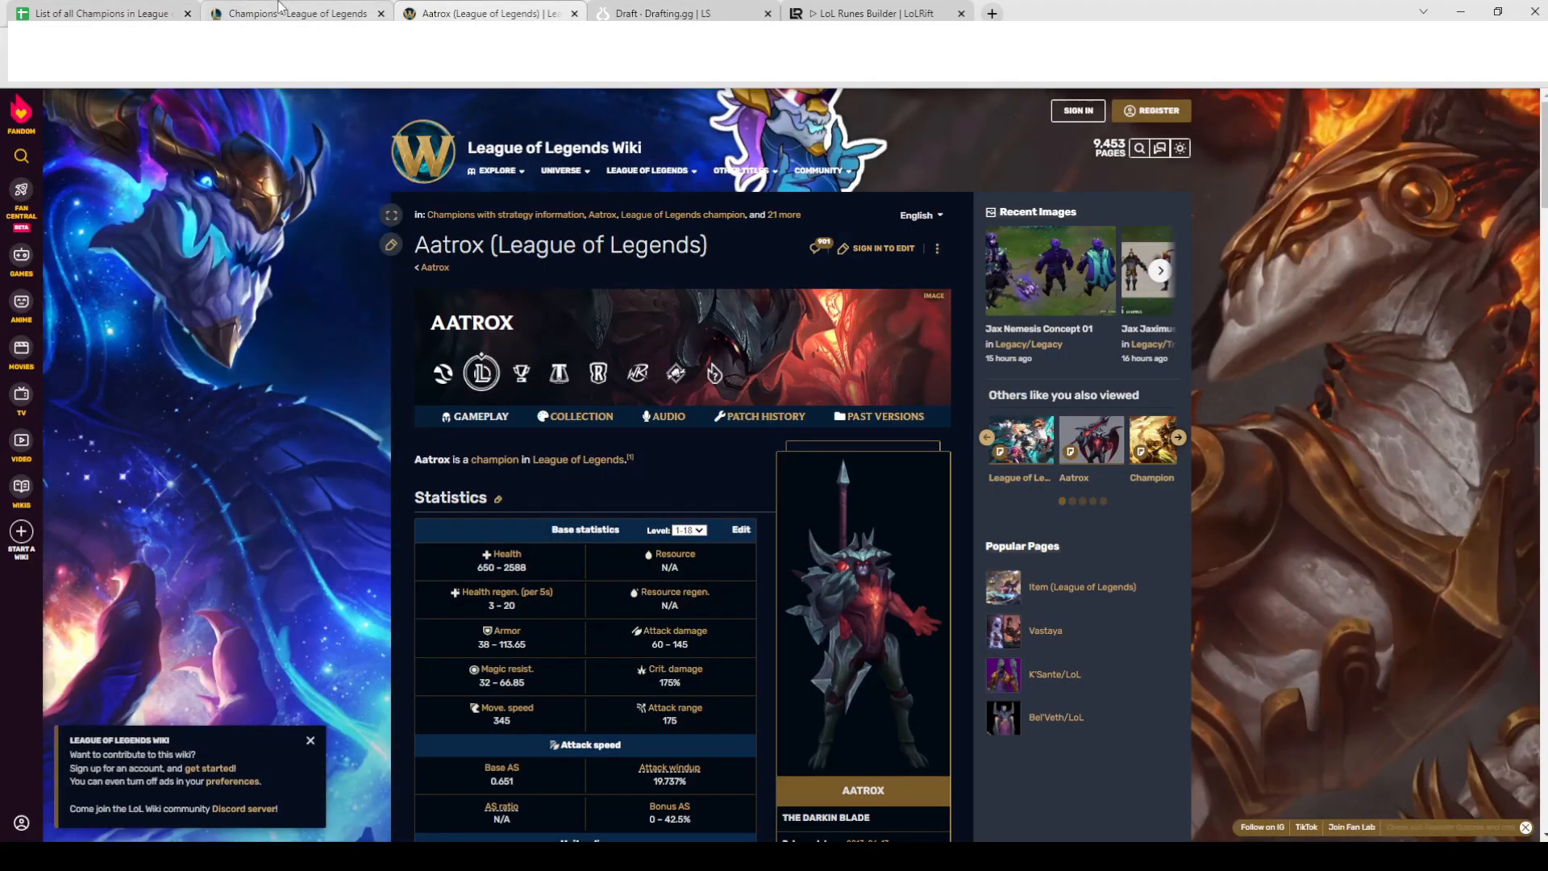
{"action": "left_click", "coordinate": [280, 13]}
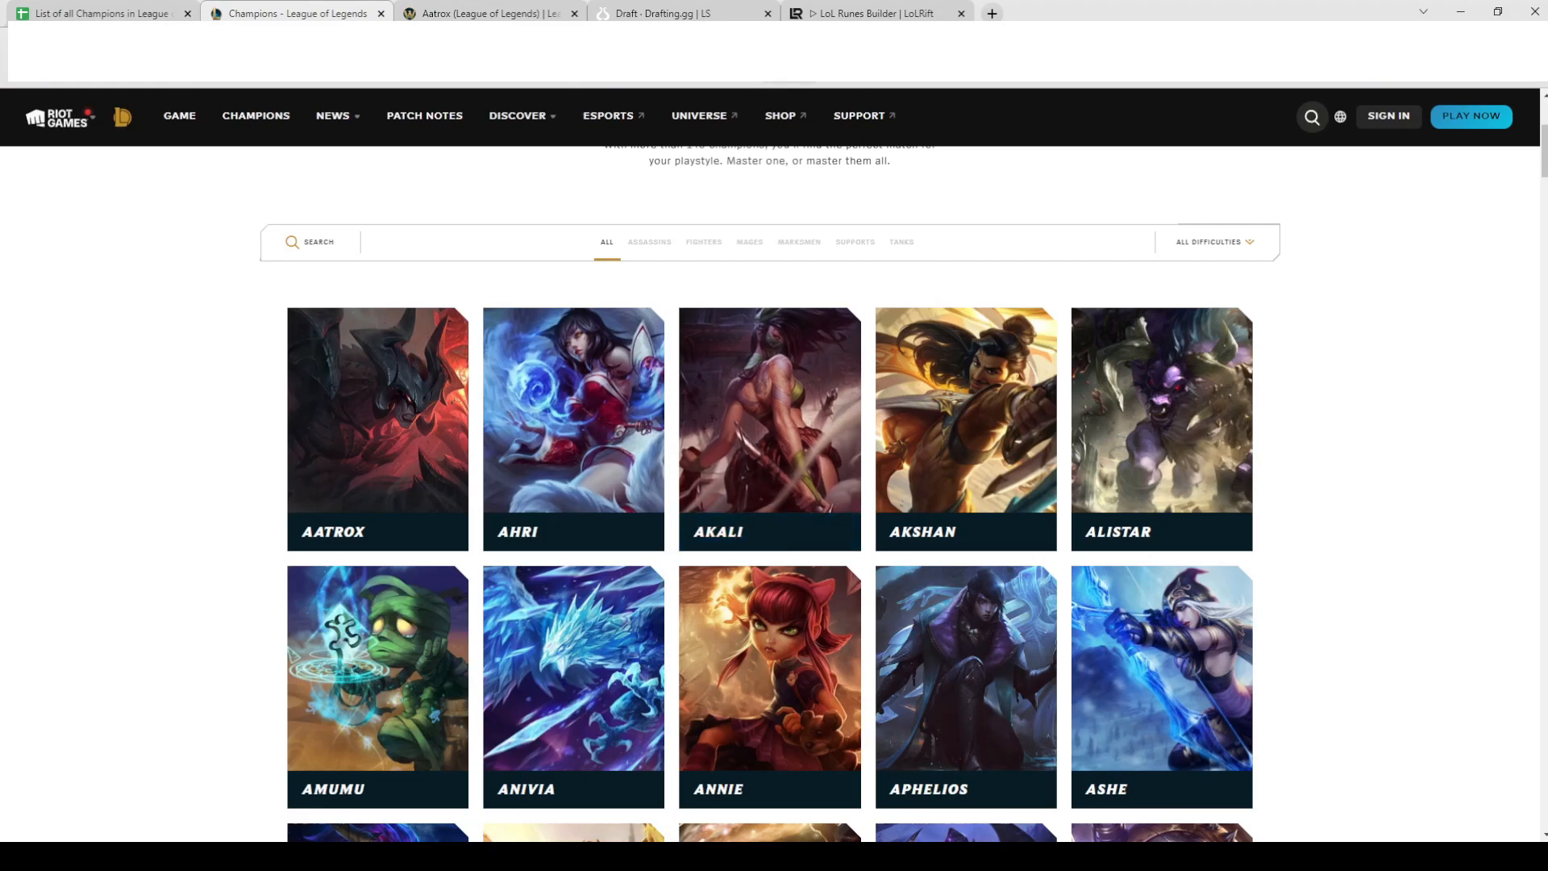
{"action": "left_click", "coordinate": [96, 14]}
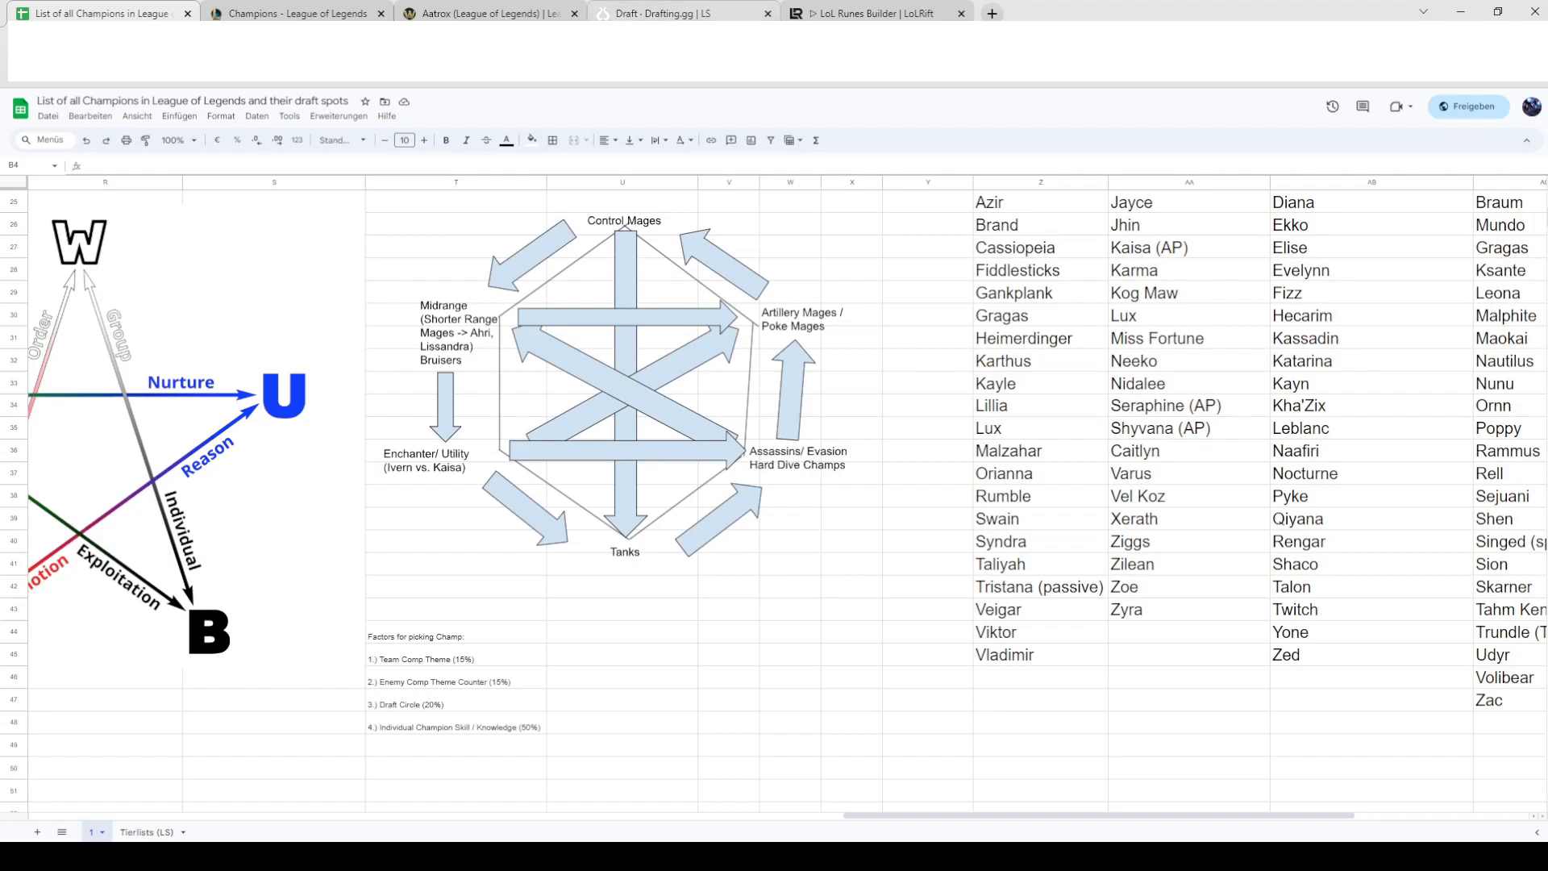
{"action": "mouse_move", "coordinate": [635, 805]}
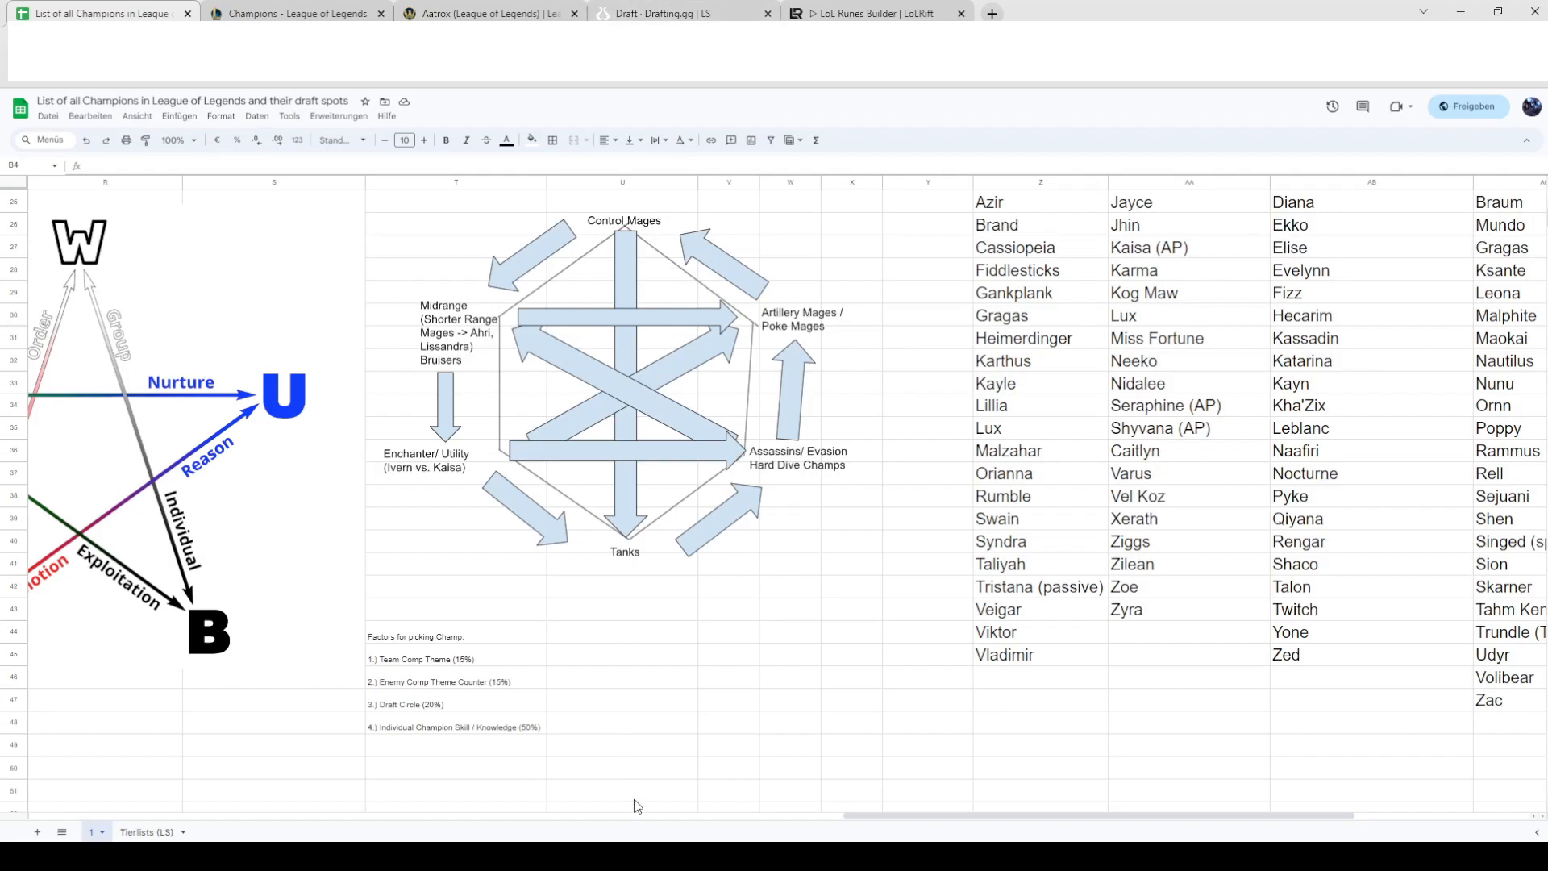